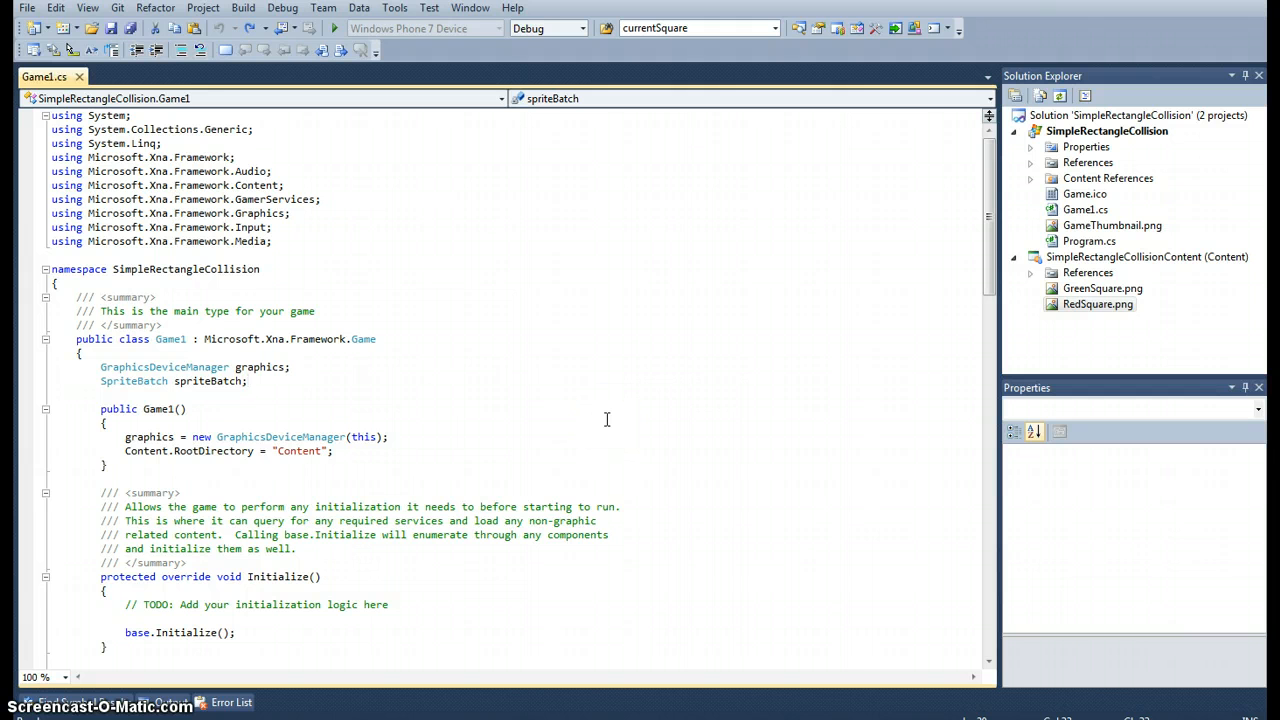
- Open the GreenSquare.png and RedSquare.png images from Solution Explorer to view them
{"action": "left_click", "coordinate": [593, 423]}
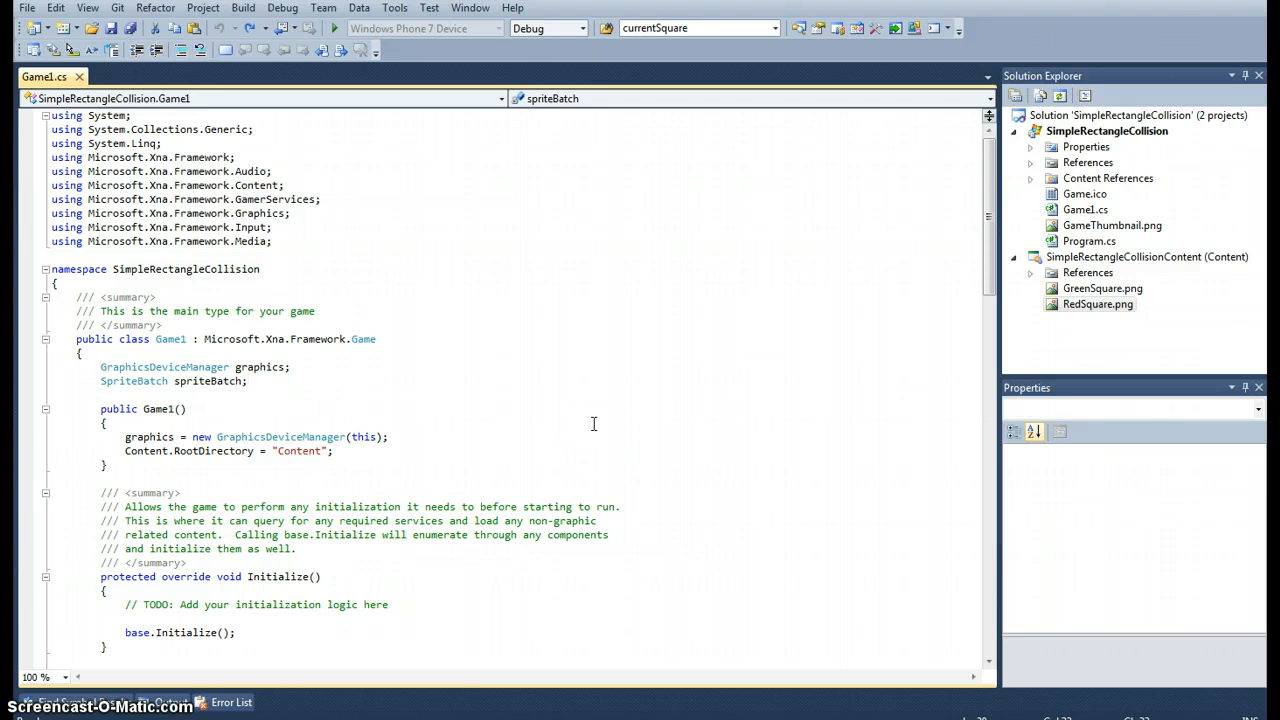
{"action": "left_click", "coordinate": [248, 381]}
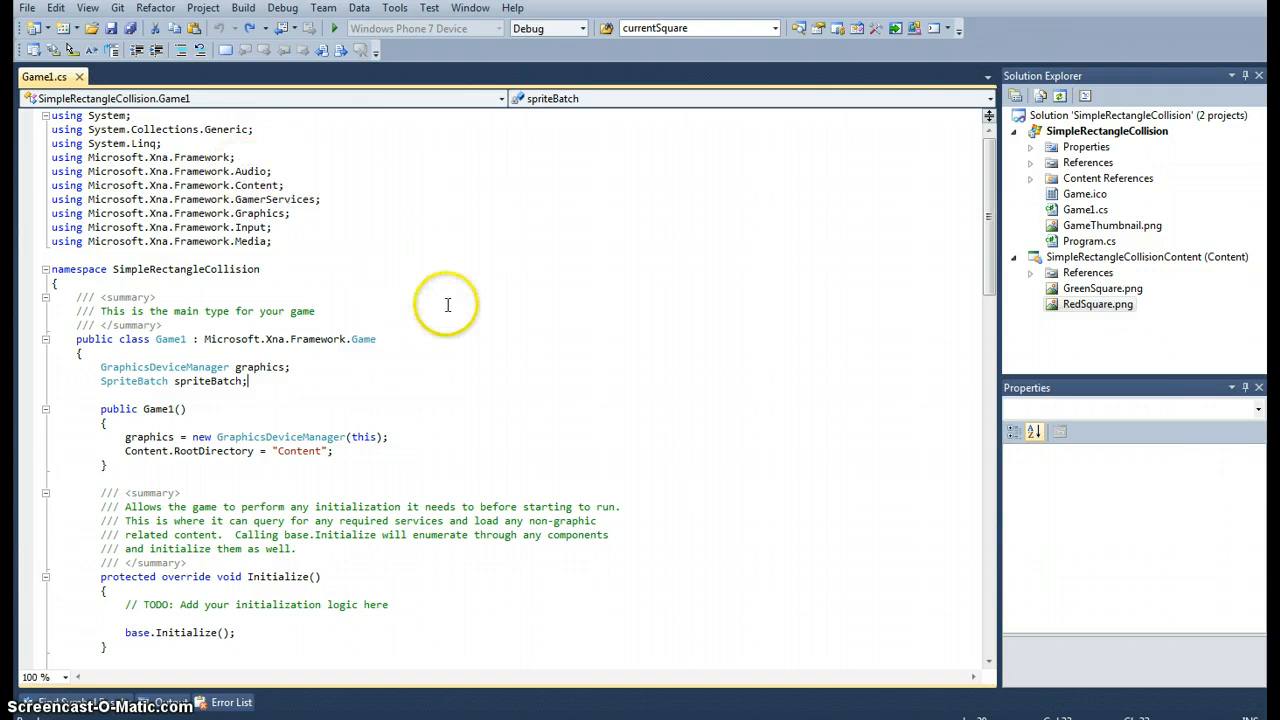
{"action": "double_click", "coordinate": [175, 269]}
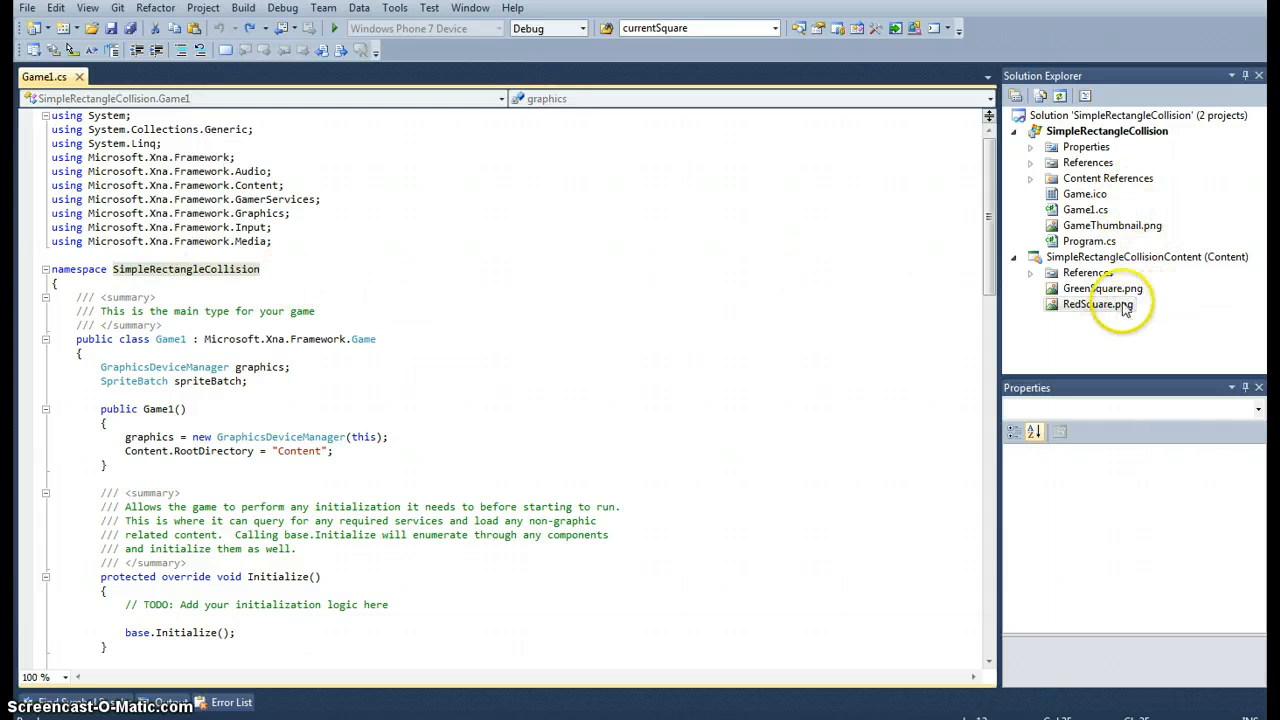
{"action": "double_click", "coordinate": [1102, 288]}
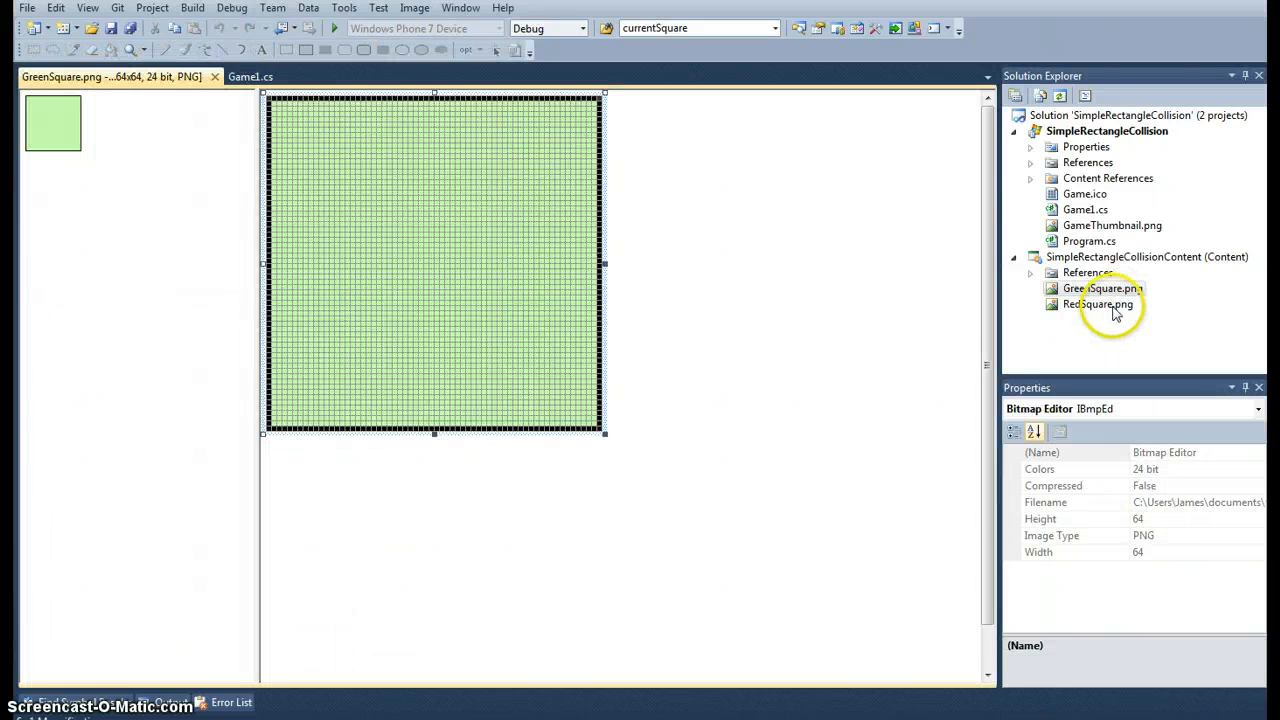
{"action": "double_click", "coordinate": [1097, 304]}
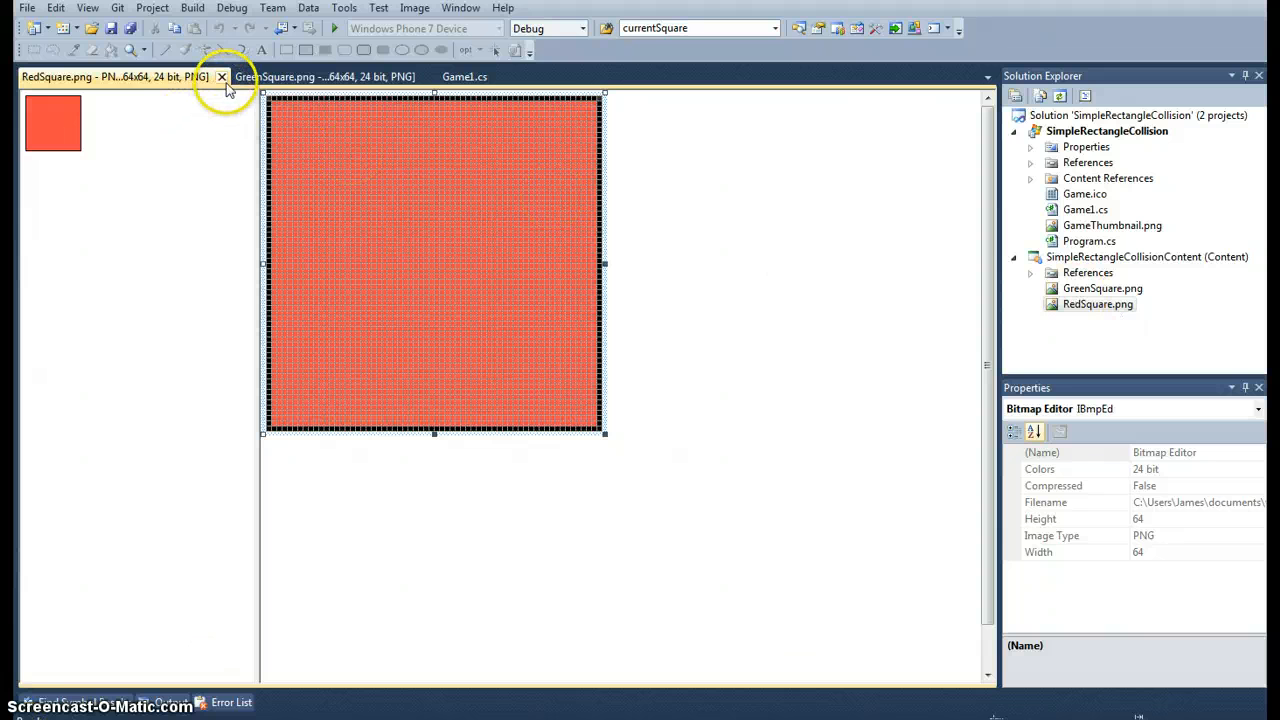
- Close the image tabs and run the game, which shows an empty blue window
{"action": "left_click", "coordinate": [221, 76]}
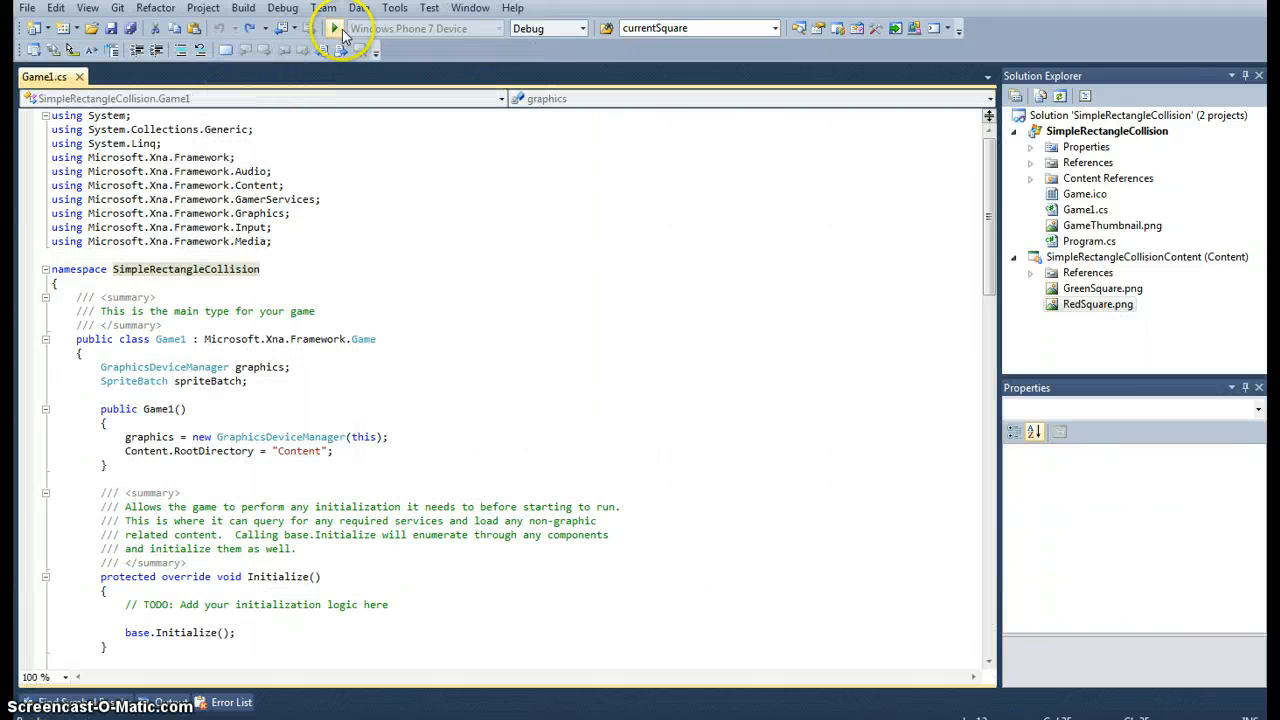
{"action": "left_click", "coordinate": [334, 28]}
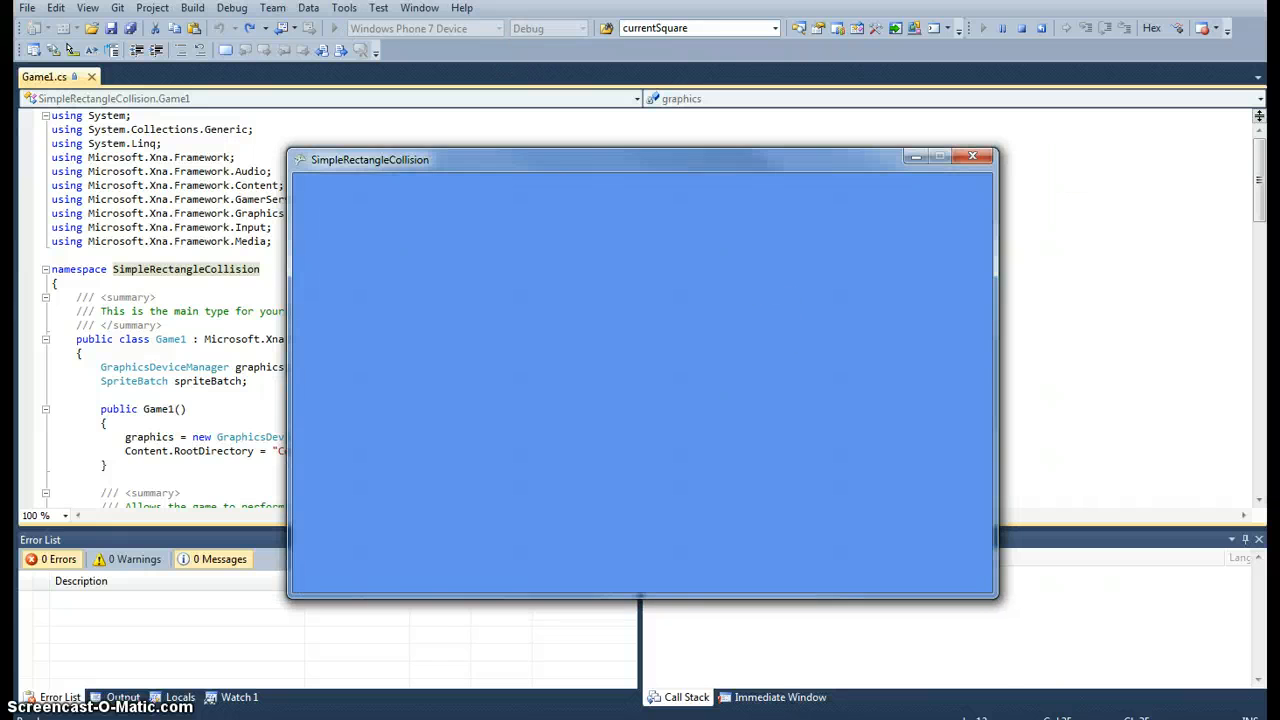
- Declare Texture2D fields playerBoundsTex and enemyBoundsTex below spriteBatch
{"action": "left_click", "coordinate": [971, 156]}
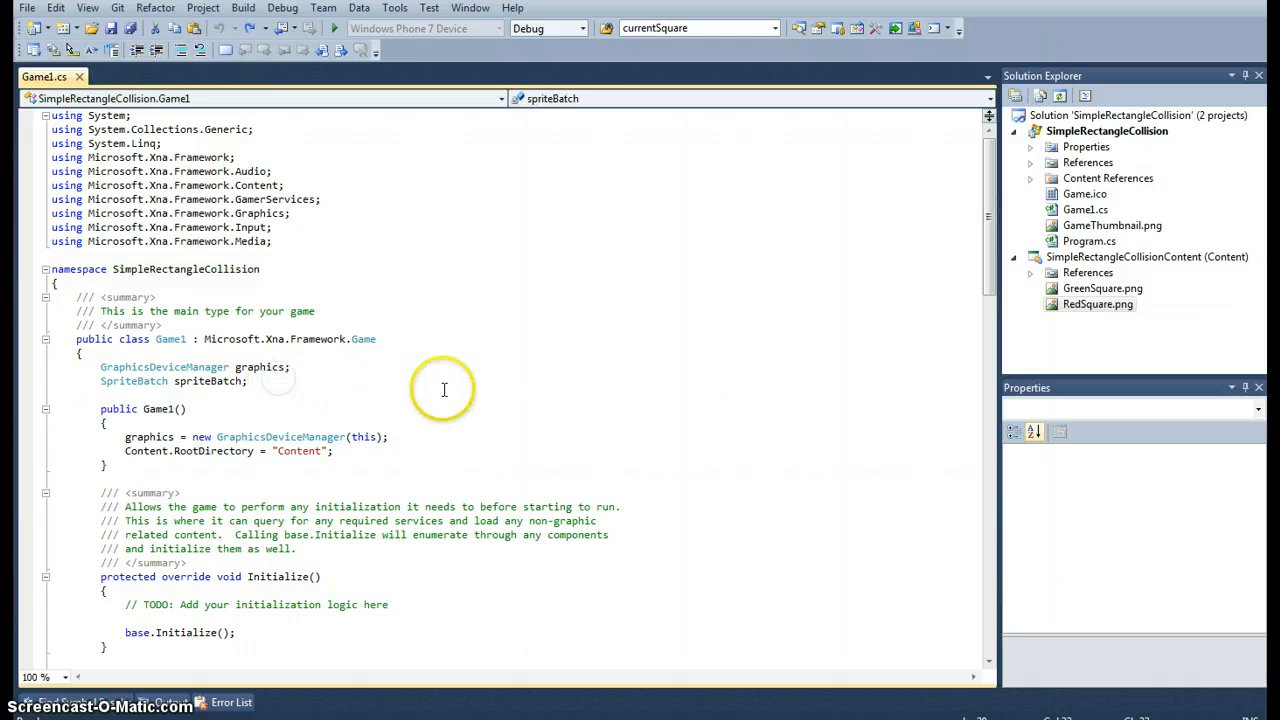
{"action": "type", "text": "Texture2D"}
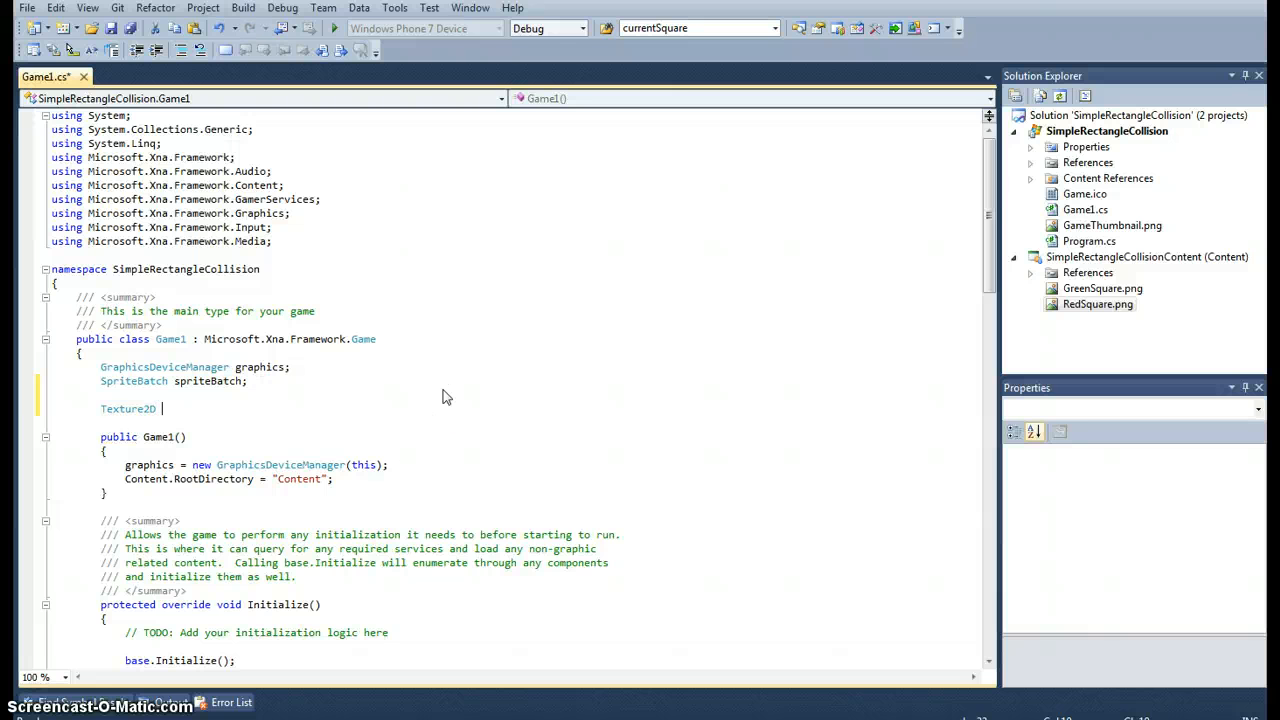
{"action": "type", "text": "player"}
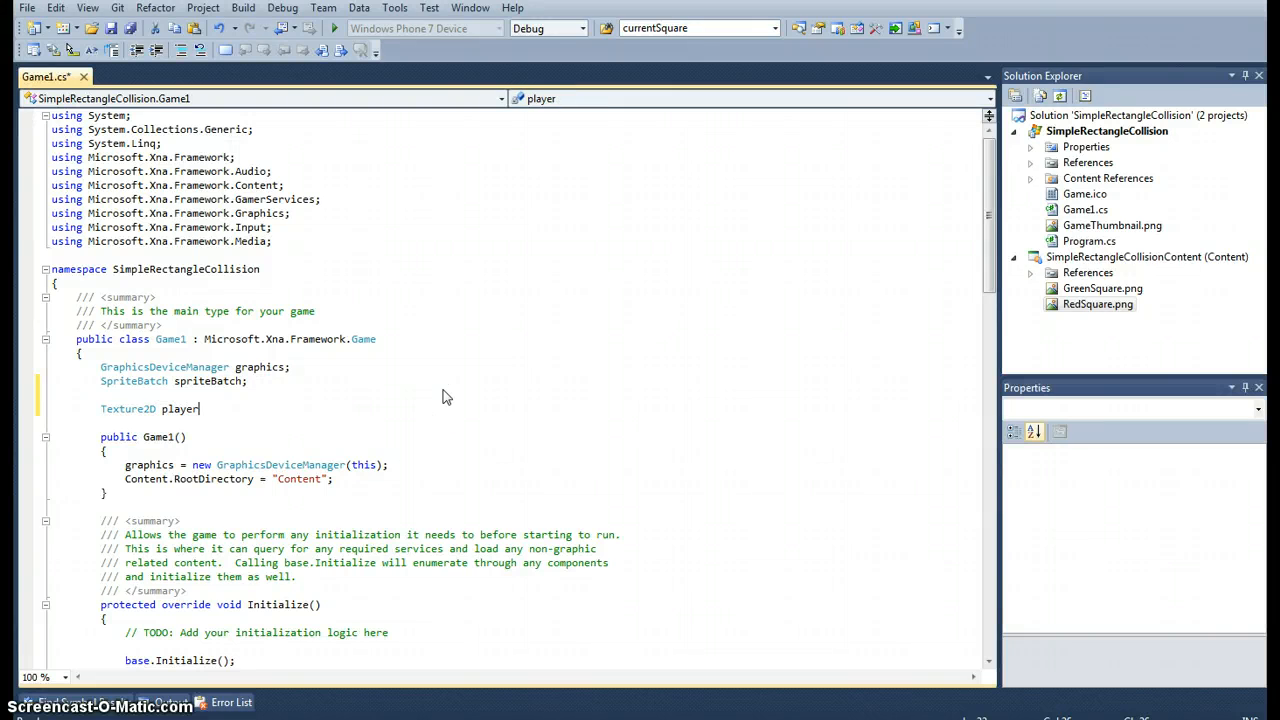
{"action": "type", "text": "Bounds"}
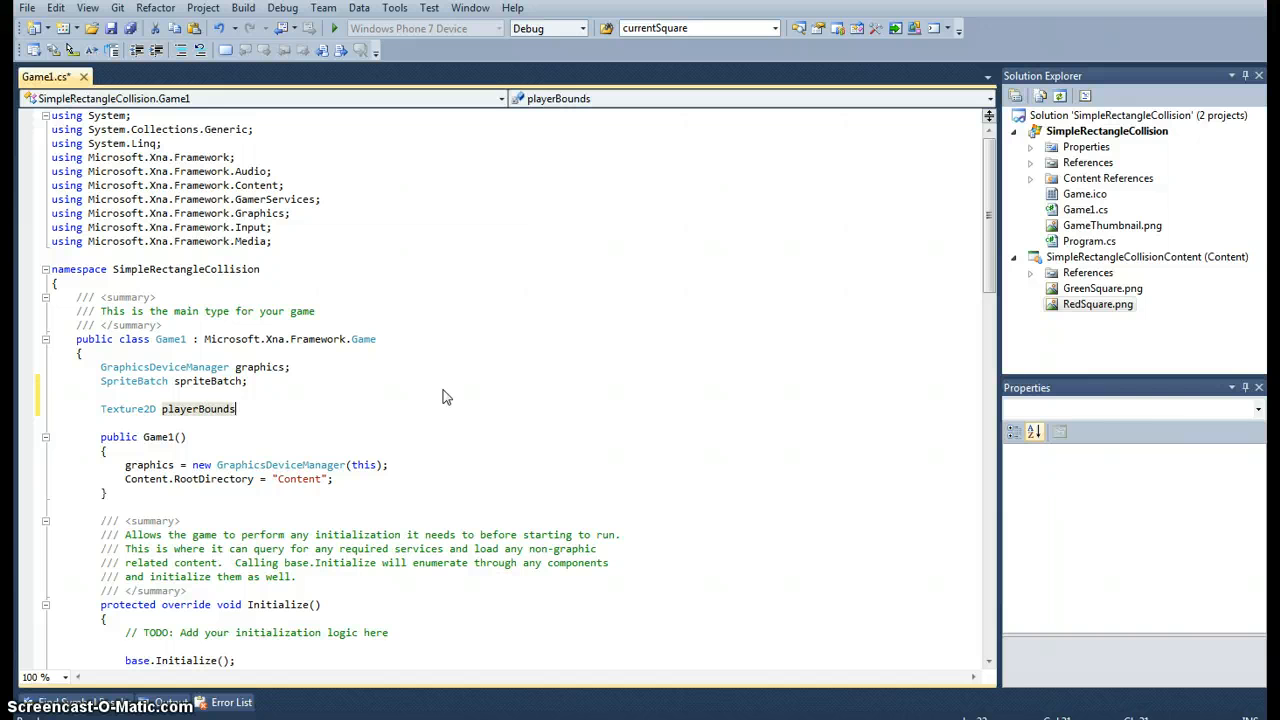
{"action": "type", "text": "Tex,"}
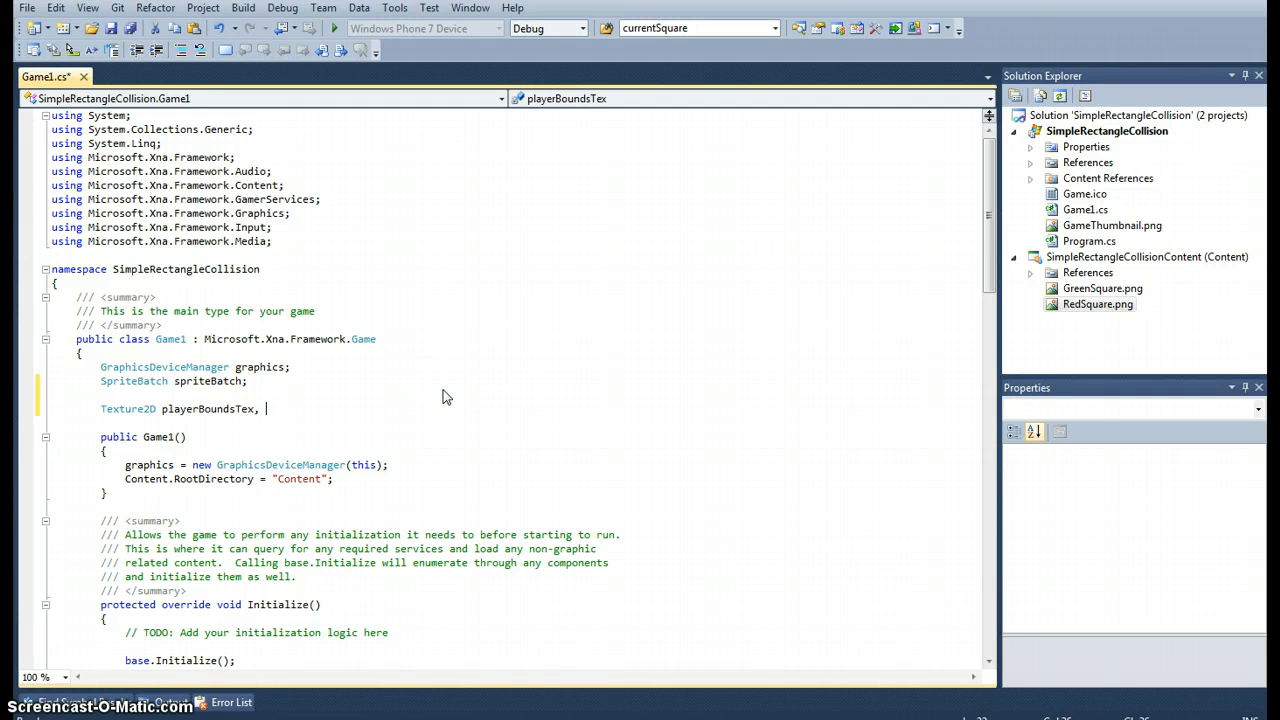
{"action": "type", "text": "enemyBounds"}
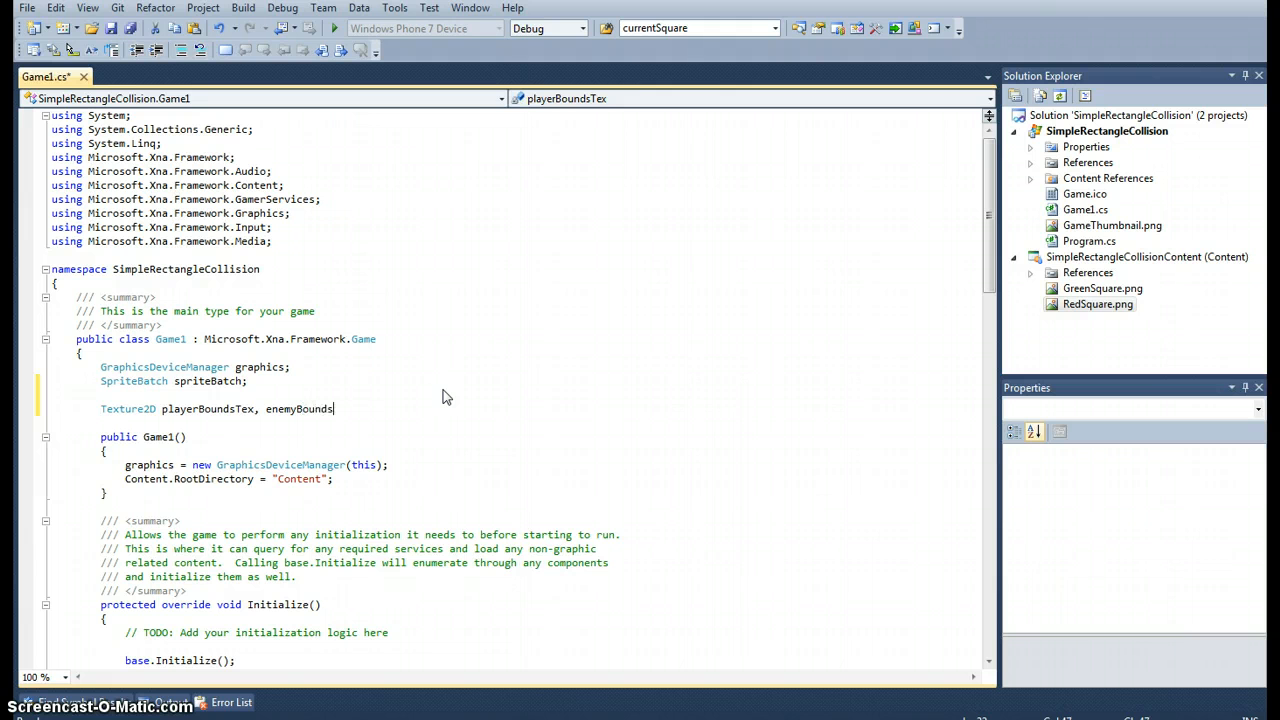
{"action": "type", "text": "Tex;"}
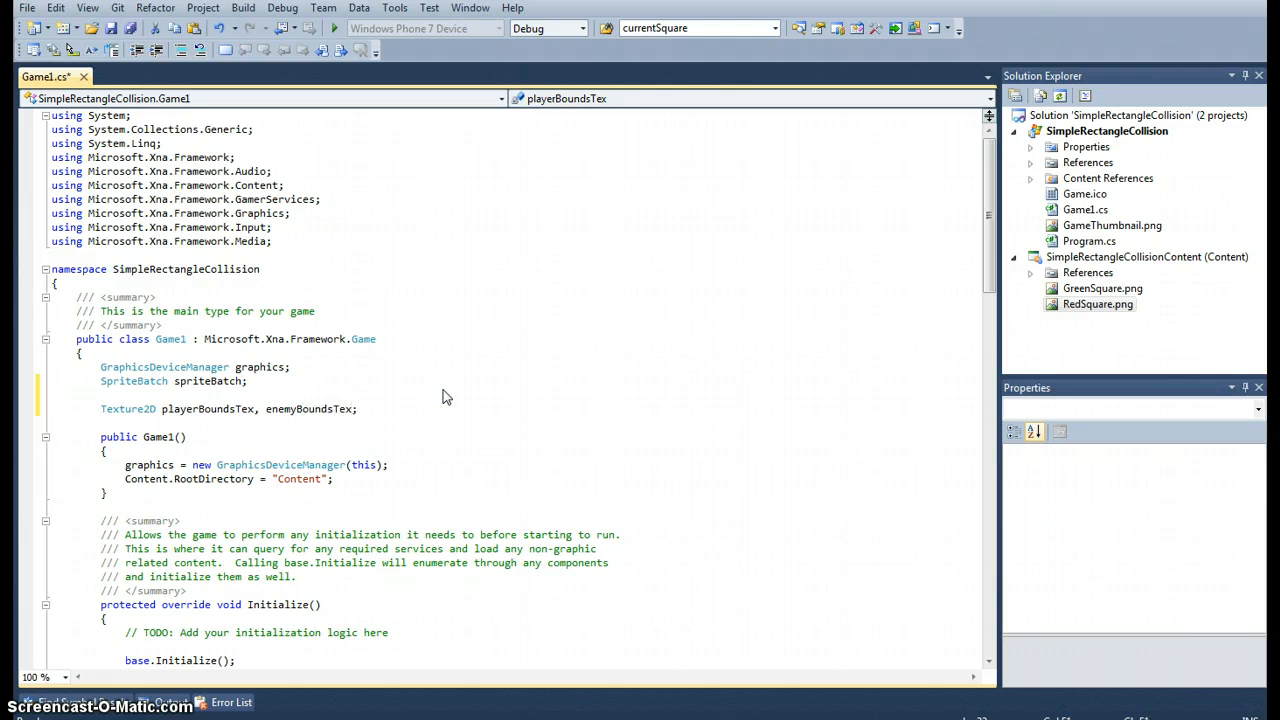
- Declare Rectangle fields playerBounds and enemyBounds
{"action": "type", "text": "Rect"}
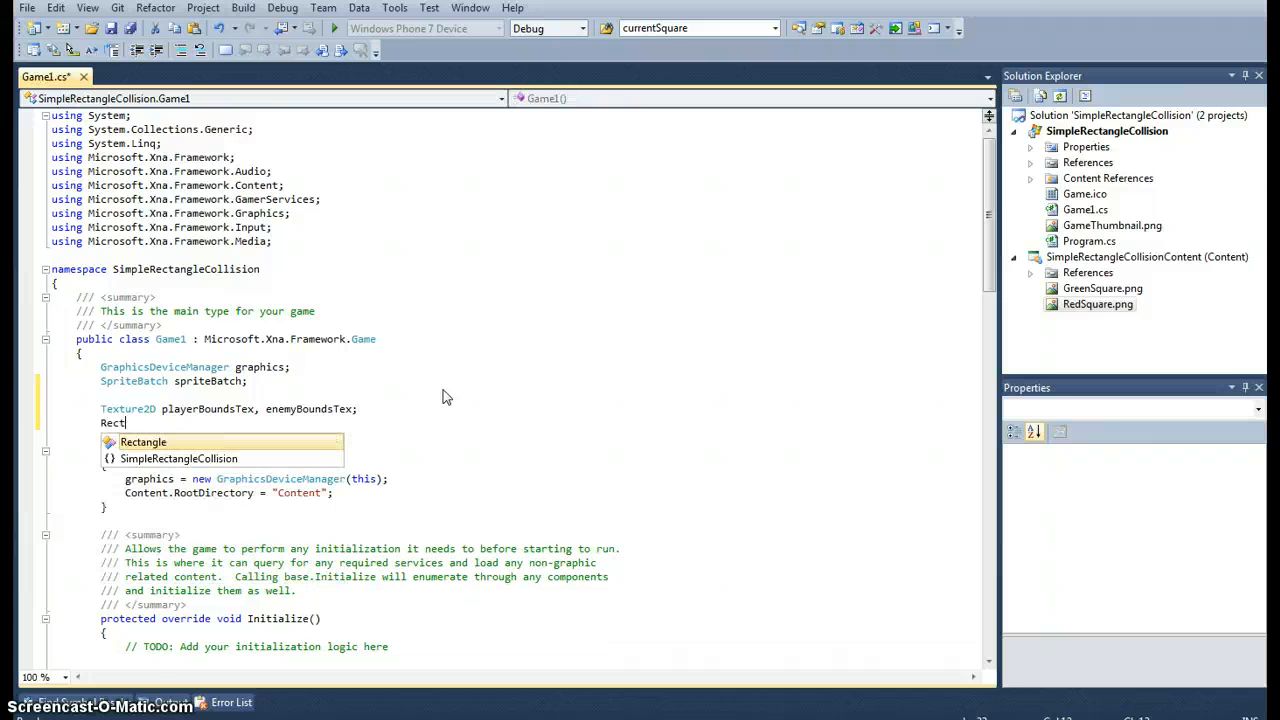
{"action": "type", "text": "Rectangle"}
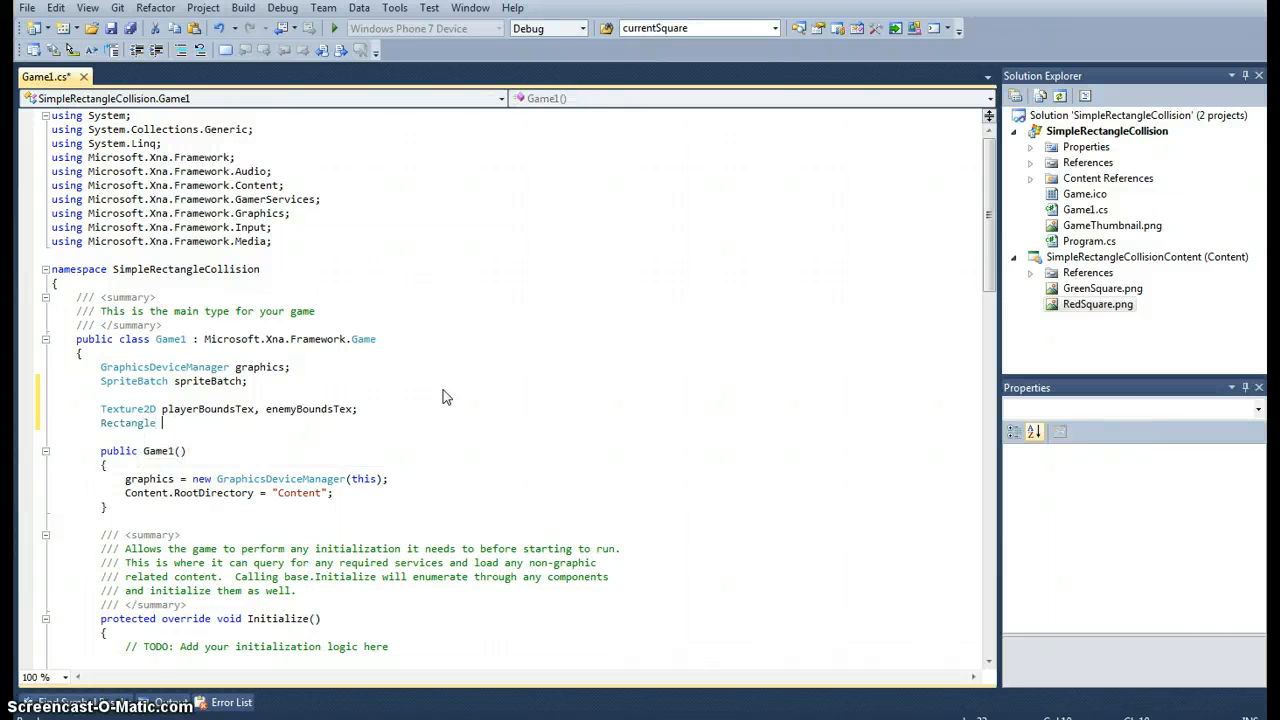
{"action": "type", "text": "bounds,"}
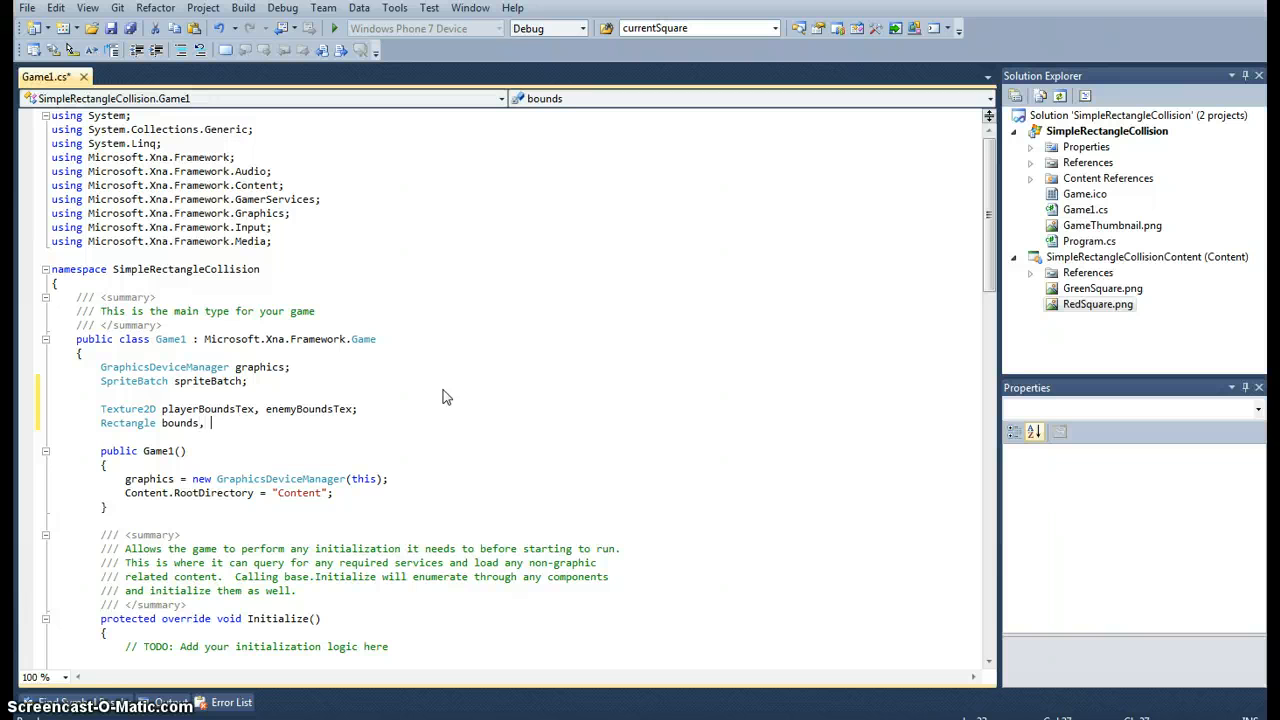
{"action": "type", "text": "enemyBounds"}
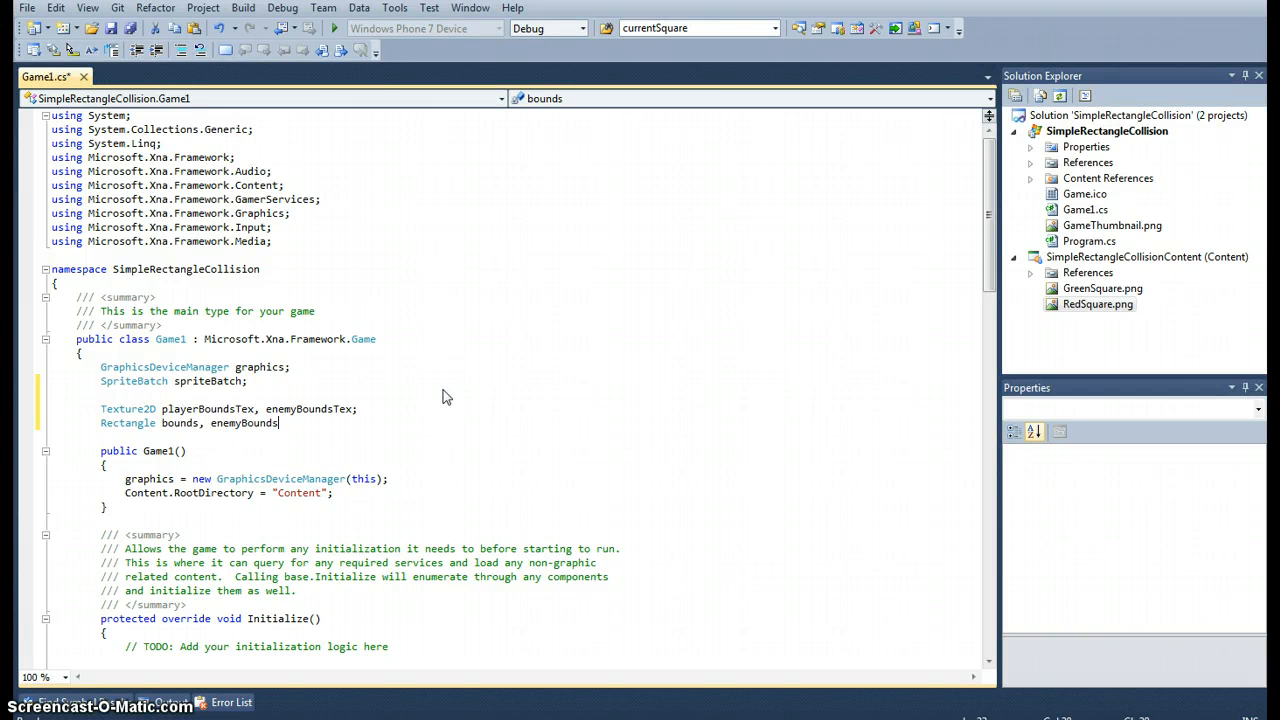
{"action": "left_click", "coordinate": [210, 422]}
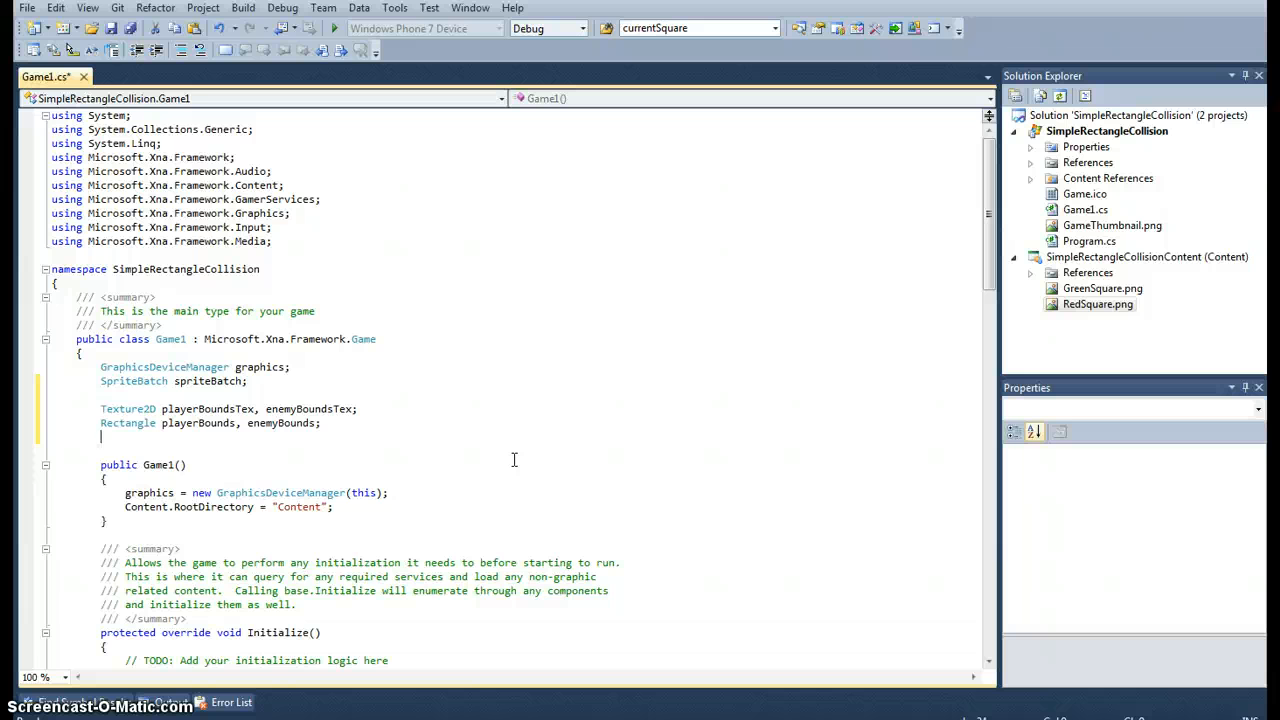
- Declare Vector2 enemyPosition, float speed = 10f and Color backgroundColor
{"action": "type", "text": "Vector2"}
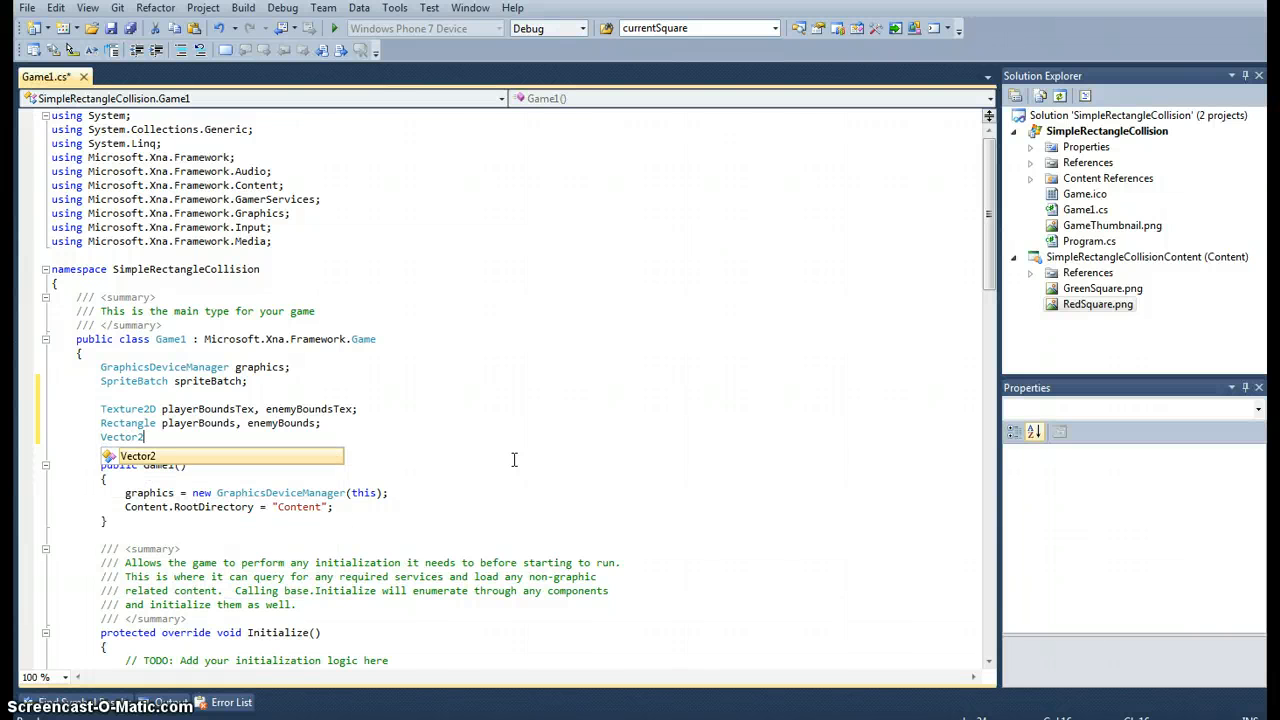
{"action": "type", "text": "enemyP"}
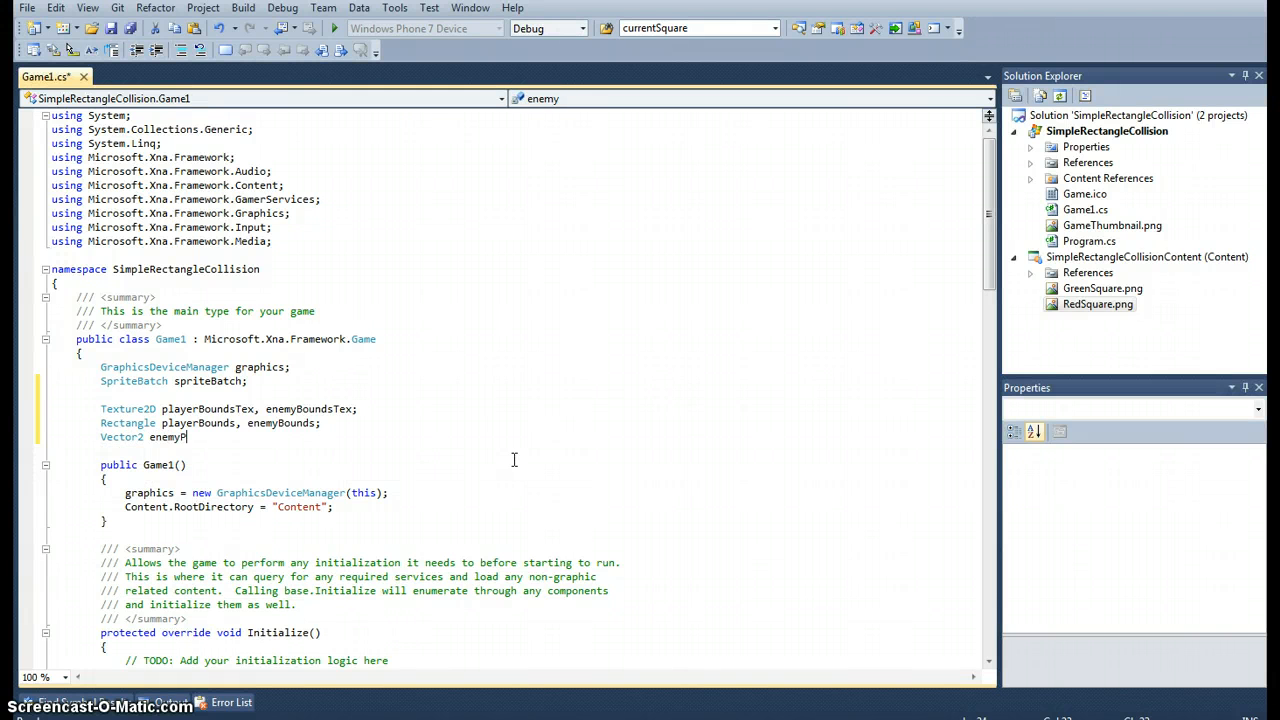
{"action": "type", "text": "osition;"}
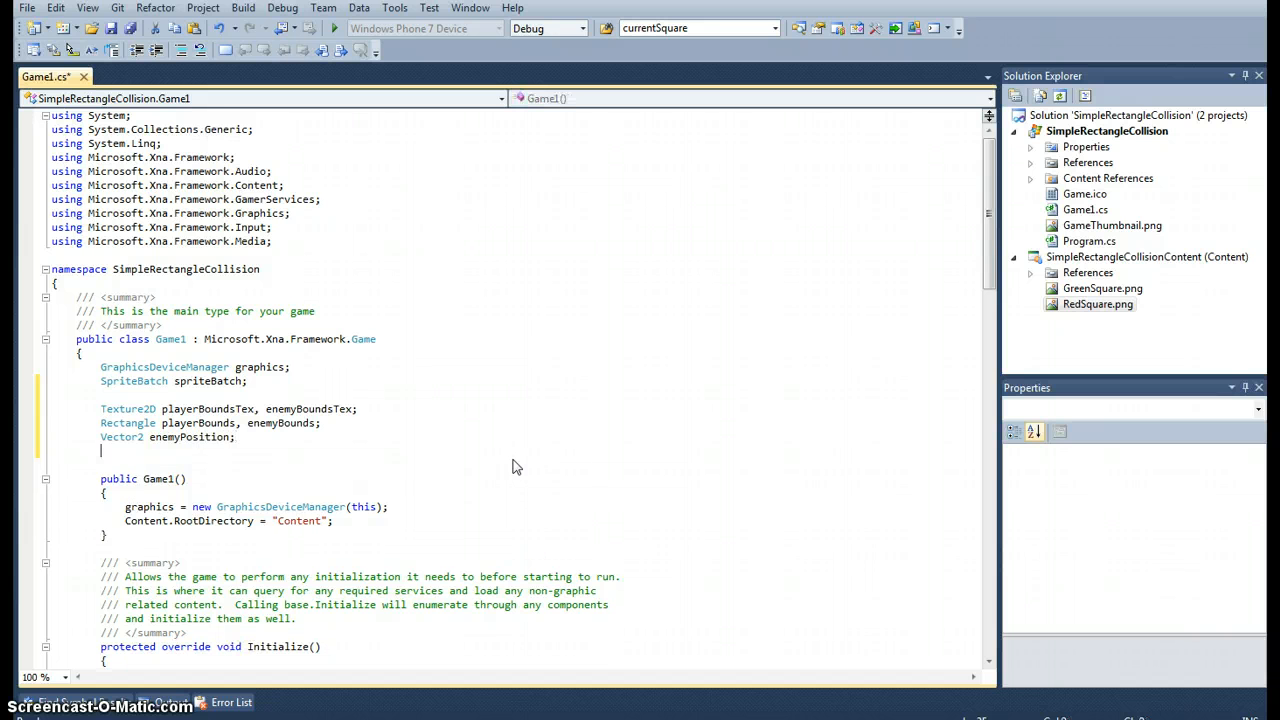
{"action": "type", "text": "flko"}
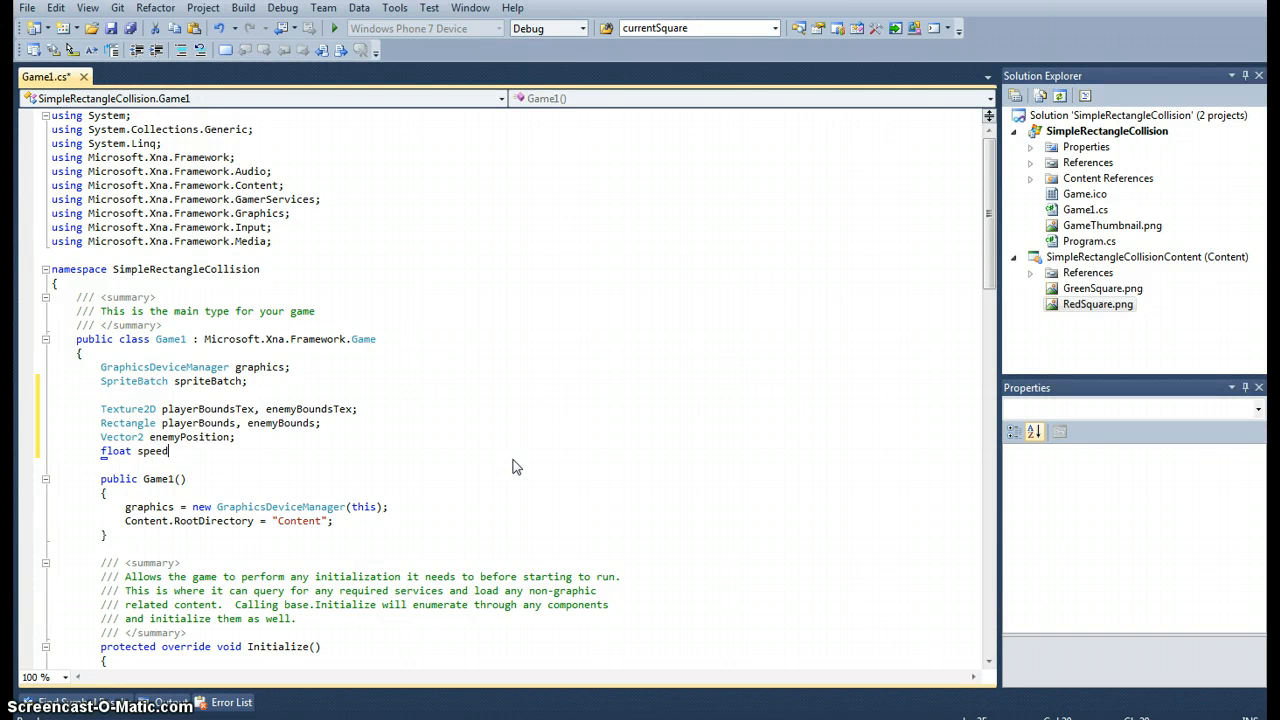
{"action": "type", "text": "= 10f;"}
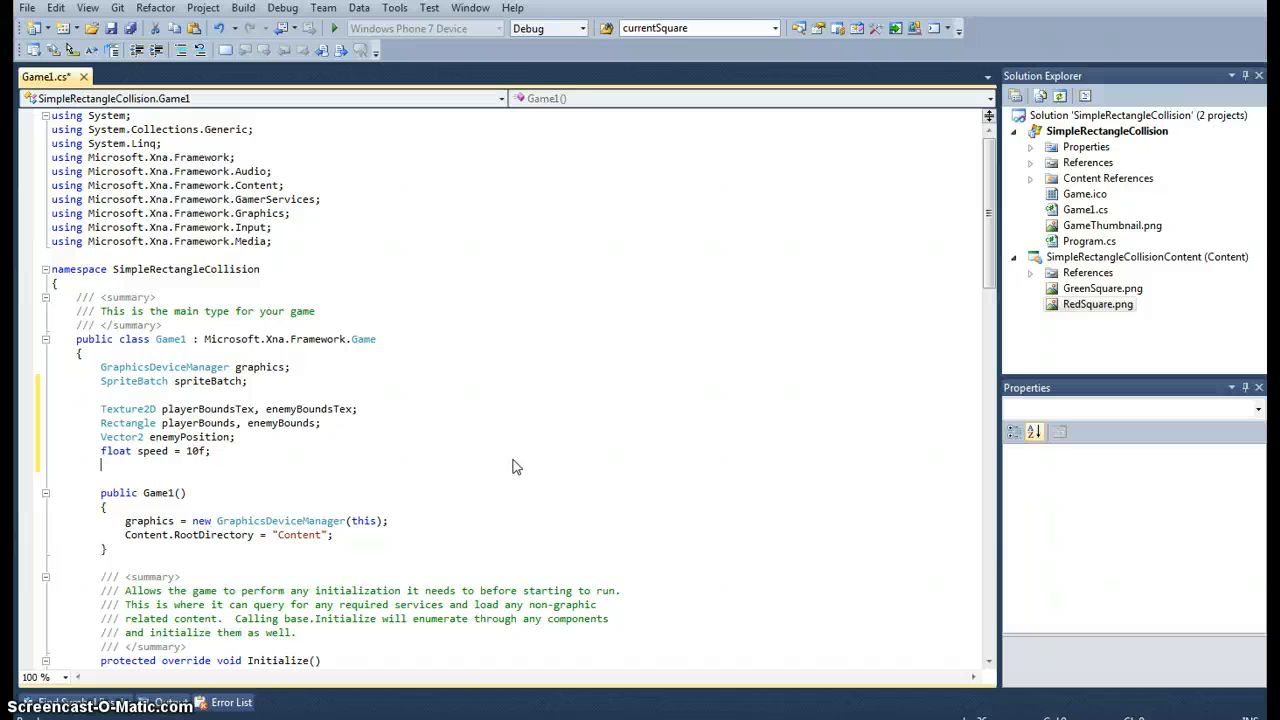
{"action": "type", "text": "Color"}
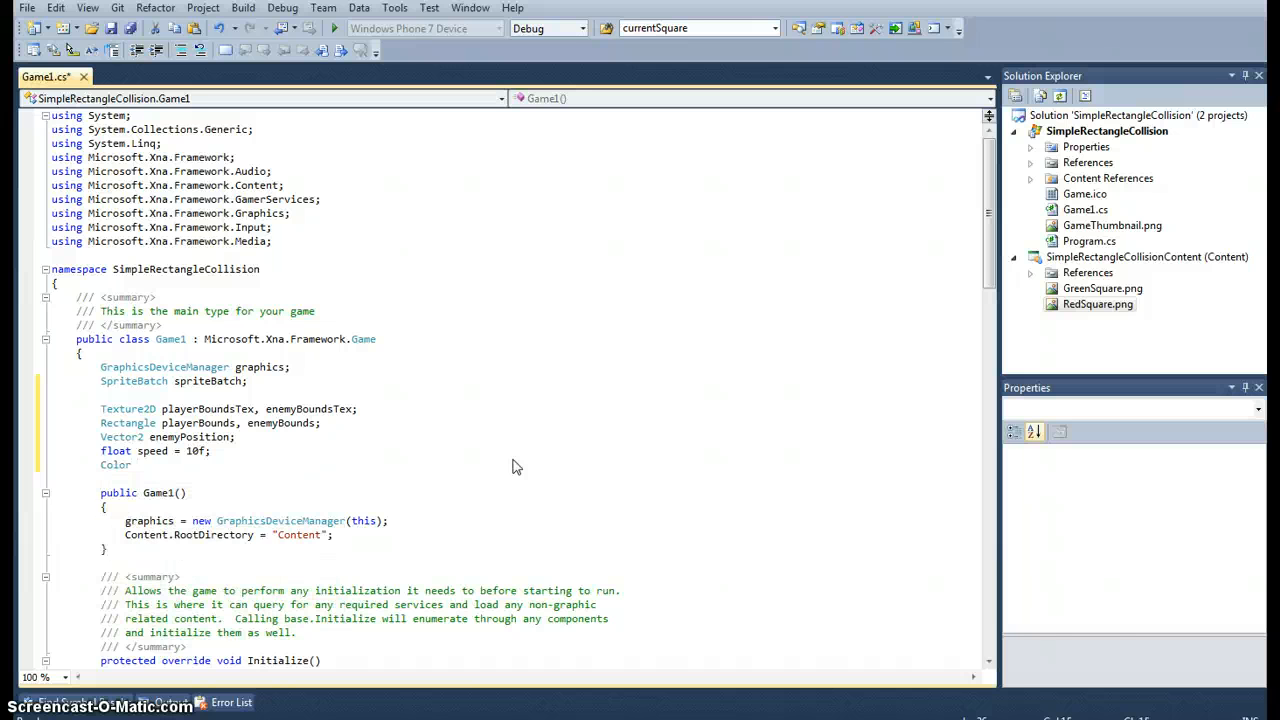
{"action": "type", "text": "backgroundCol"}
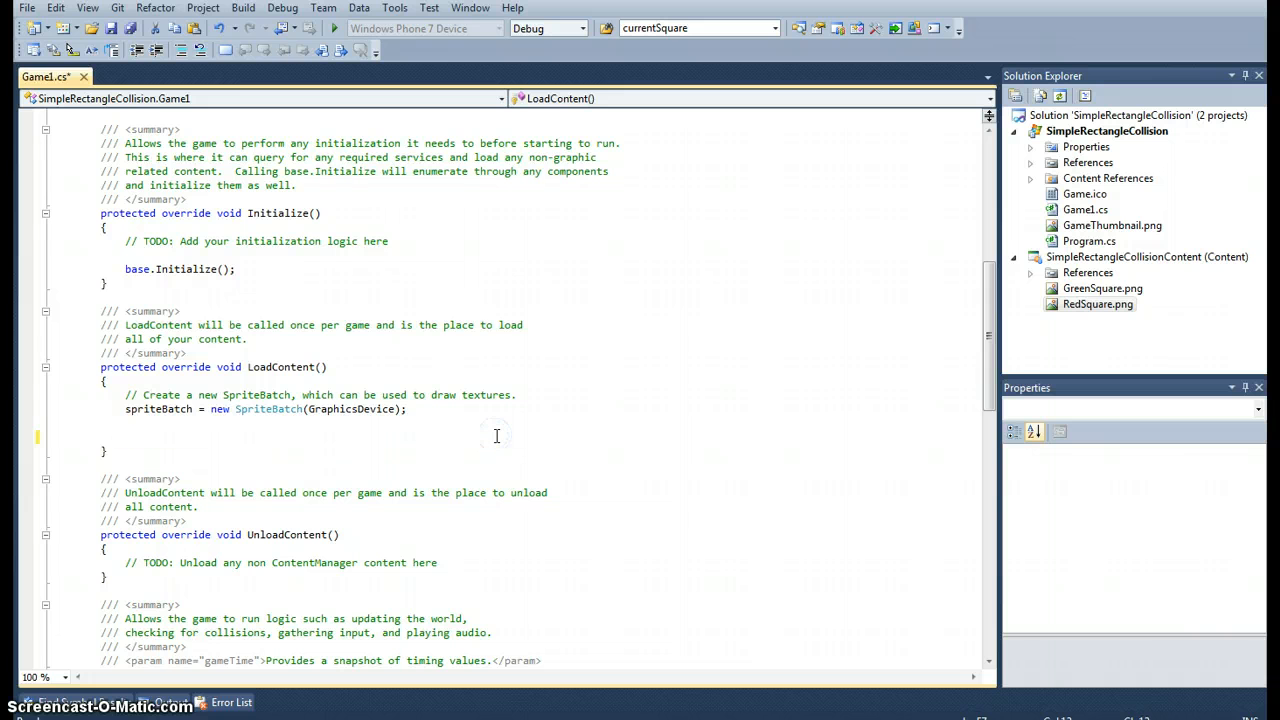
- Load the GreenSquare texture into playerBoundsTex in LoadContent
{"action": "type", "text": "player"}
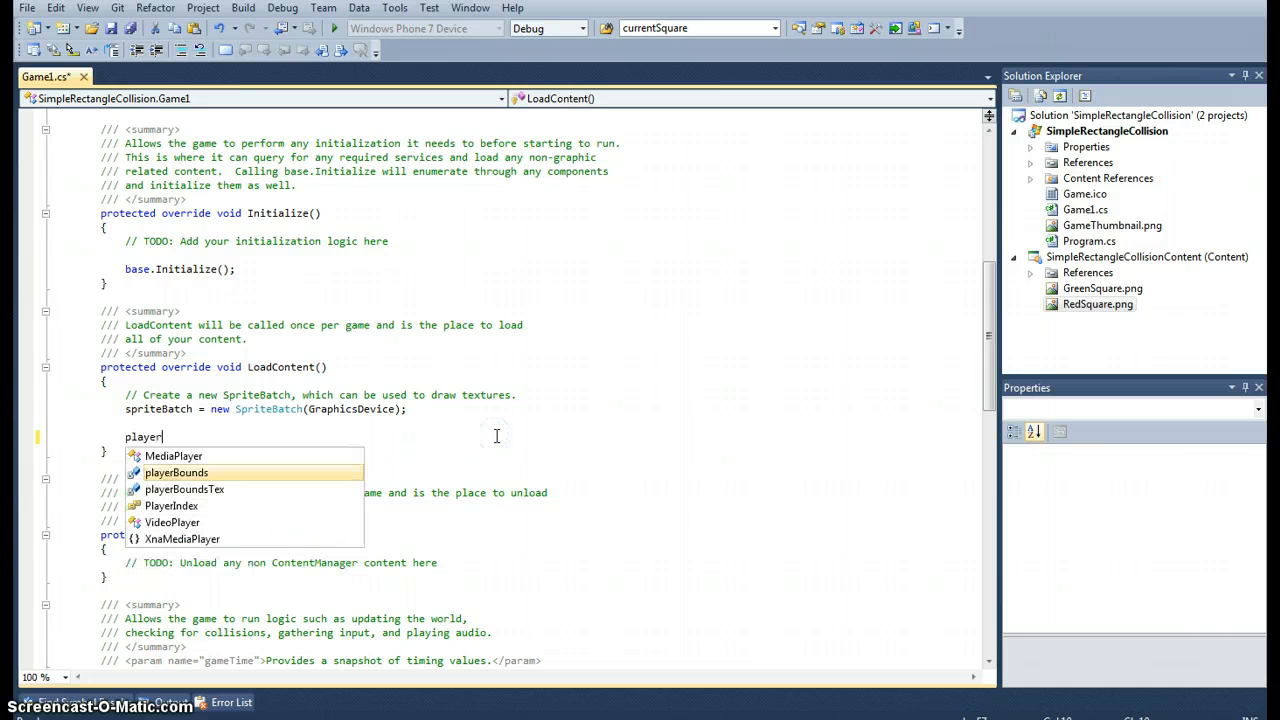
{"action": "type", "text": "BoundsTex ="}
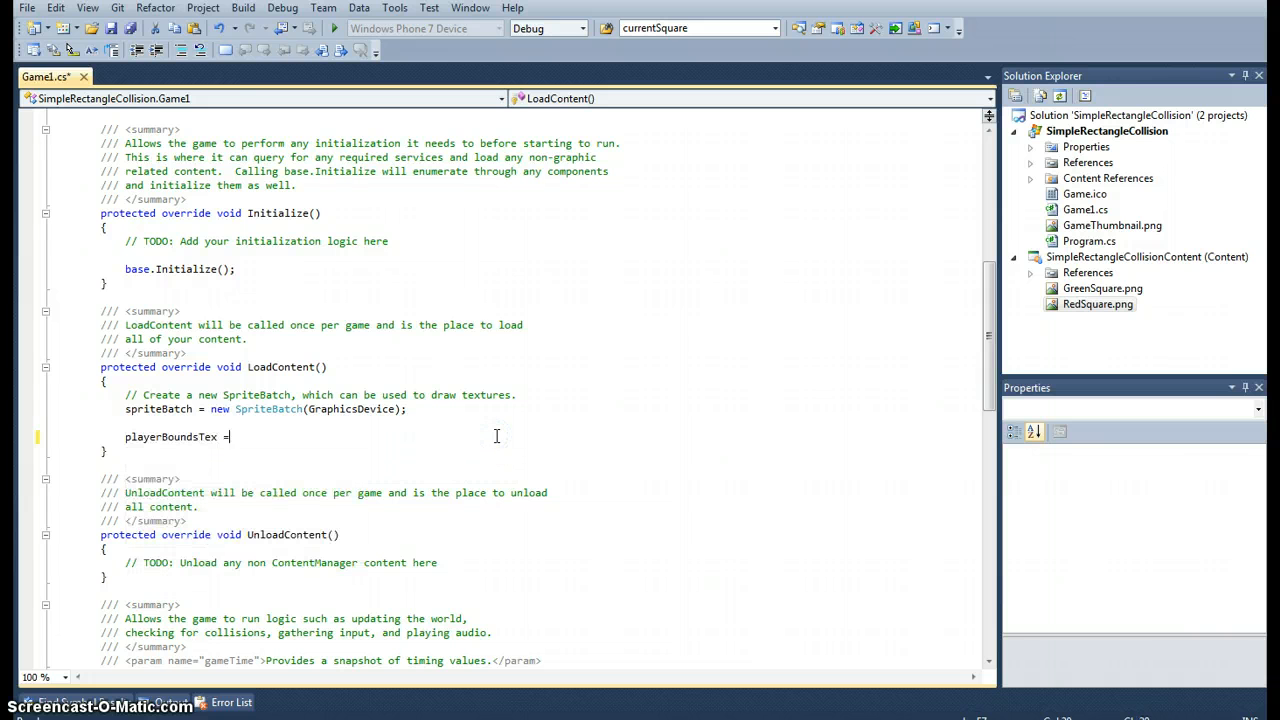
{"action": "type", "text": "Content"}
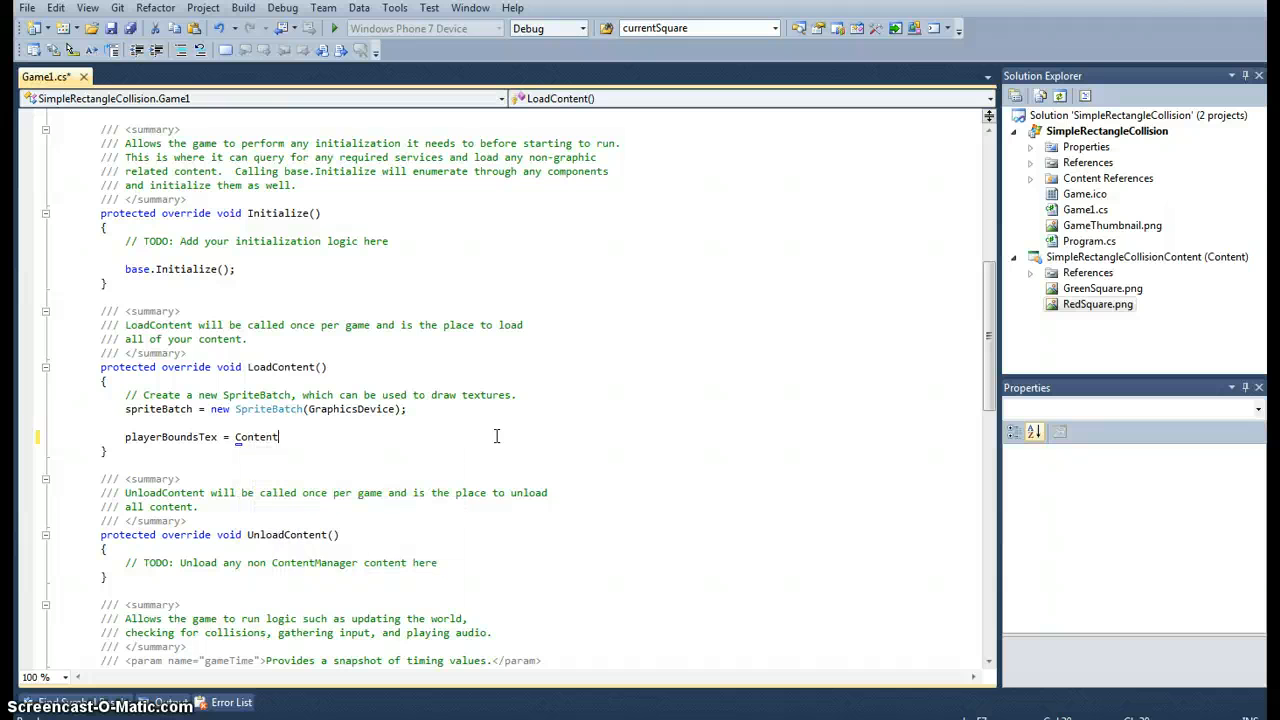
{"action": "type", "text": ".Load<Texture2D>(\"\");"}
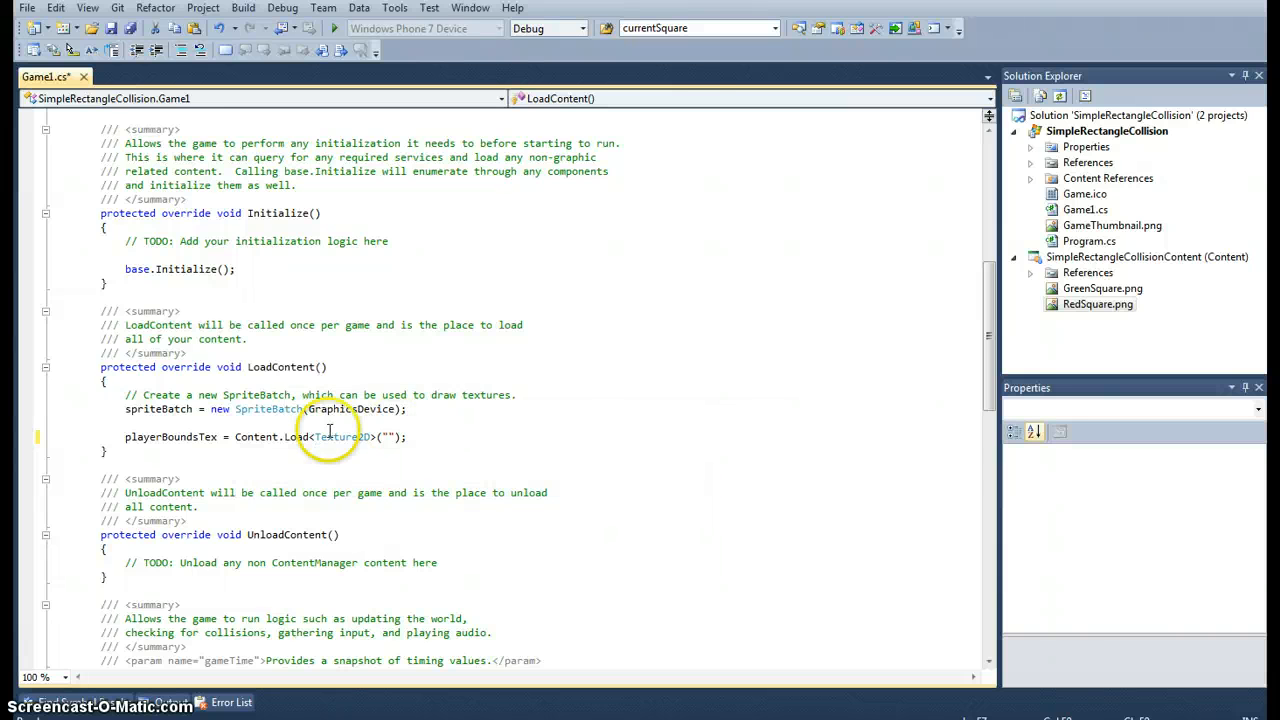
{"action": "mouse_move", "coordinate": [1128, 290]}
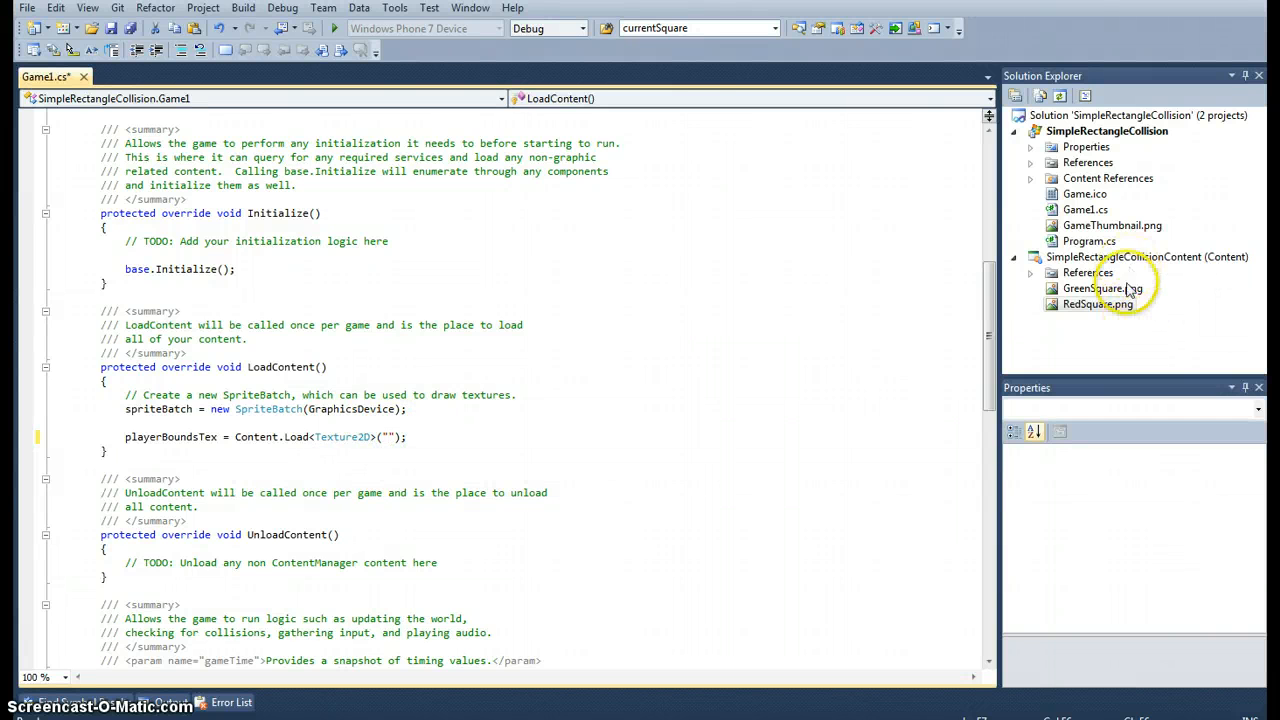
{"action": "left_click", "coordinate": [1098, 288]}
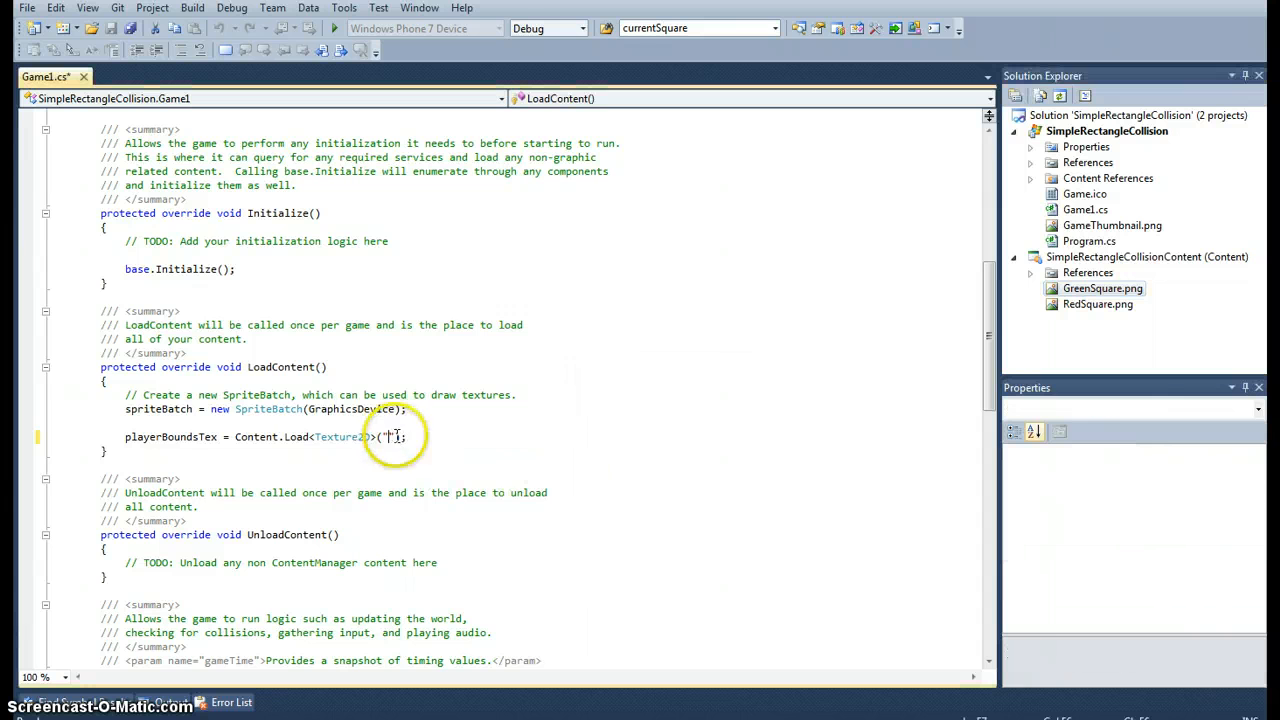
{"action": "type", "text": "GreenSquar"}
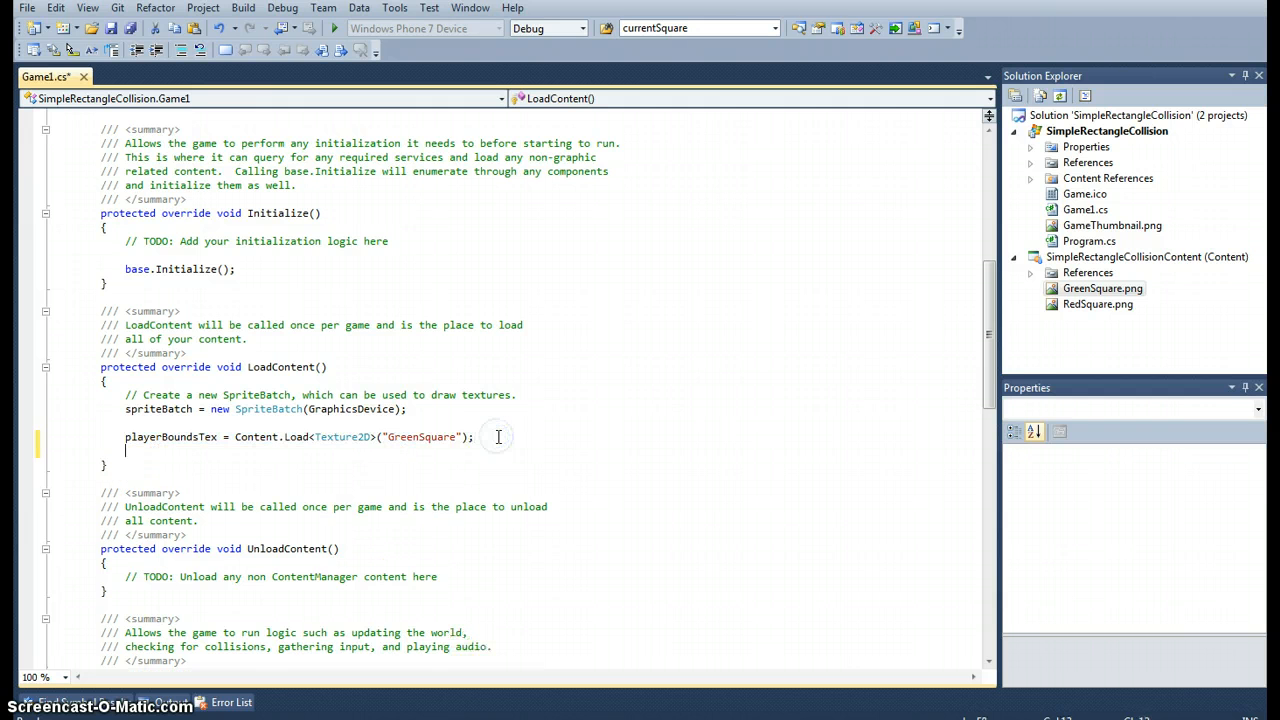
- Load the RedSquare texture into enemyBoundsTex
{"action": "type", "text": "enemyBoundsTex"}
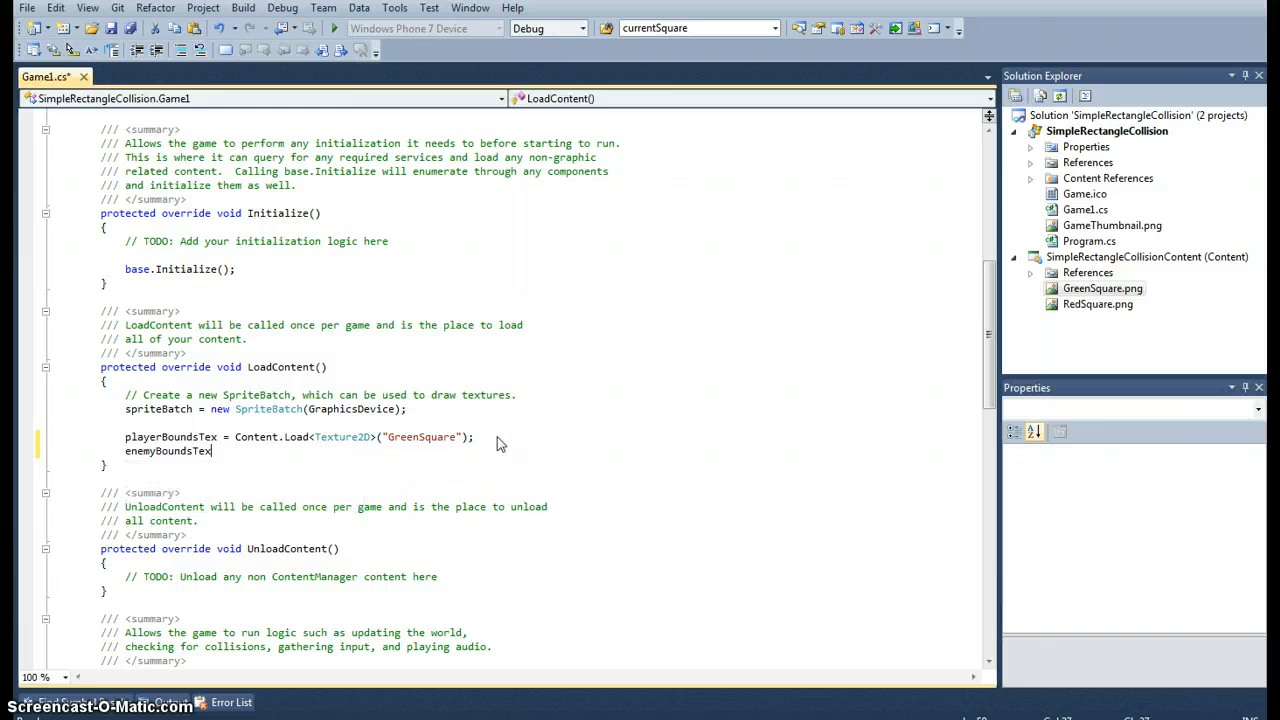
{"action": "type", "text": "= Content"}
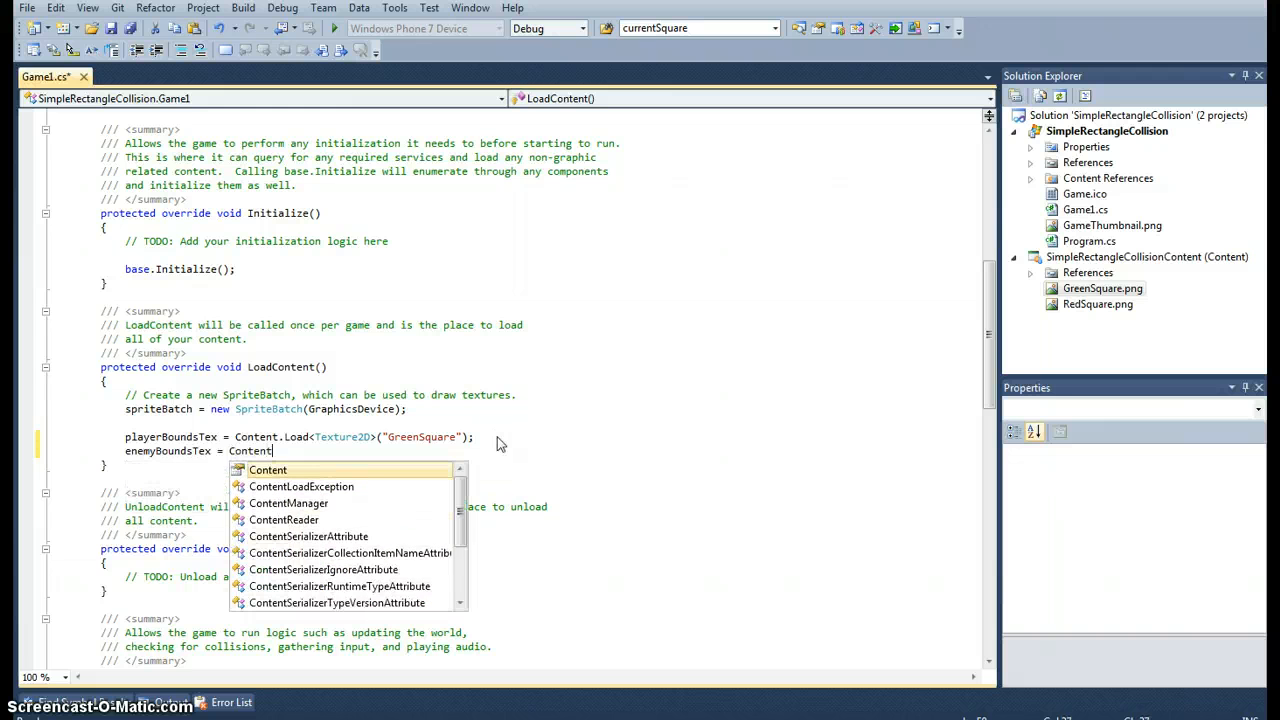
{"action": "type", "text": ".Load<Texture2D>"}
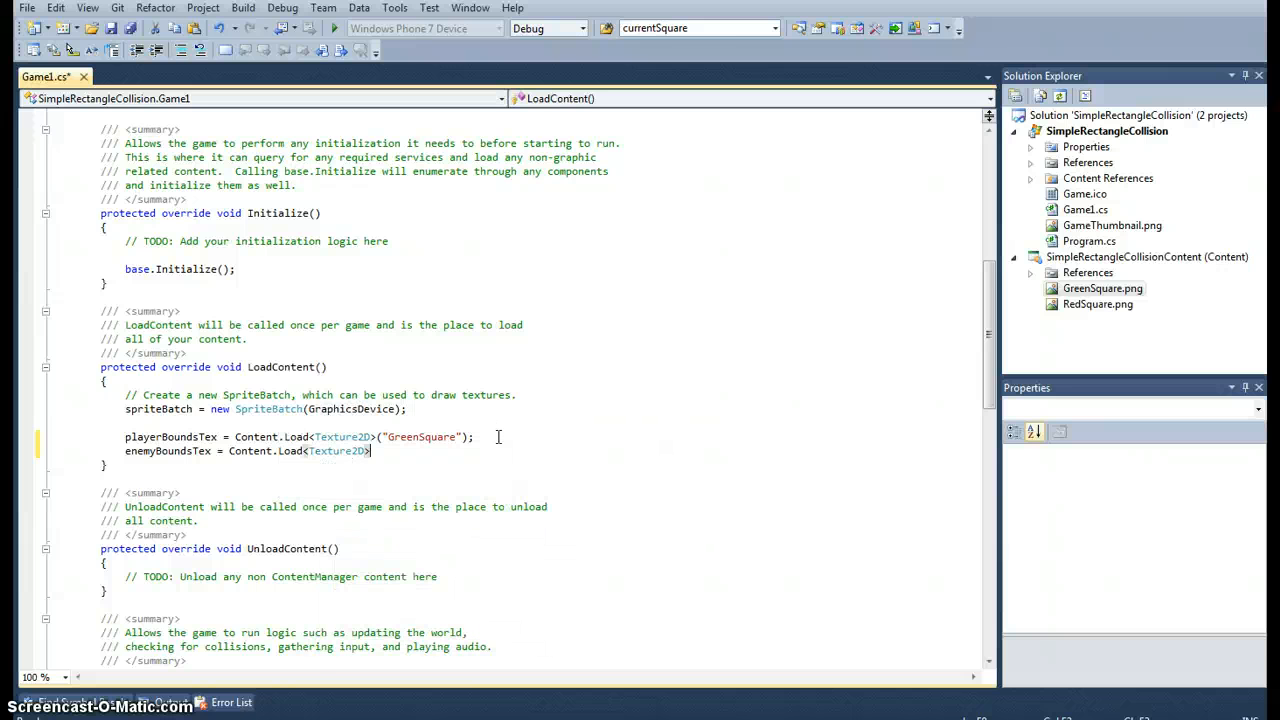
{"action": "type", "text": "(\"\");"}
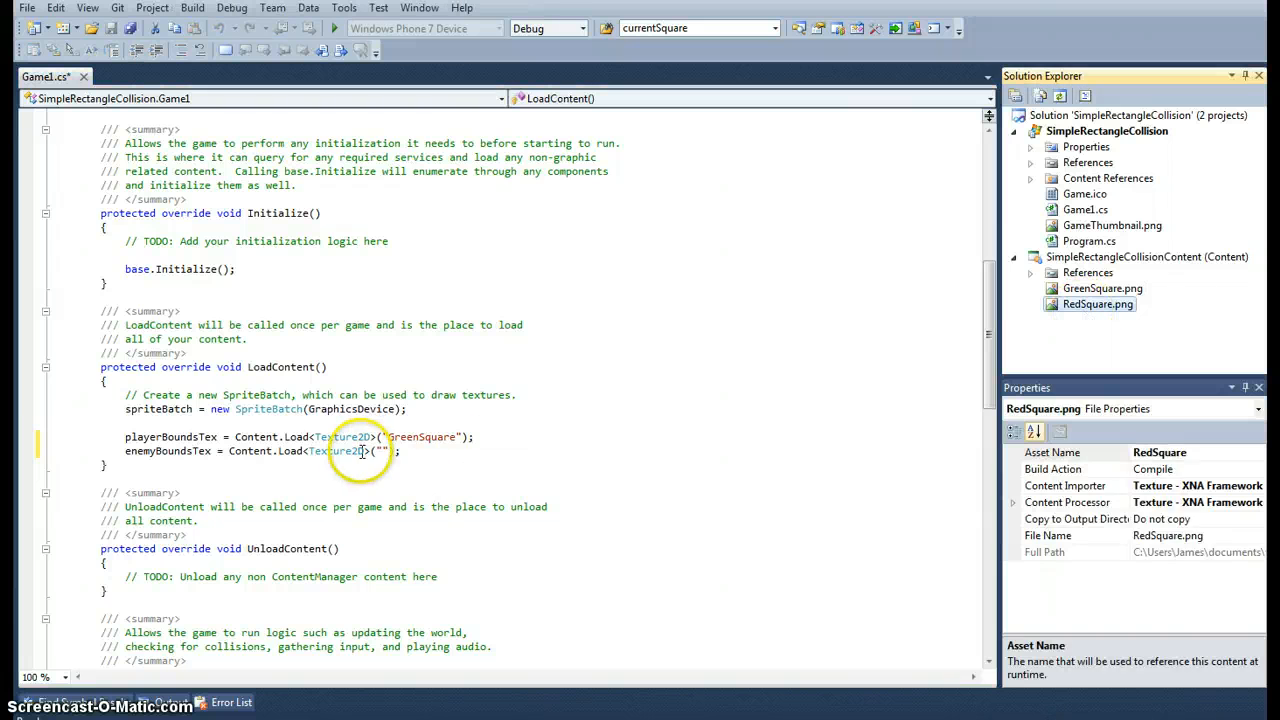
{"action": "type", "text": "Red"}
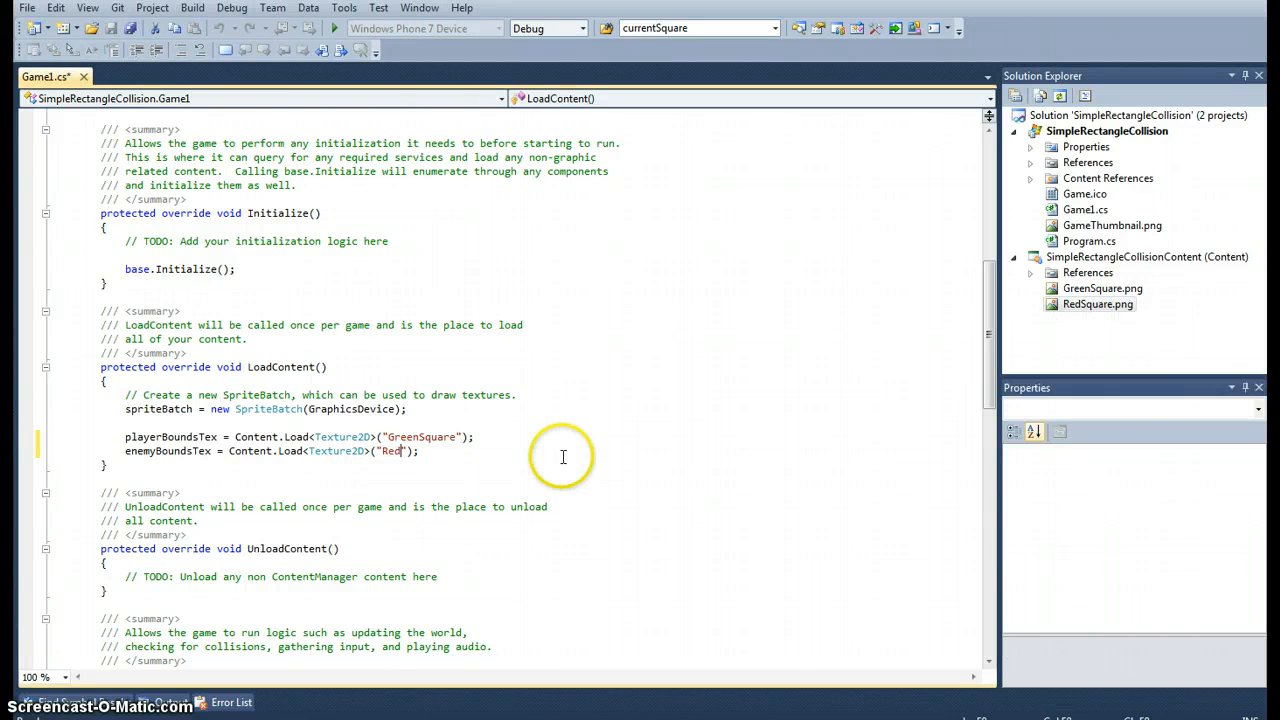
{"action": "type", "text": "Square"}
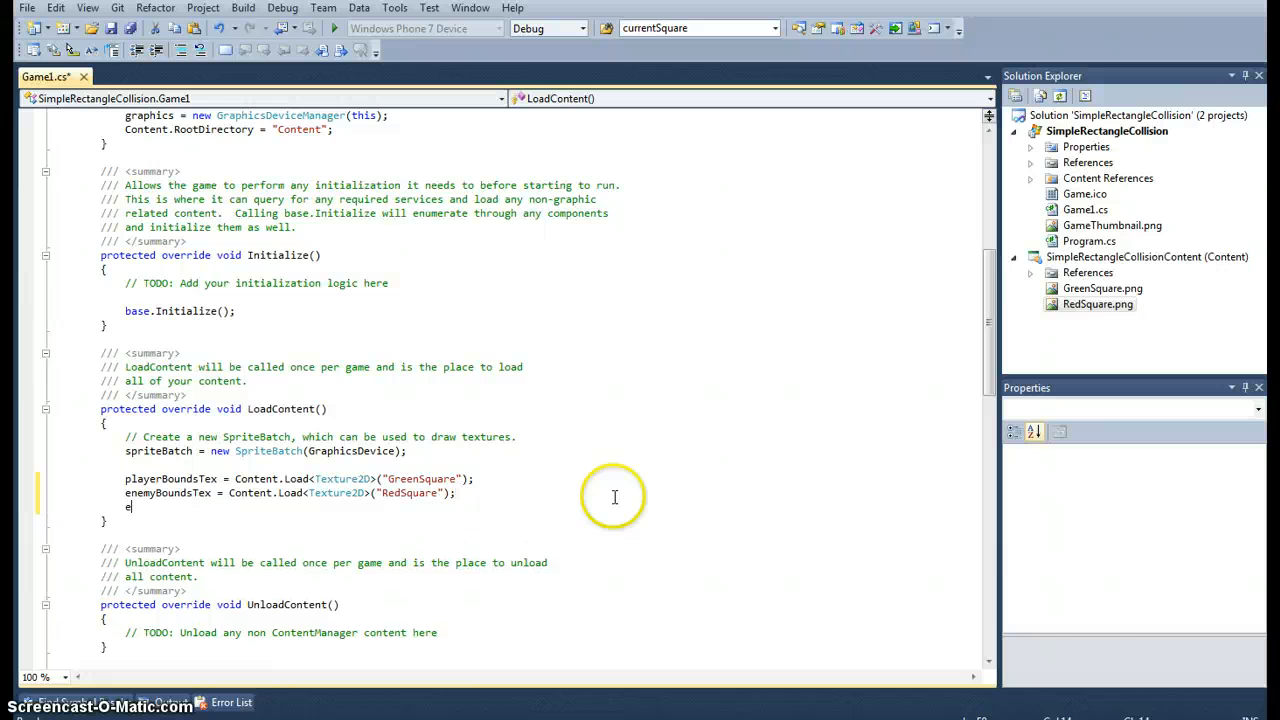
- Assign enemyPosition a new Vector2 at (1000, 100) in LoadContent
{"action": "type", "text": "nemyPosition"}
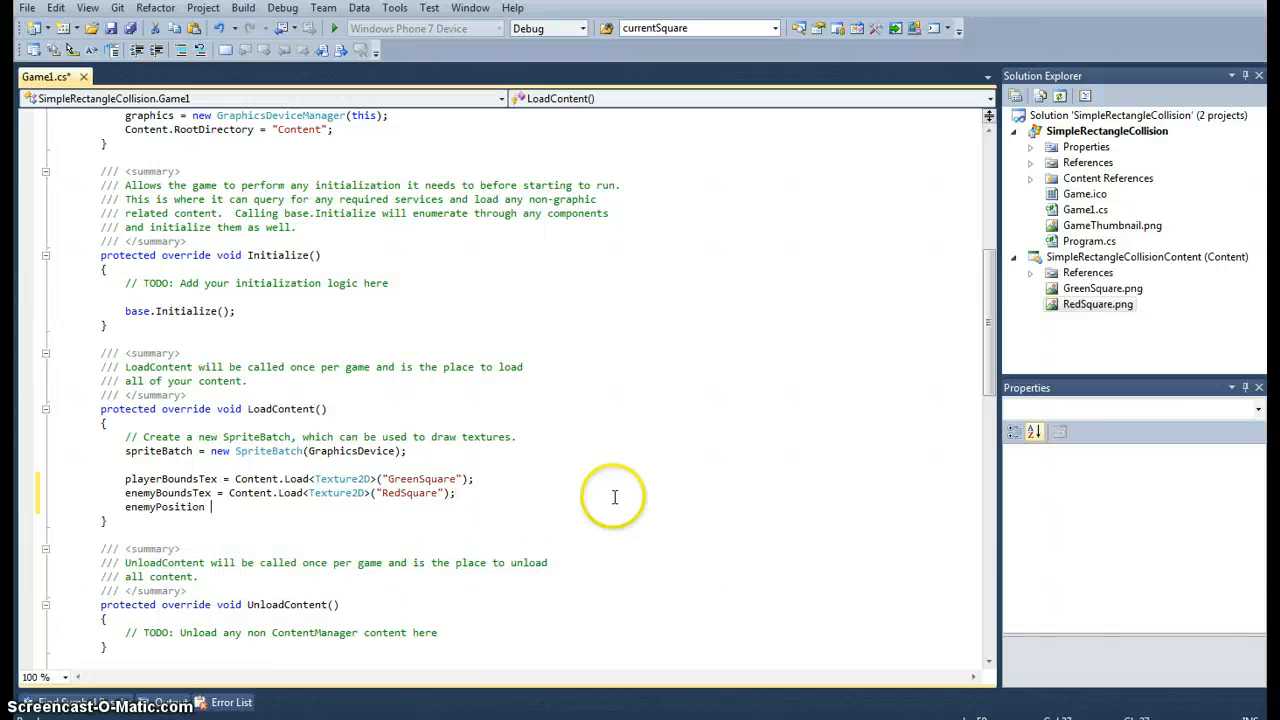
{"action": "type", "text": "="}
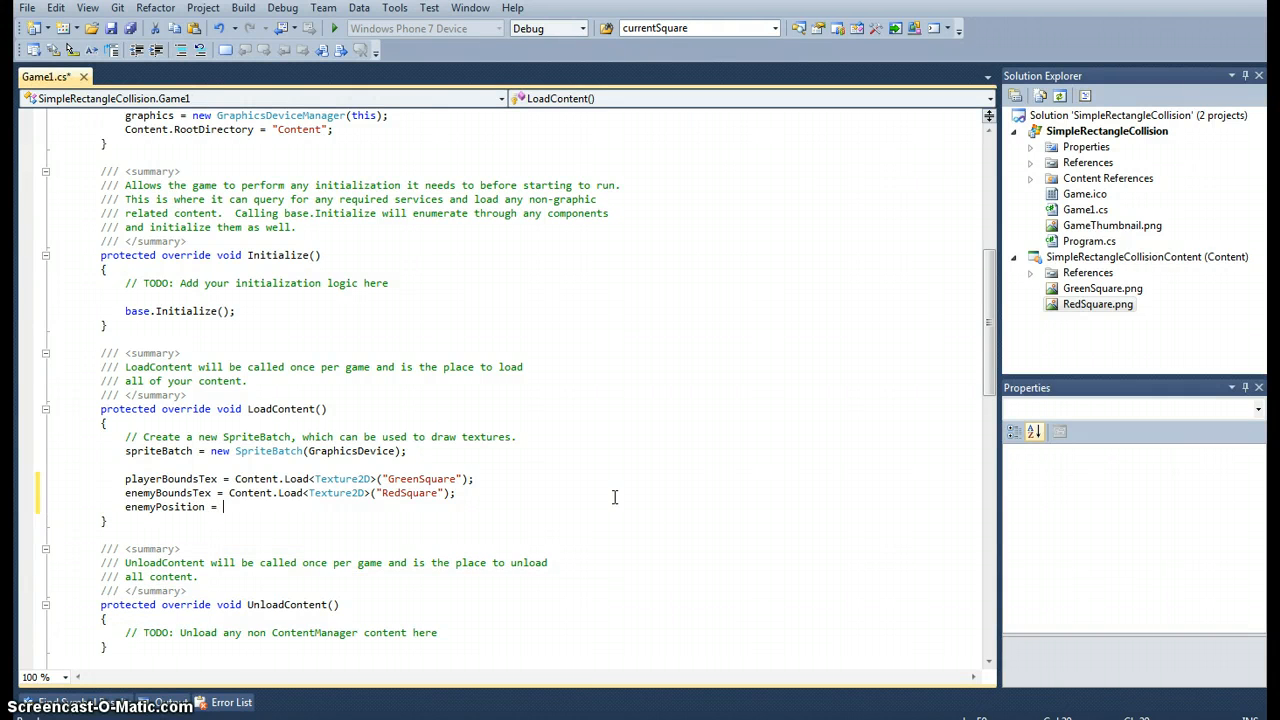
{"action": "type", "text": "new Vec"}
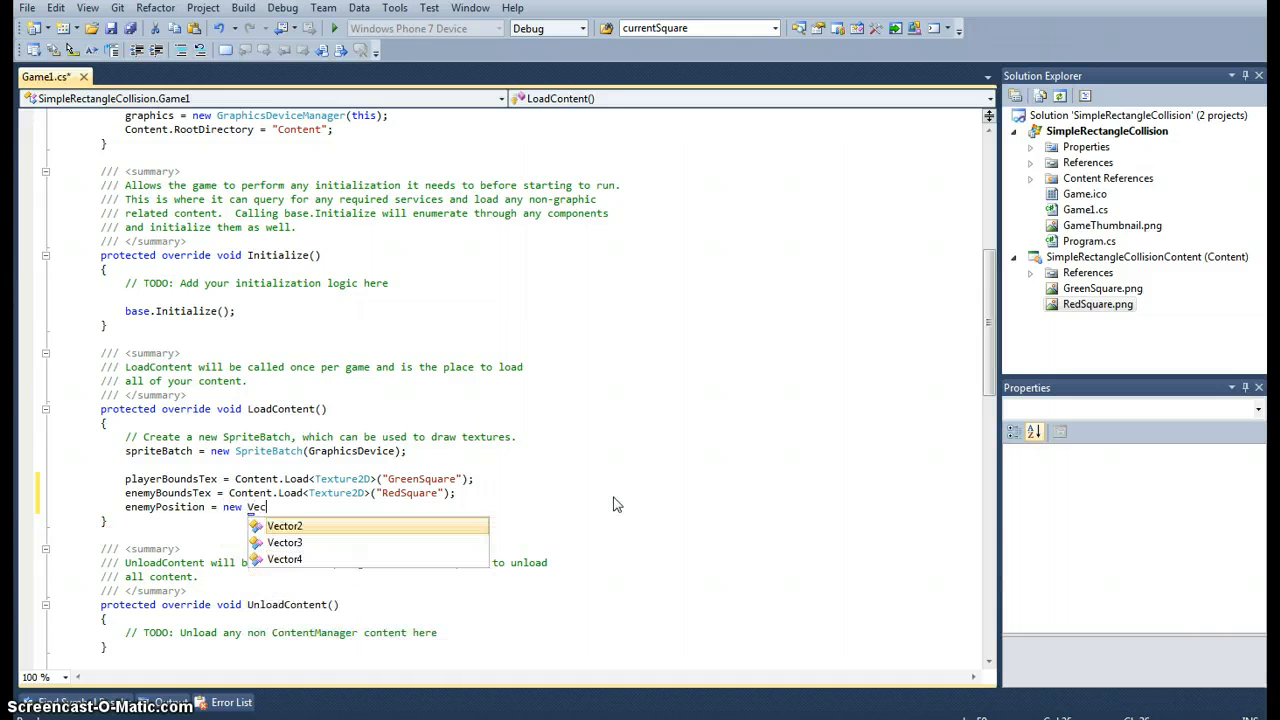
{"action": "type", "text": "2("}
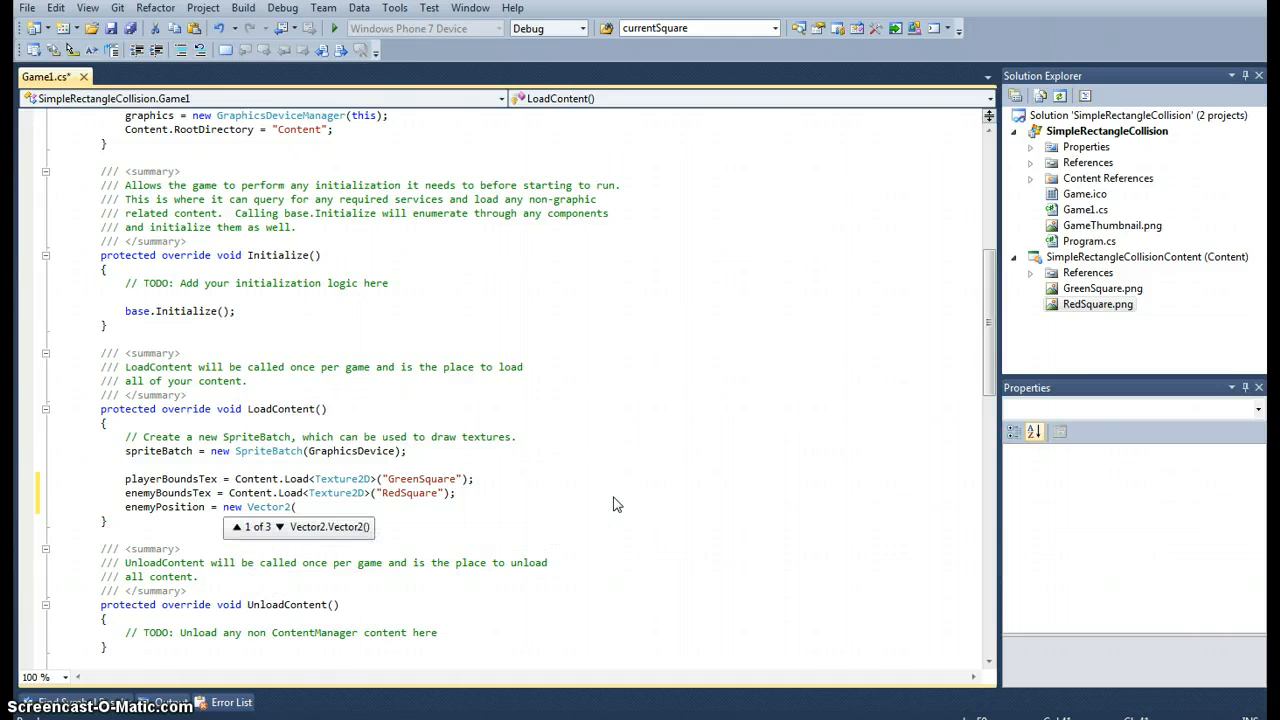
{"action": "type", "text": "("}
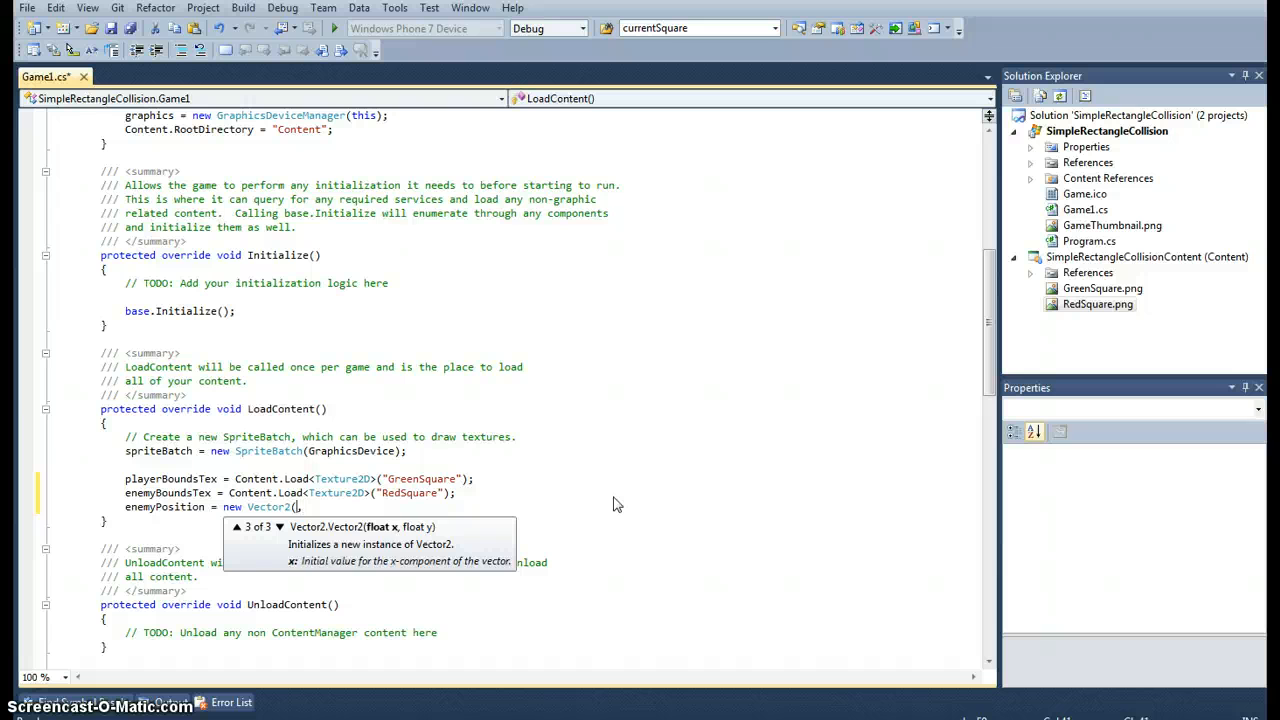
{"action": "type", "text": ","}
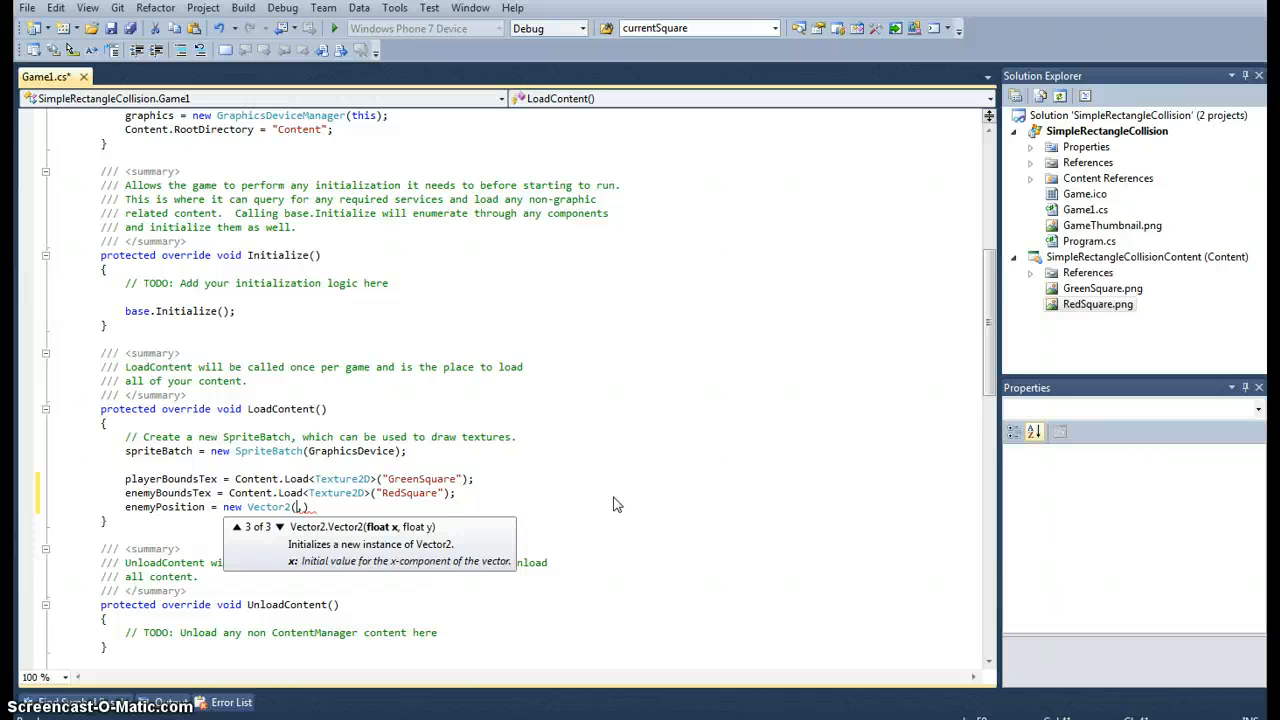
{"action": "type", "text": "1000"}
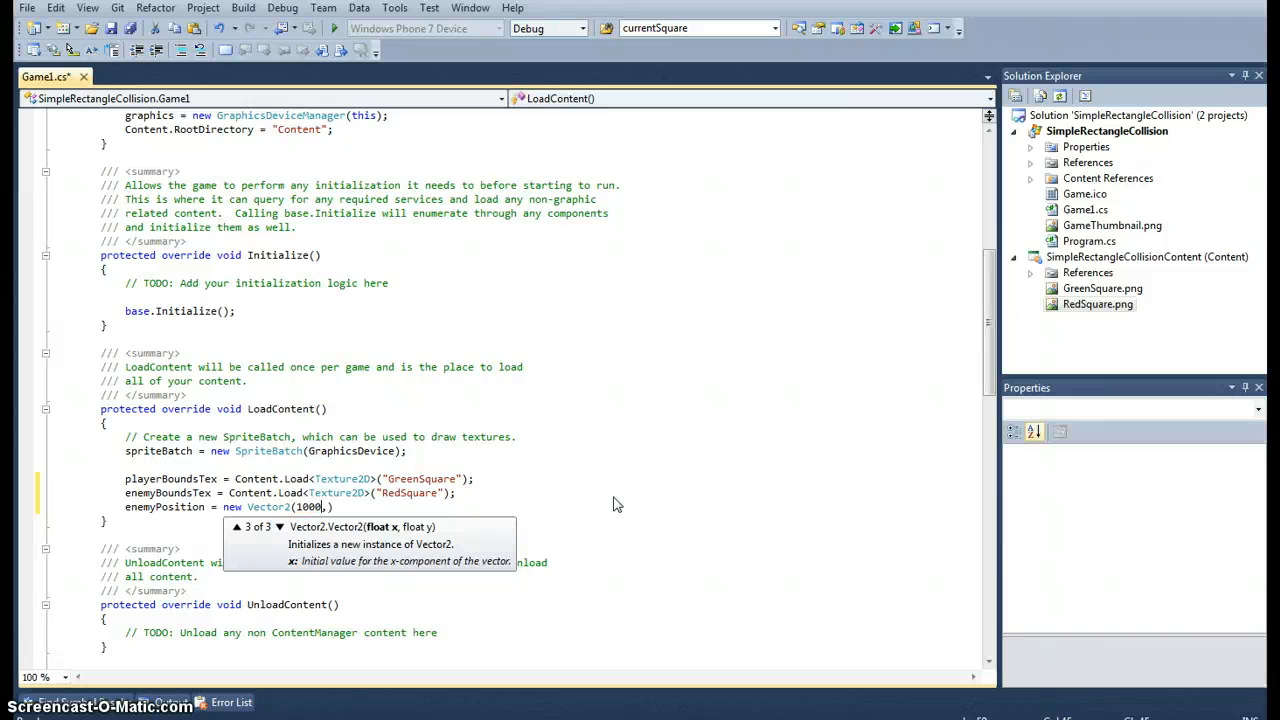
{"action": "type", "text": ","}
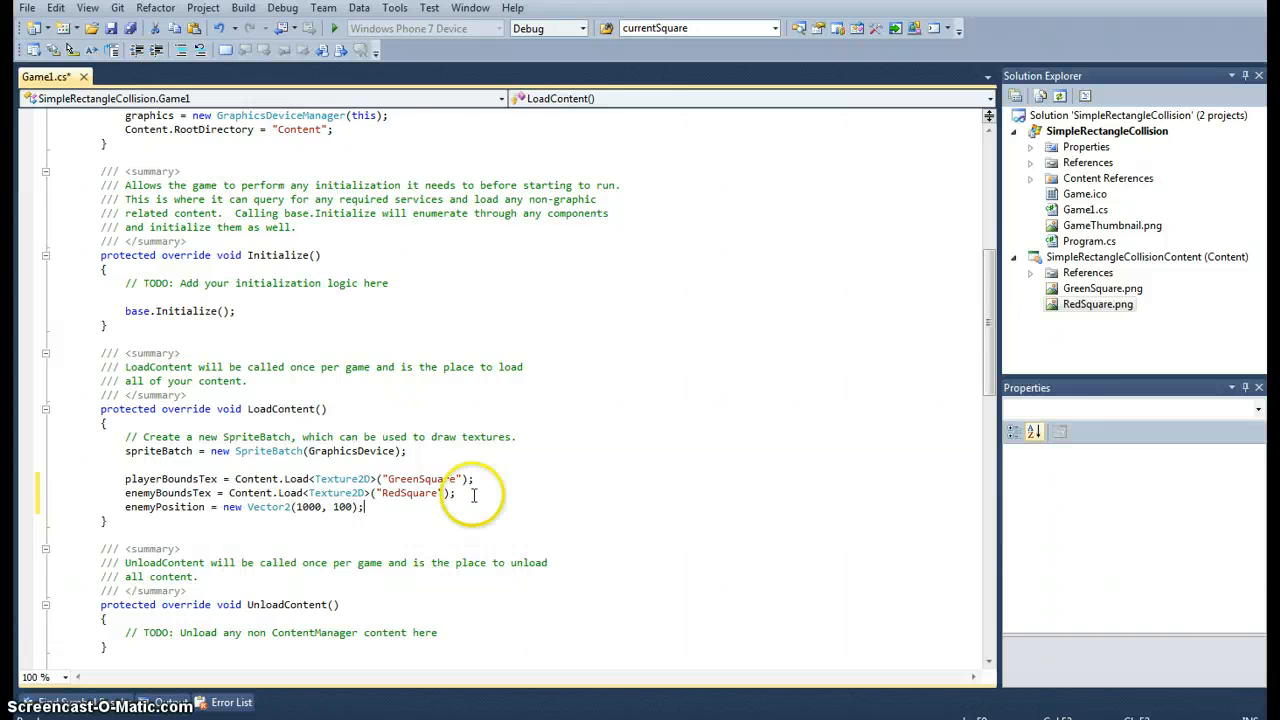
- Select the 1000 x value and scroll through the code to check the field declarations
{"action": "double_click", "coordinate": [307, 506]}
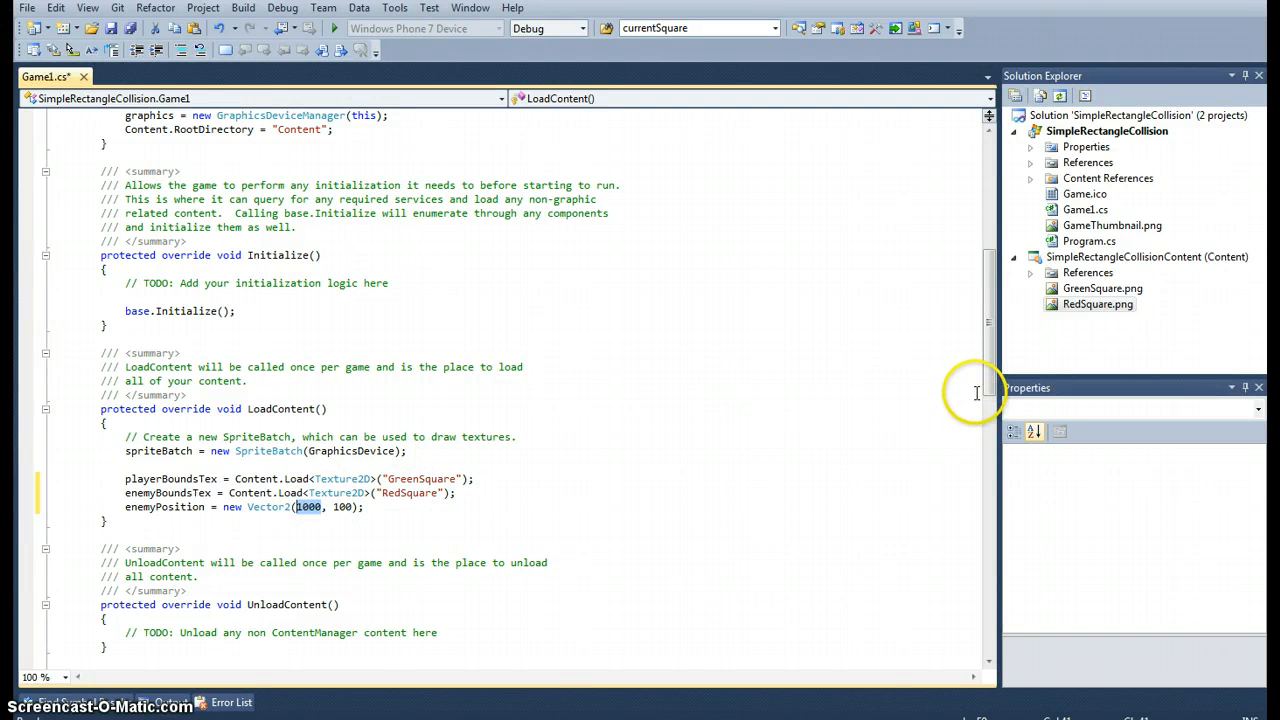
{"action": "mouse_move", "coordinate": [361, 388]}
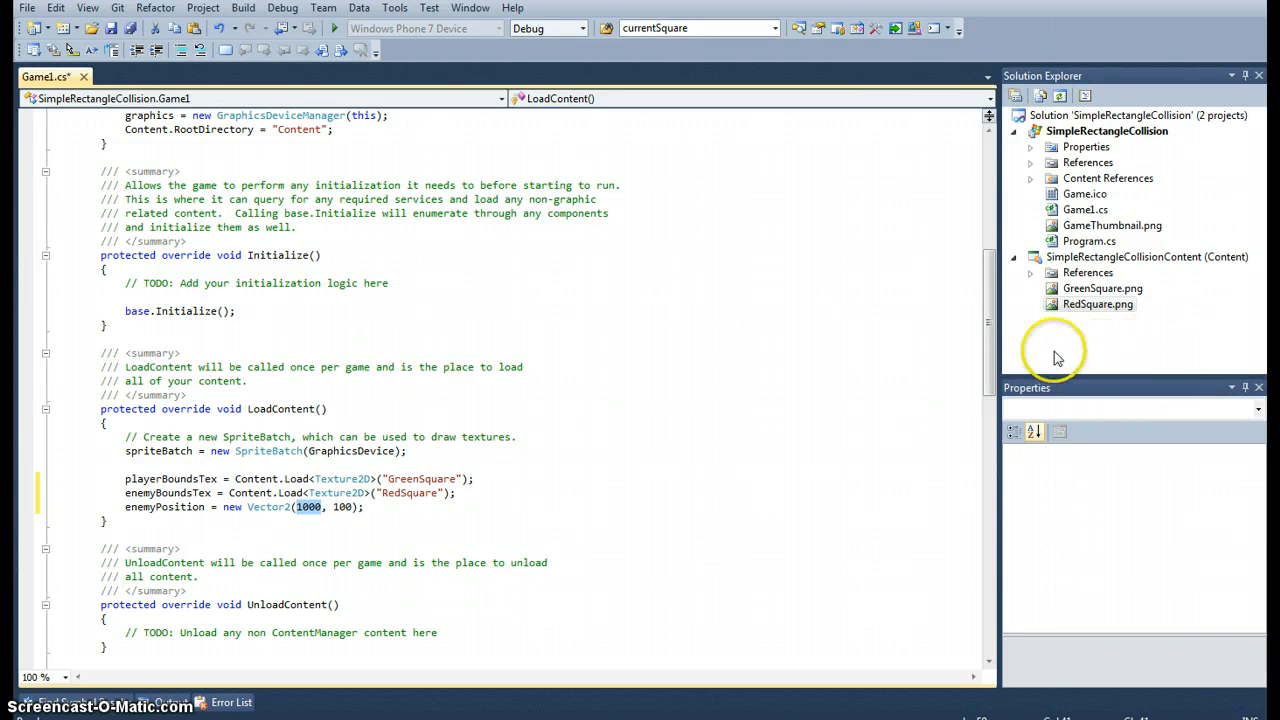
{"action": "mouse_move", "coordinate": [1178, 209]}
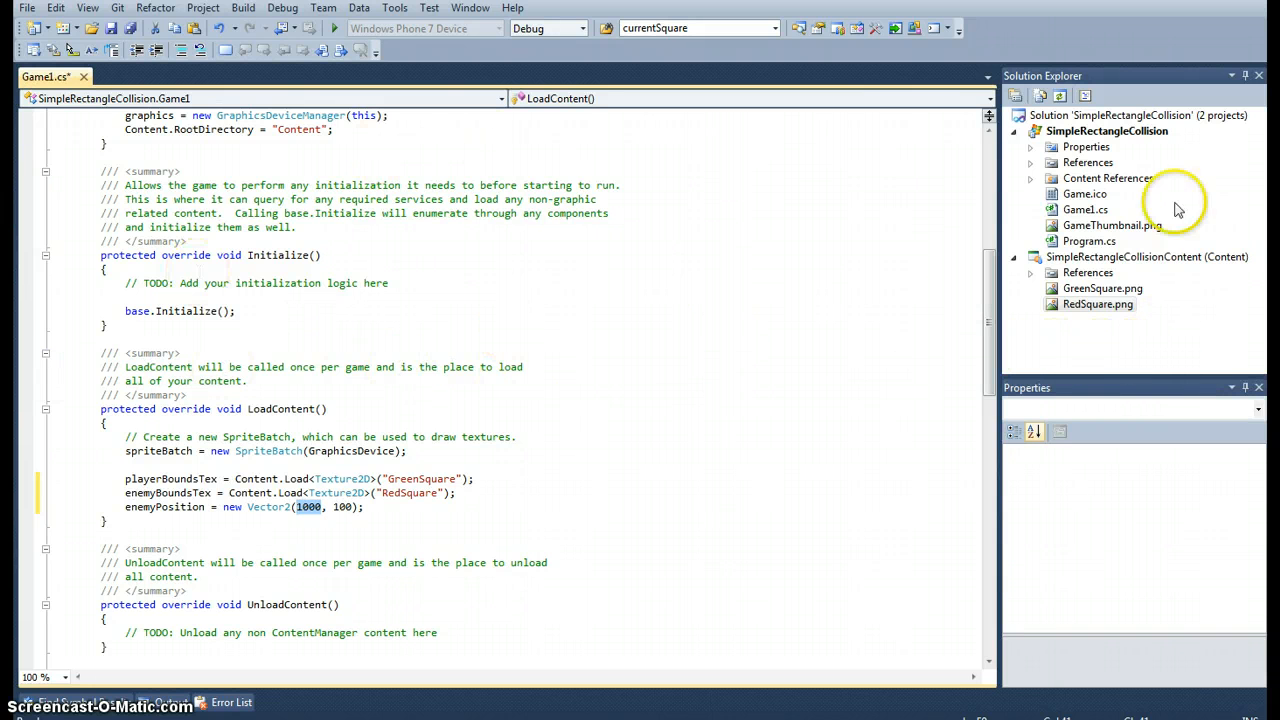
{"action": "double_click", "coordinate": [308, 507]}
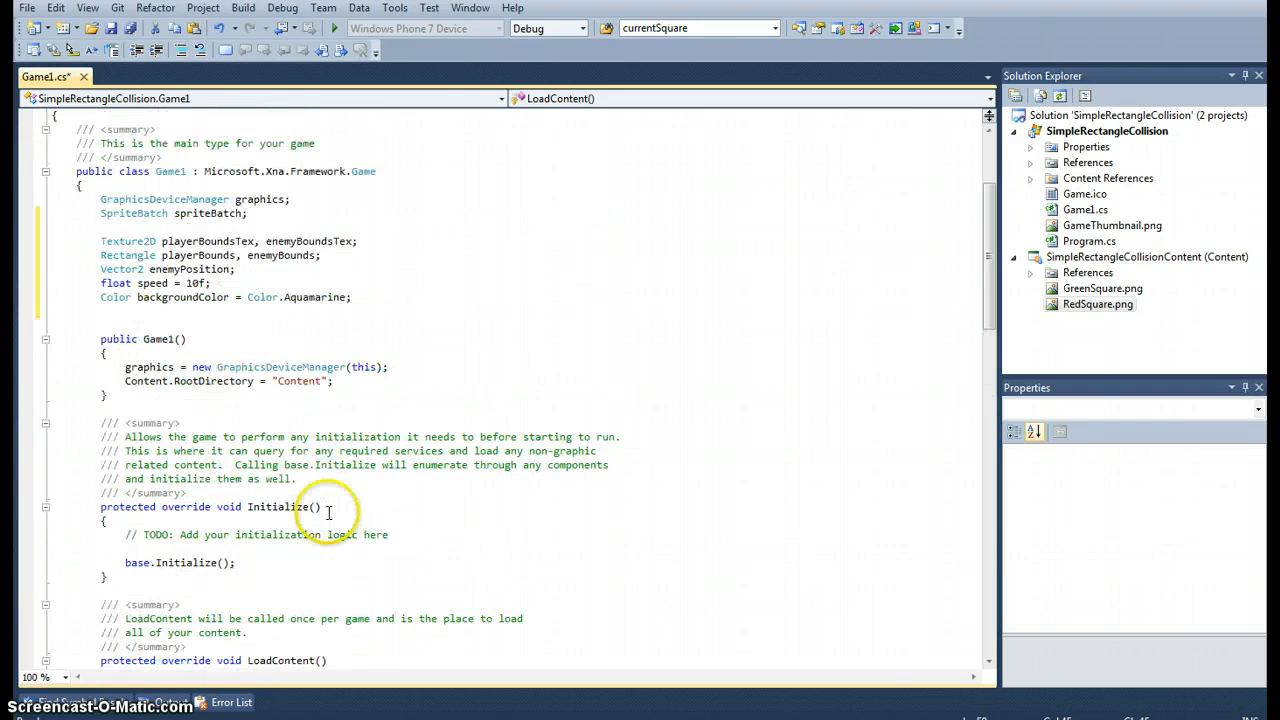
{"action": "scroll", "scroll_direction": "down", "scroll_amount": 3}
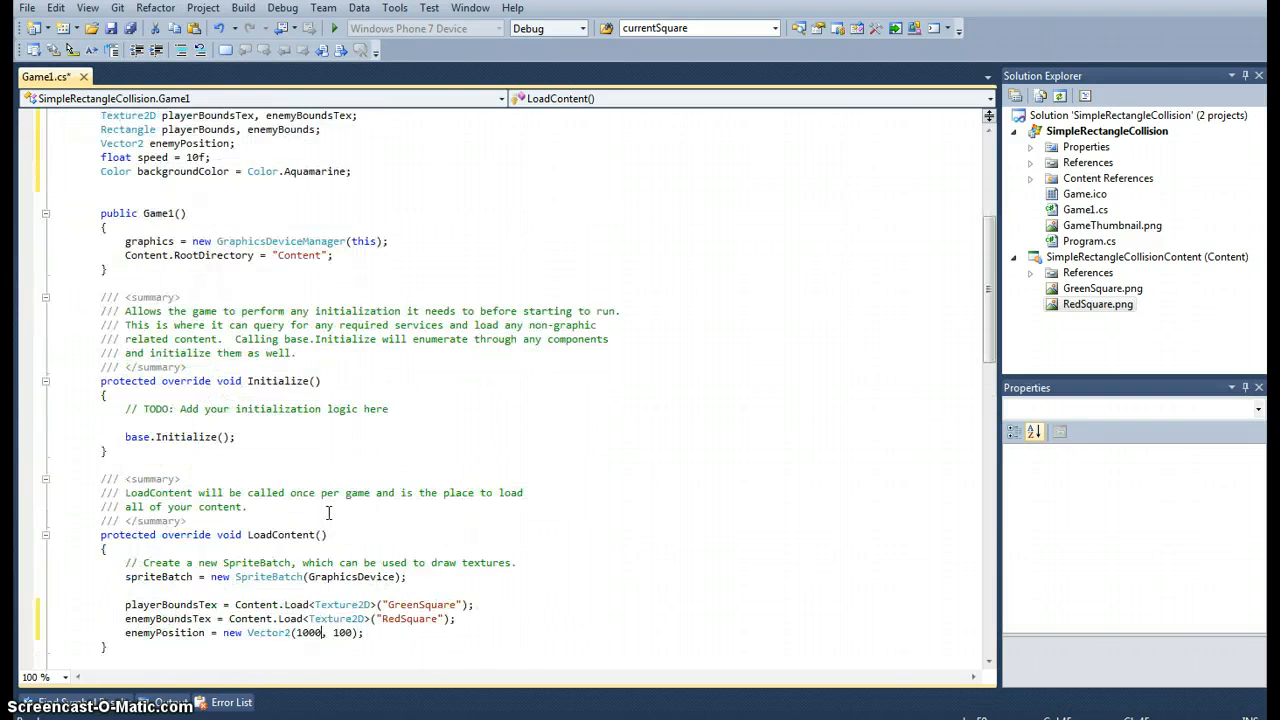
{"action": "scroll", "scroll_direction": "down", "scroll_amount": 3}
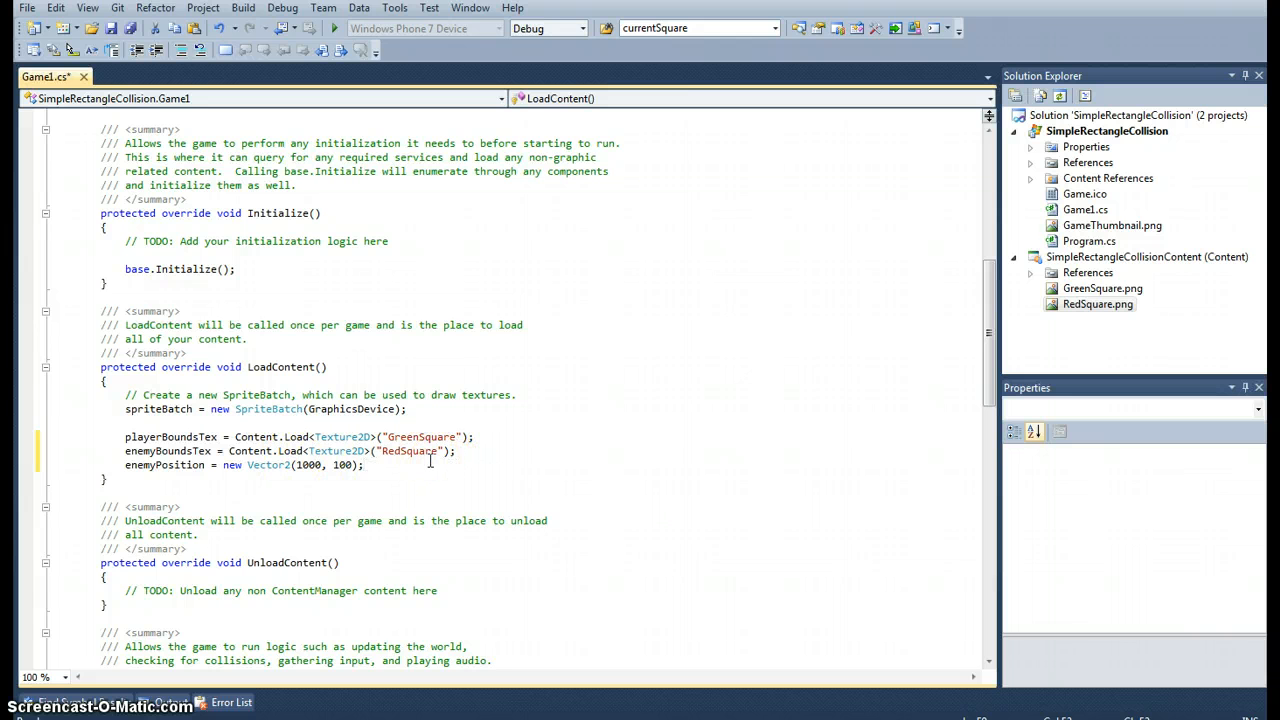
{"action": "scroll", "scroll_direction": "down", "scroll_amount": 3}
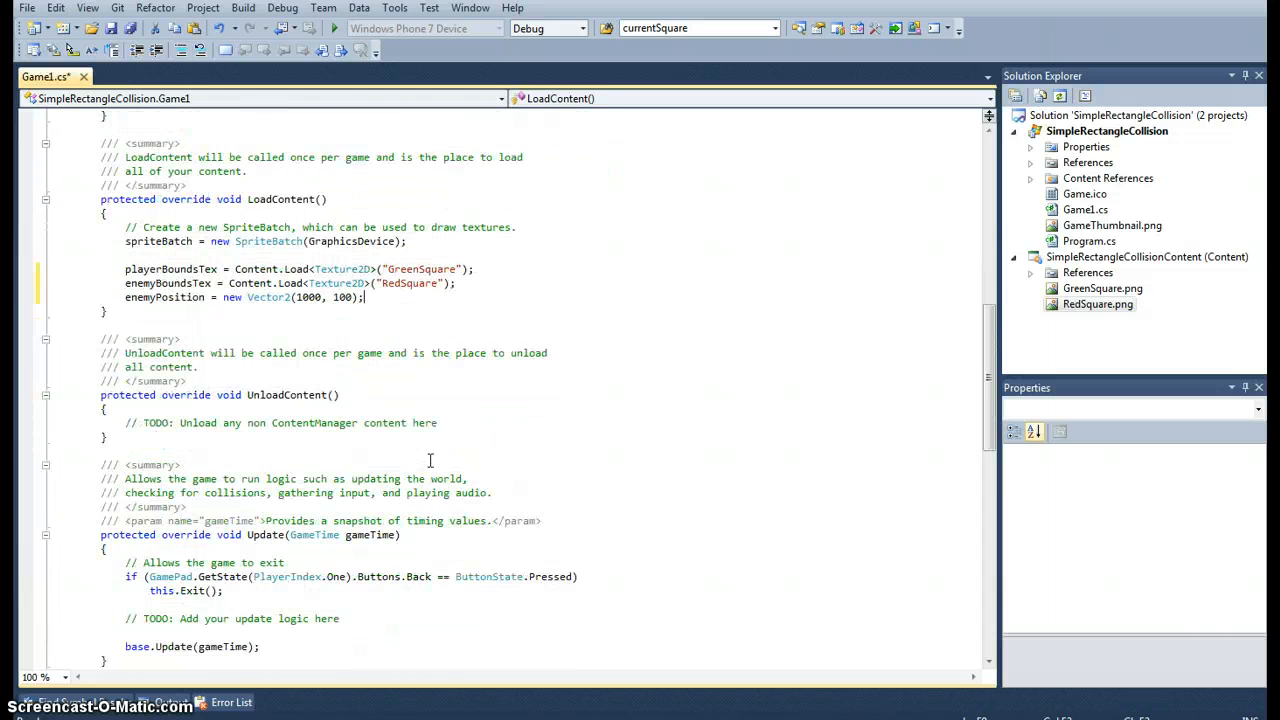
- Add enemyPosition.X -= speed; to Update after the Back-button exit check
{"action": "scroll", "scroll_direction": "down", "scroll_amount": 3}
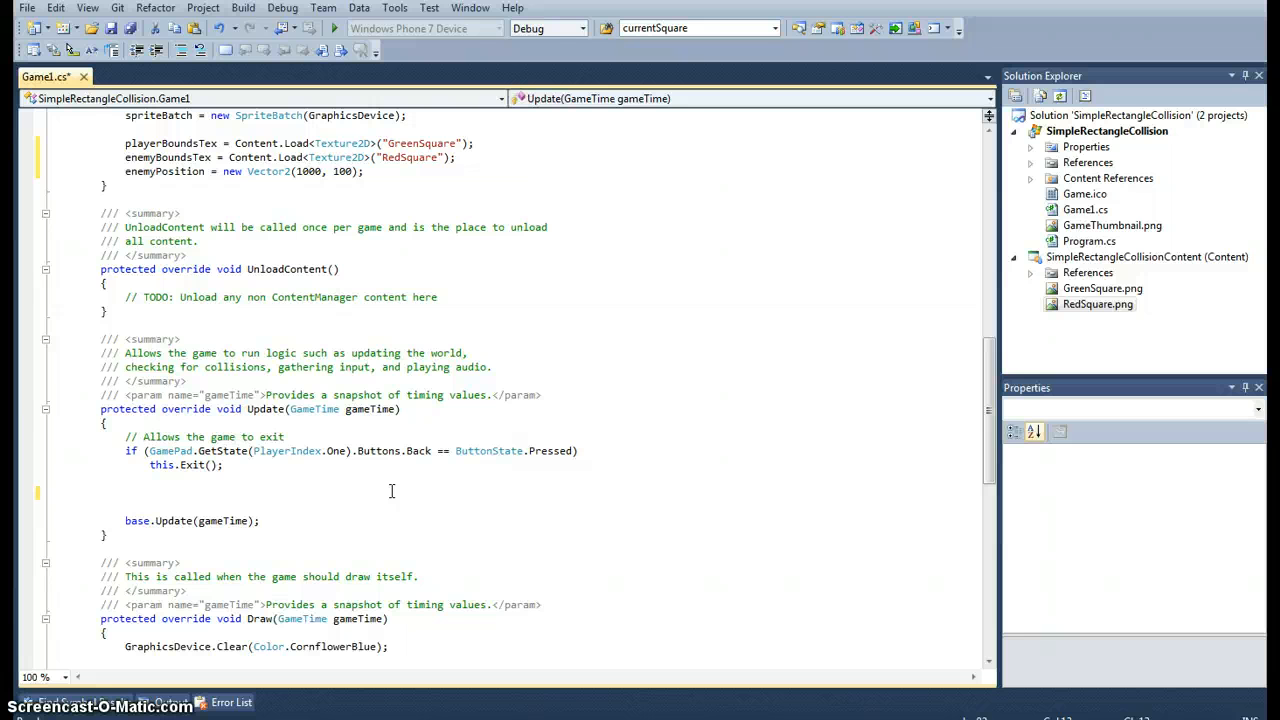
{"action": "type", "text": "enem"}
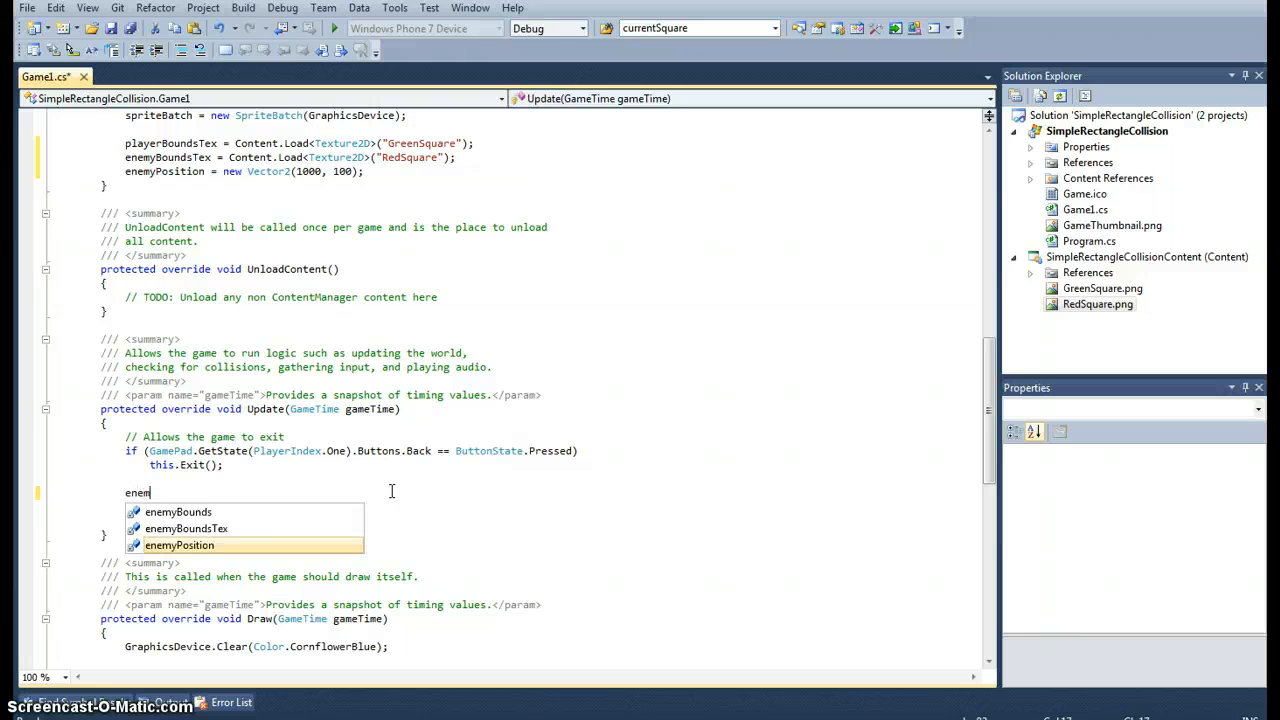
{"action": "type", "text": "yPosition."}
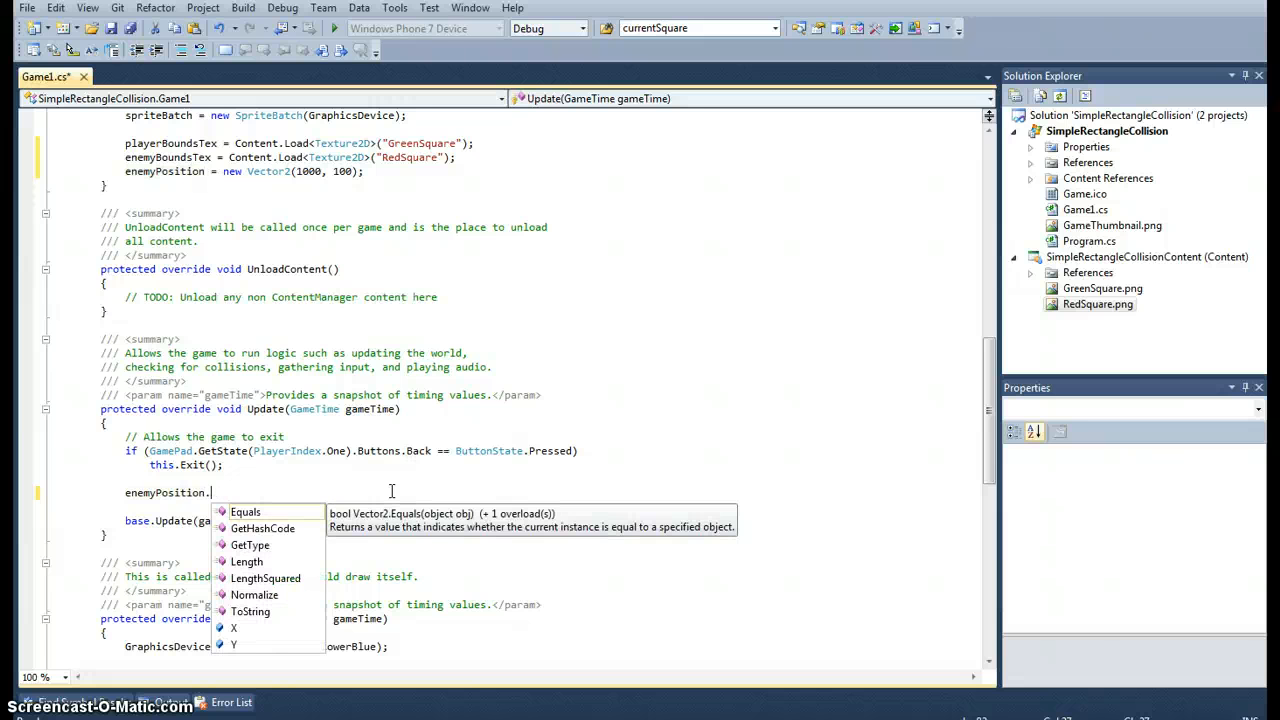
{"action": "type", "text": "X"}
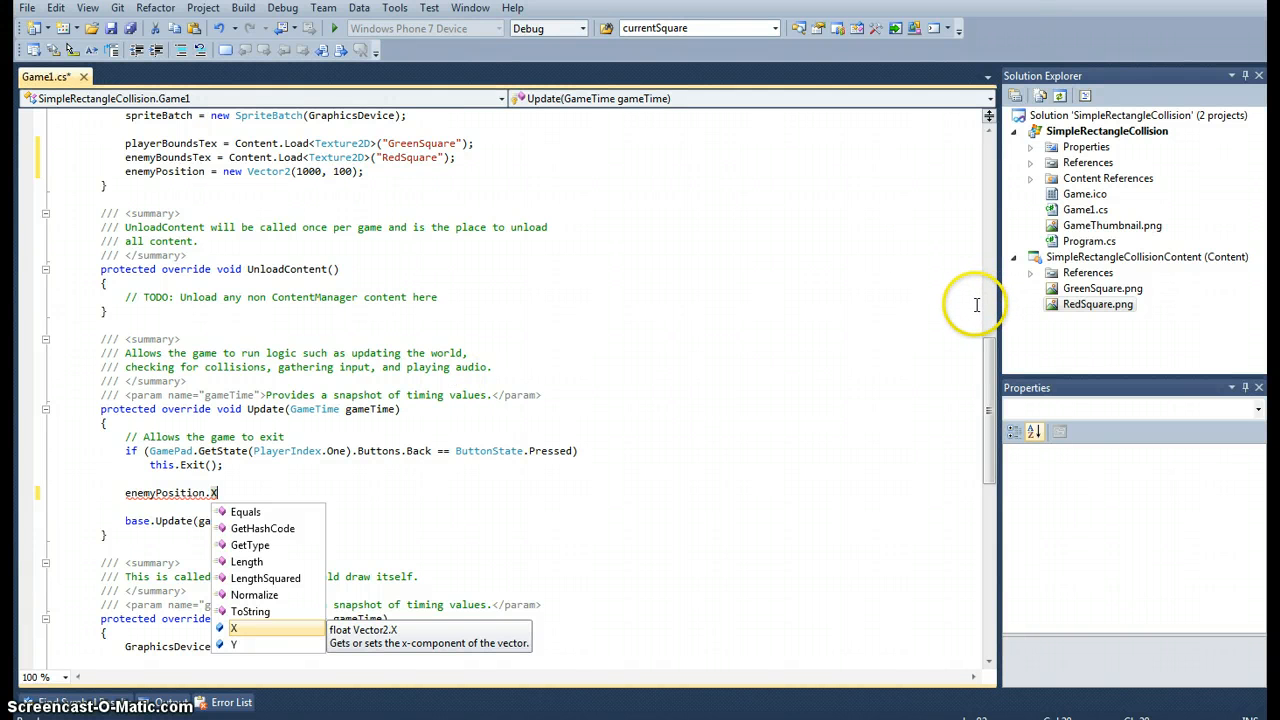
{"action": "mouse_move", "coordinate": [639, 274]}
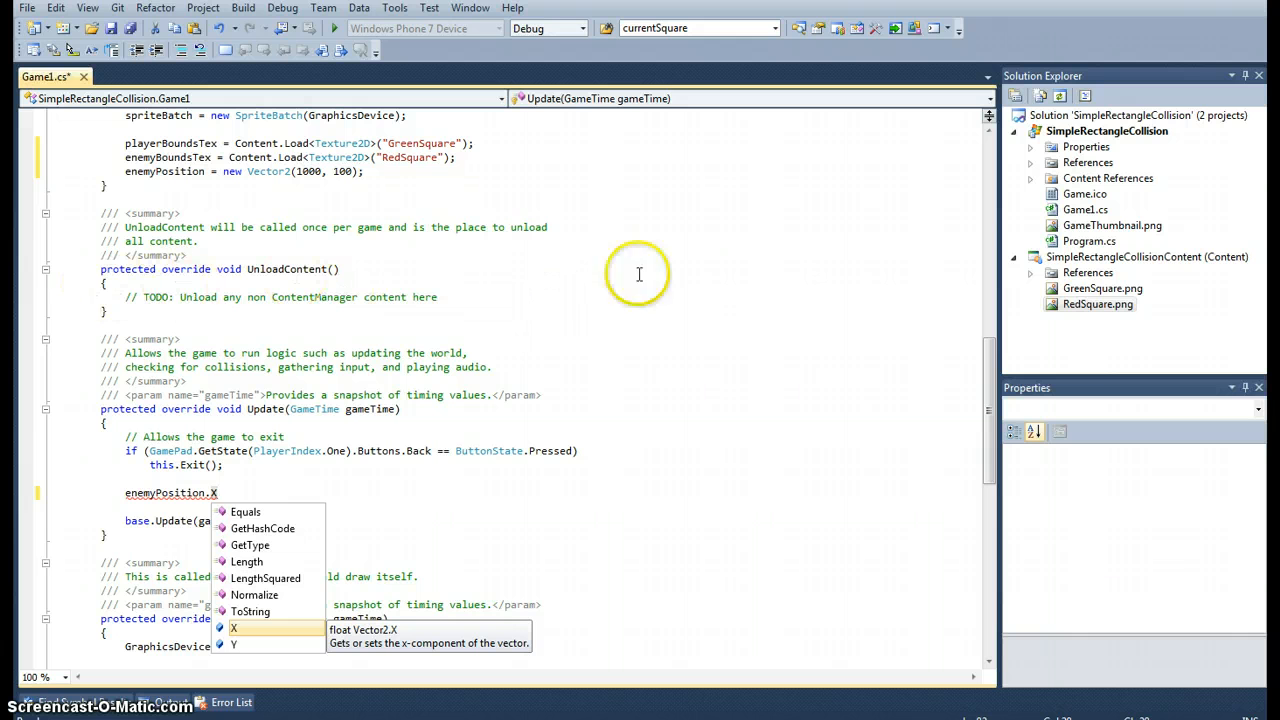
{"action": "mouse_move", "coordinate": [20, 295]}
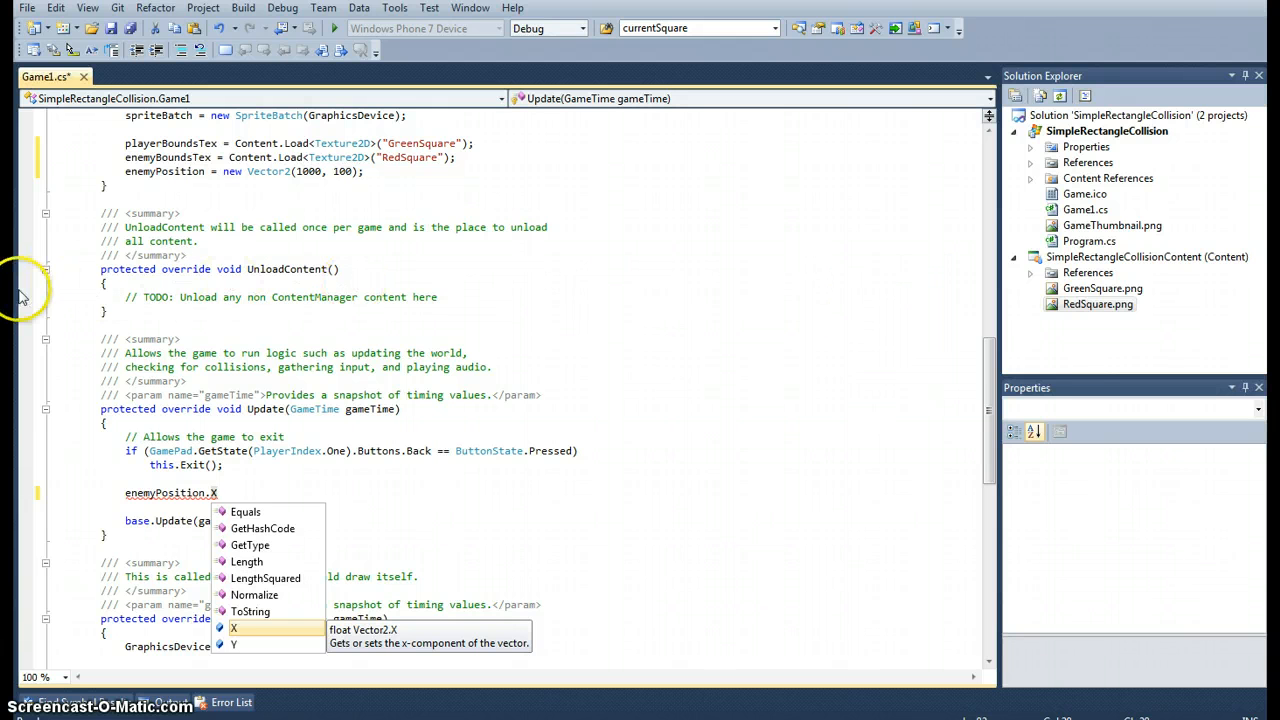
{"action": "mouse_move", "coordinate": [1100, 310]}
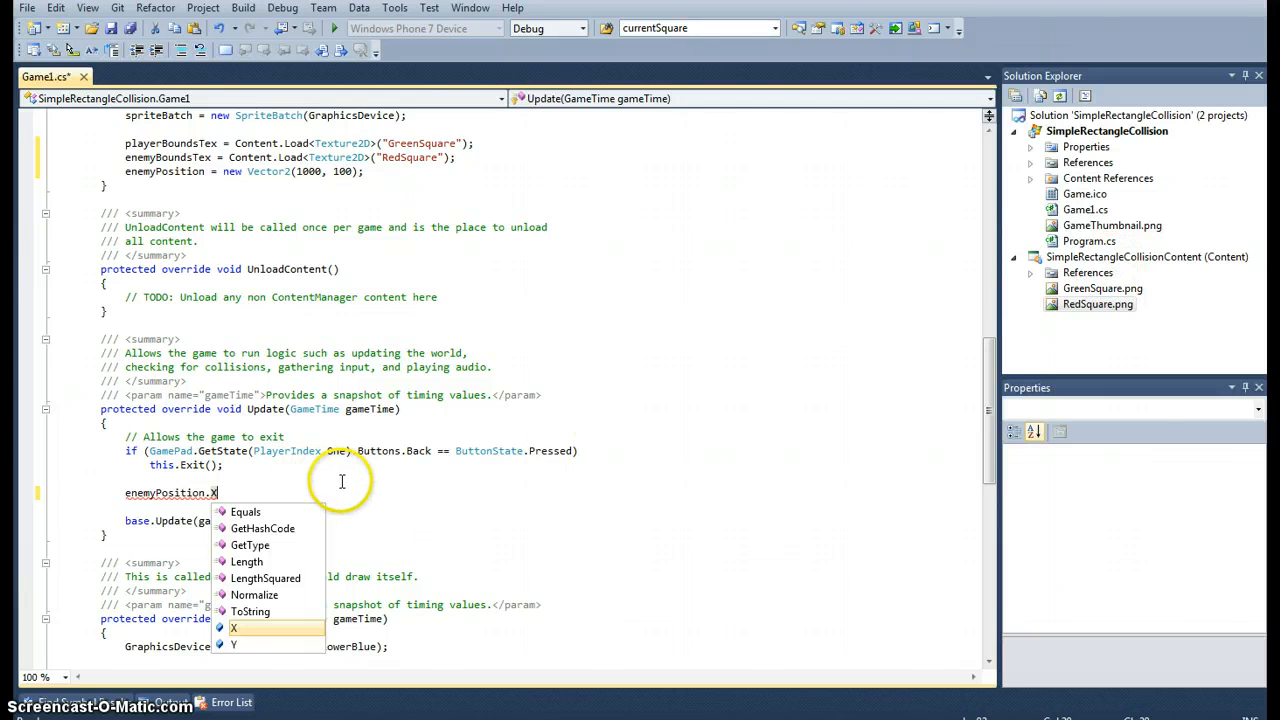
{"action": "type", "text": "-= speed;"}
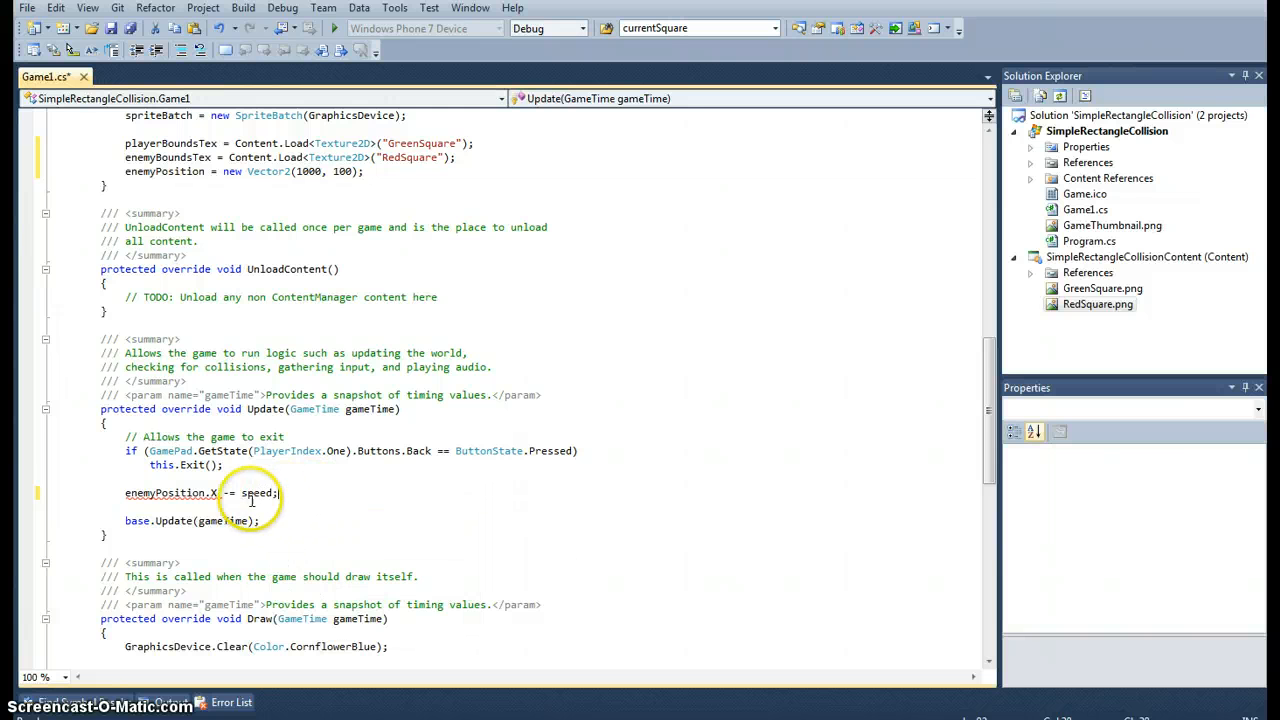
{"action": "mouse_move", "coordinate": [261, 493]}
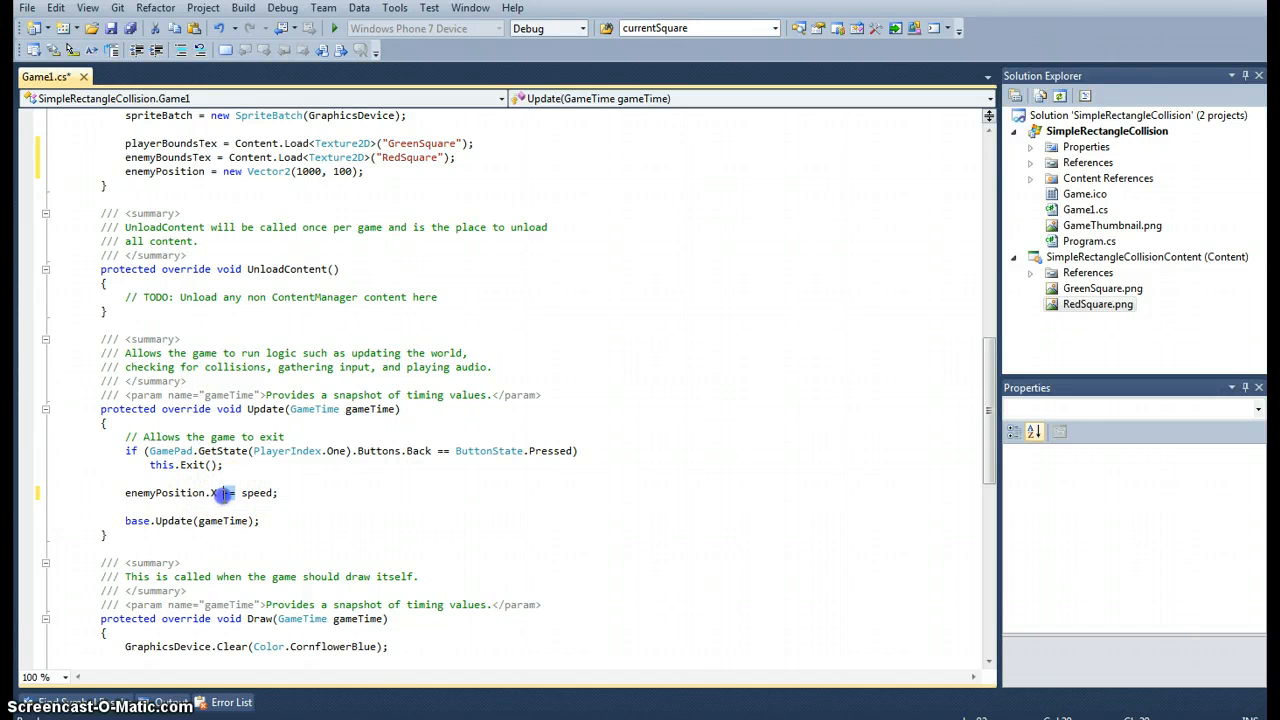
{"action": "type", "text": "-"}
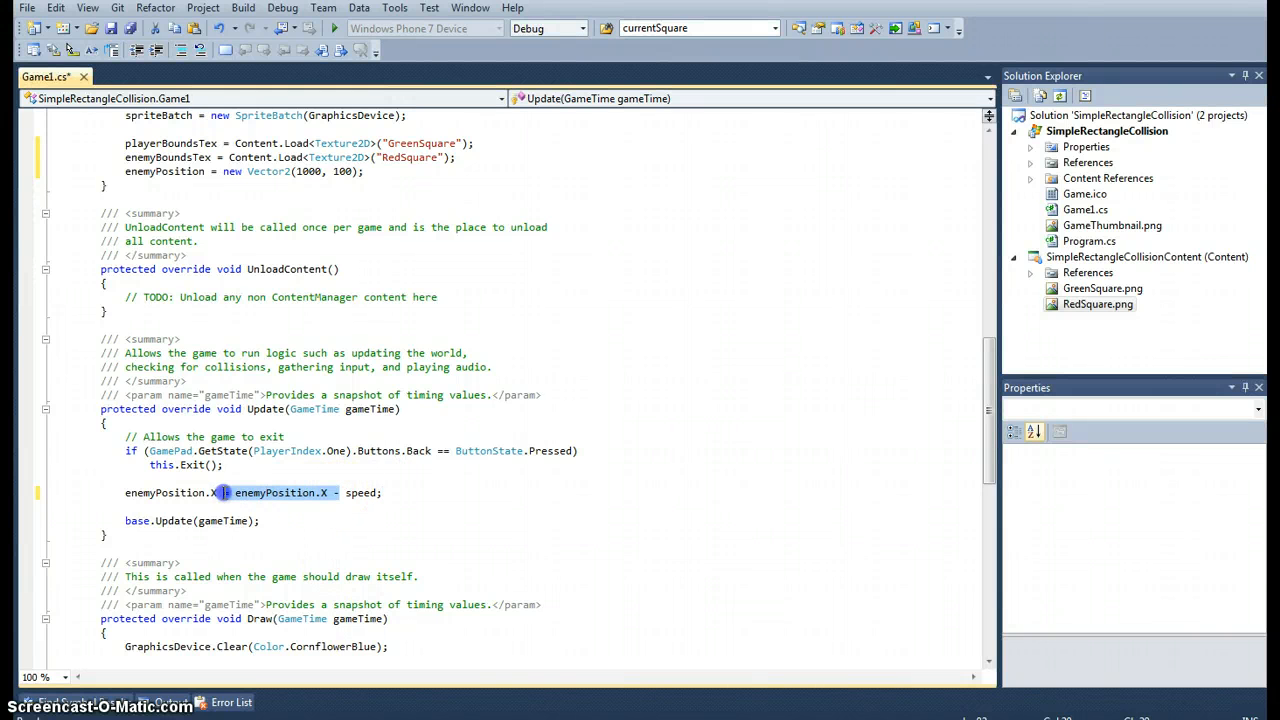
{"action": "key", "text": "Delete"}
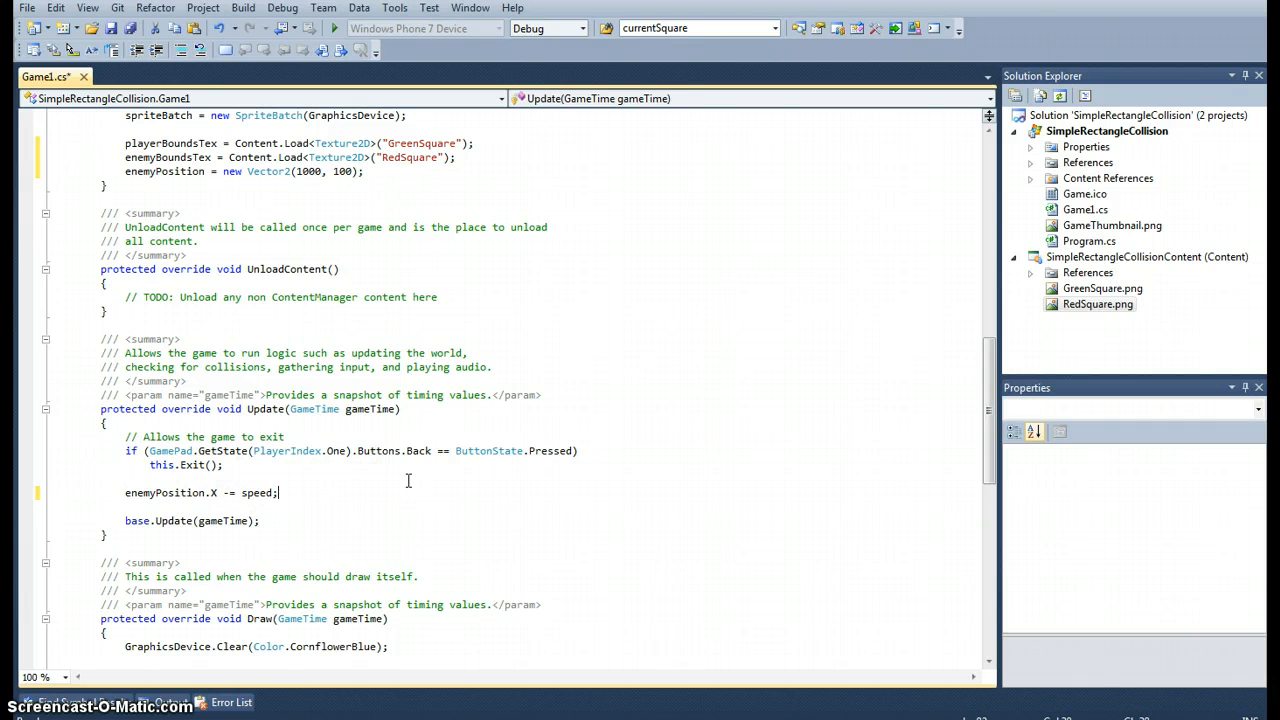
{"action": "mouse_move", "coordinate": [957, 375]}
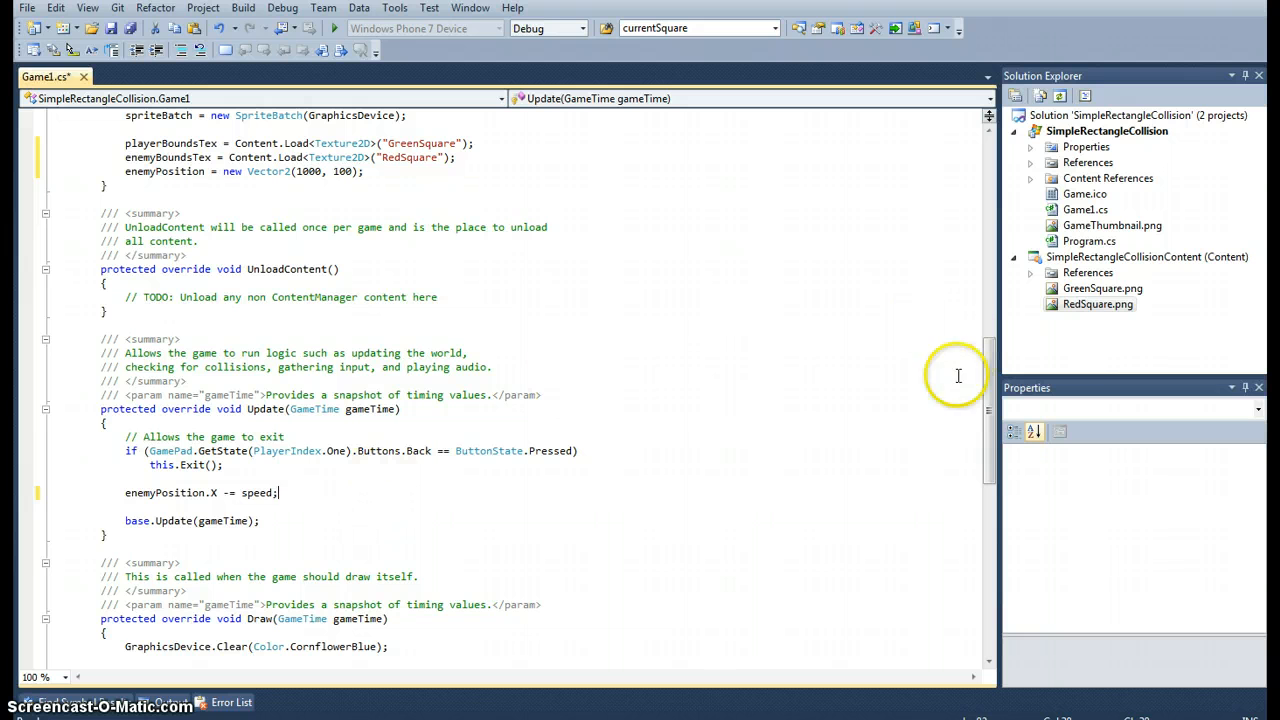
{"action": "mouse_move", "coordinate": [802, 353]}
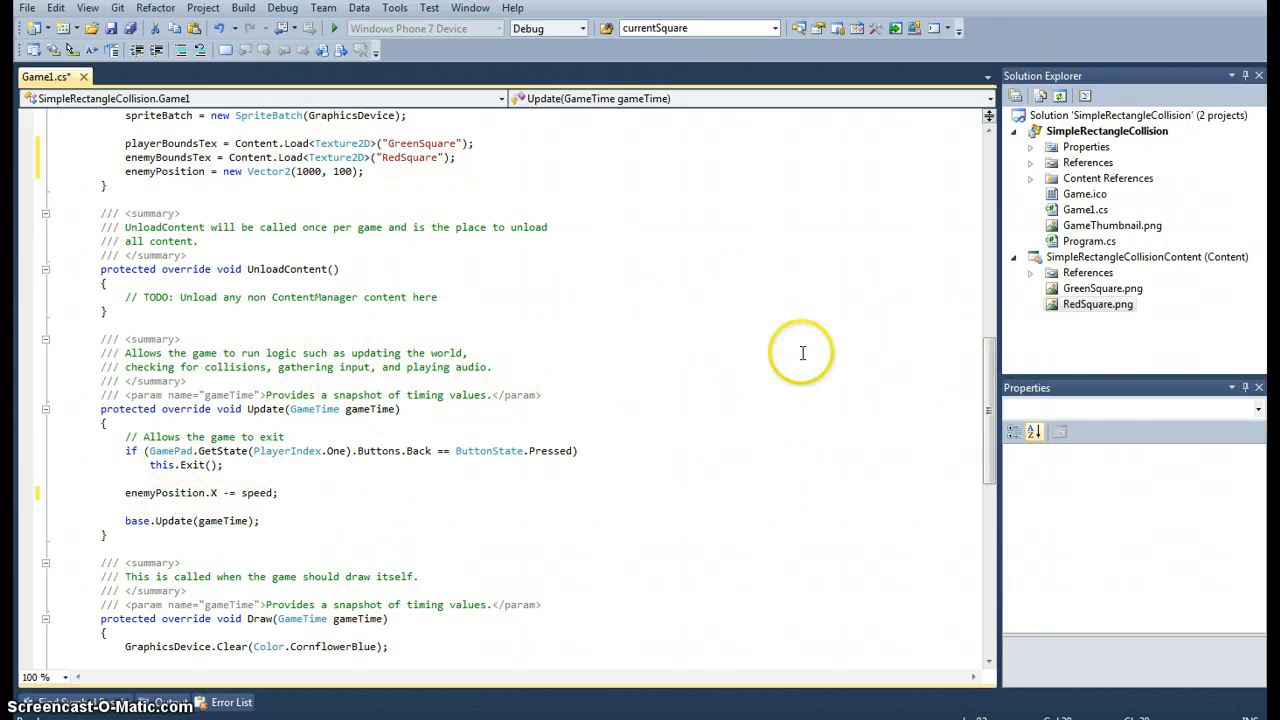
{"action": "mouse_move", "coordinate": [952, 375]}
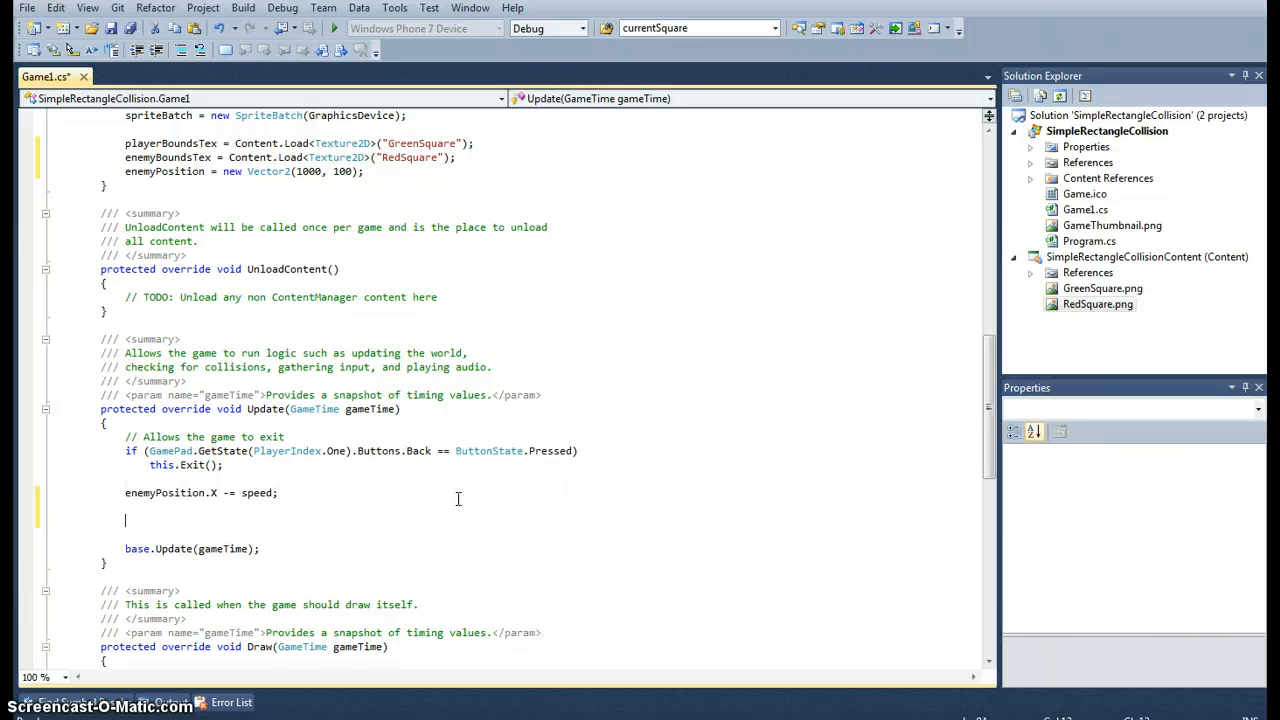
- Add an empty if block testing enemyPosition.X + enemyBoundsTex.Width < 0
{"action": "type", "text": "if"}
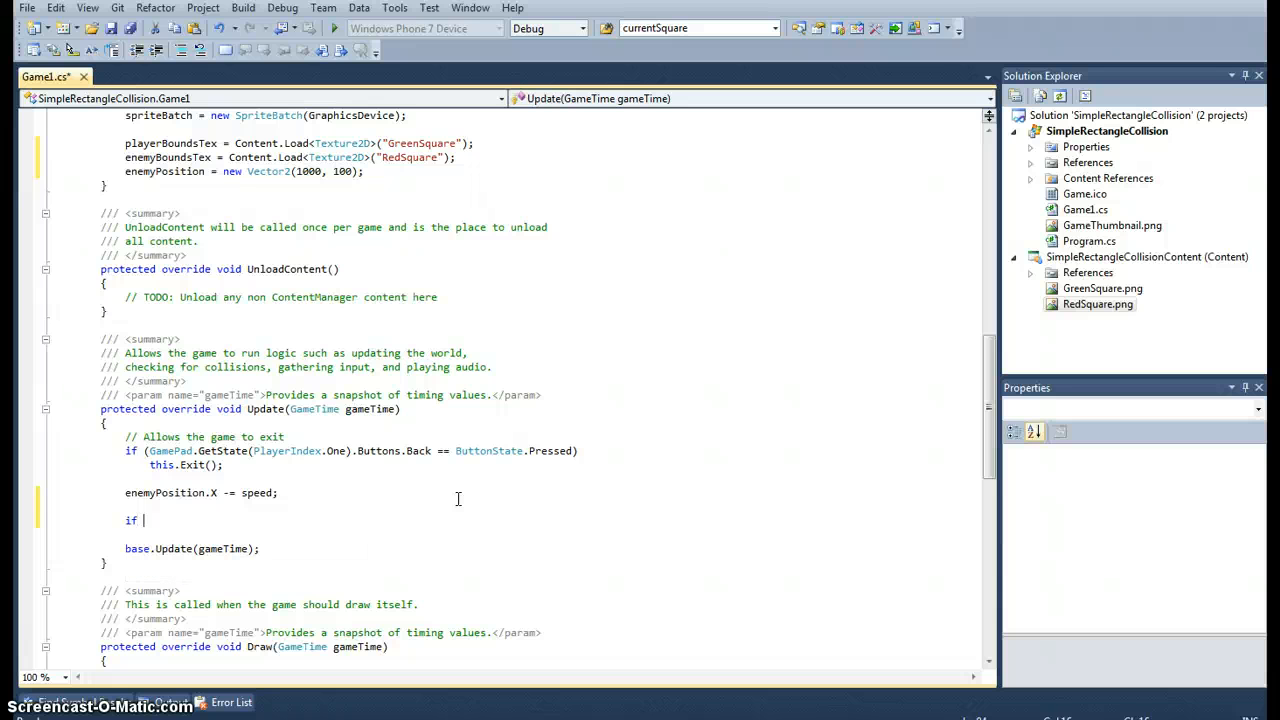
{"action": "type", "text": "(enemyPosition.X"}
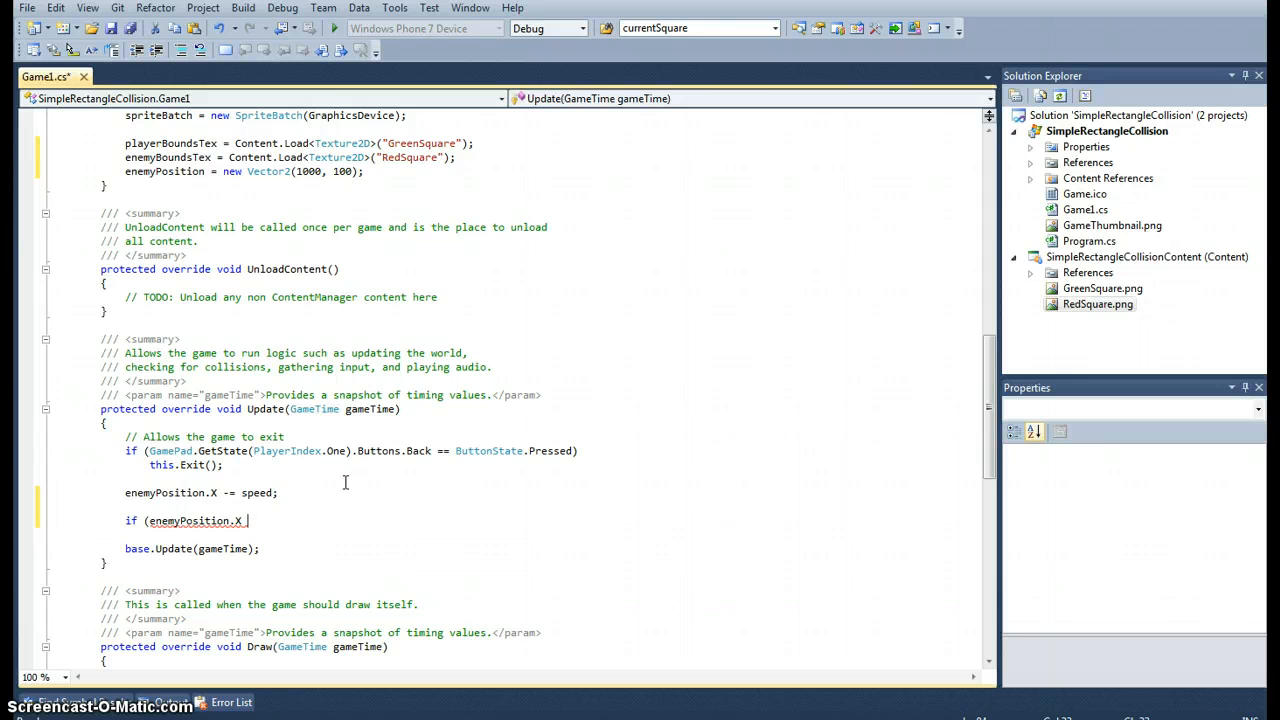
{"action": "mouse_move", "coordinate": [306, 517]}
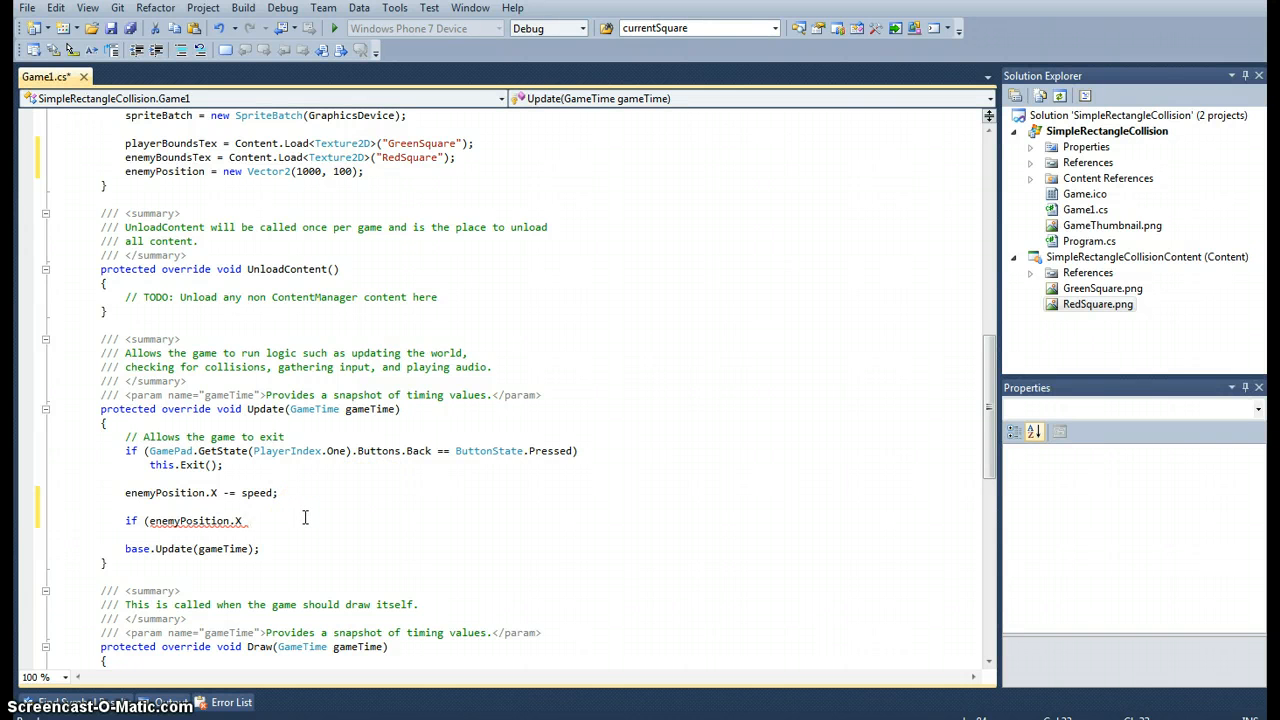
{"action": "type", "text": "+"}
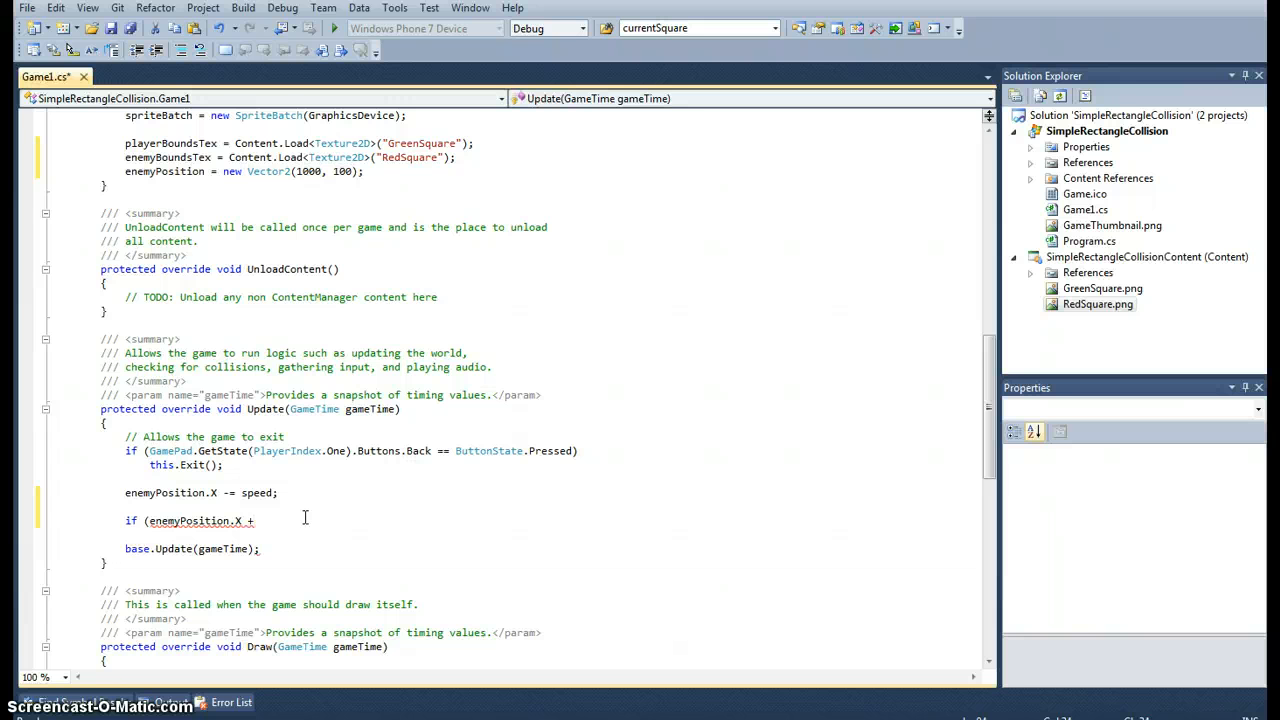
{"action": "type", "text": "enemyBoundsTex.Width"}
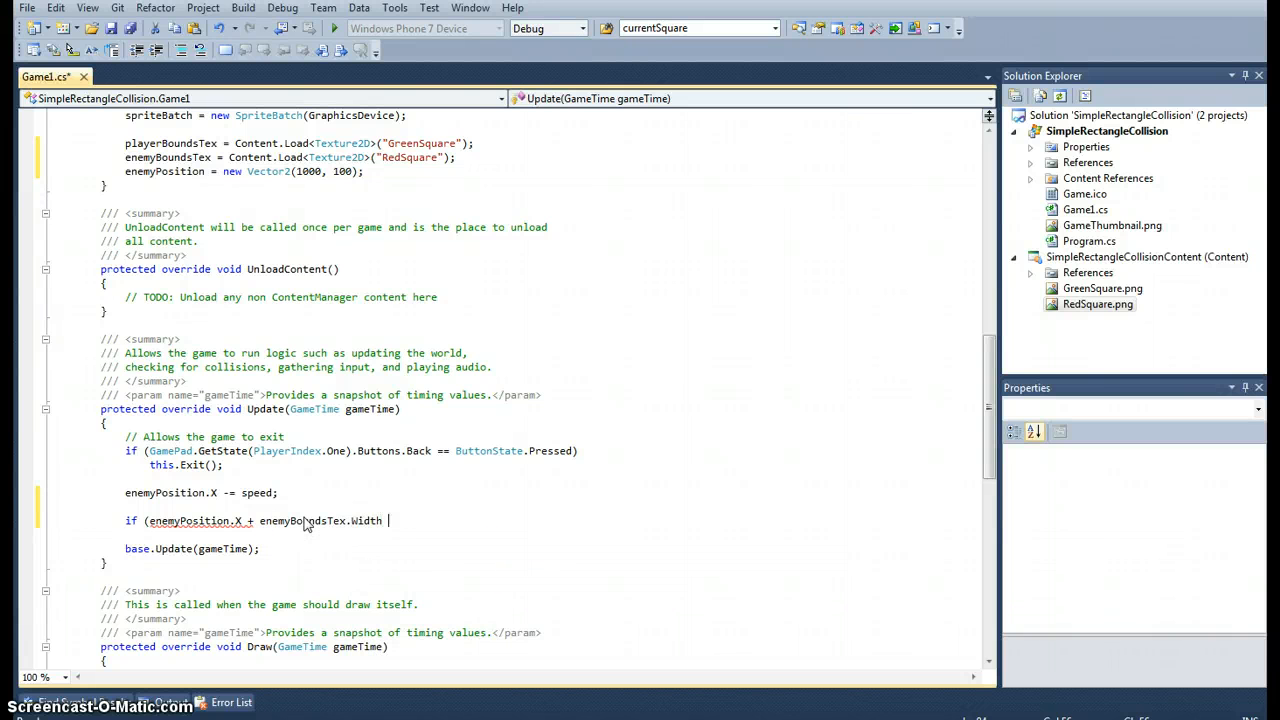
{"action": "type", "text": "<"}
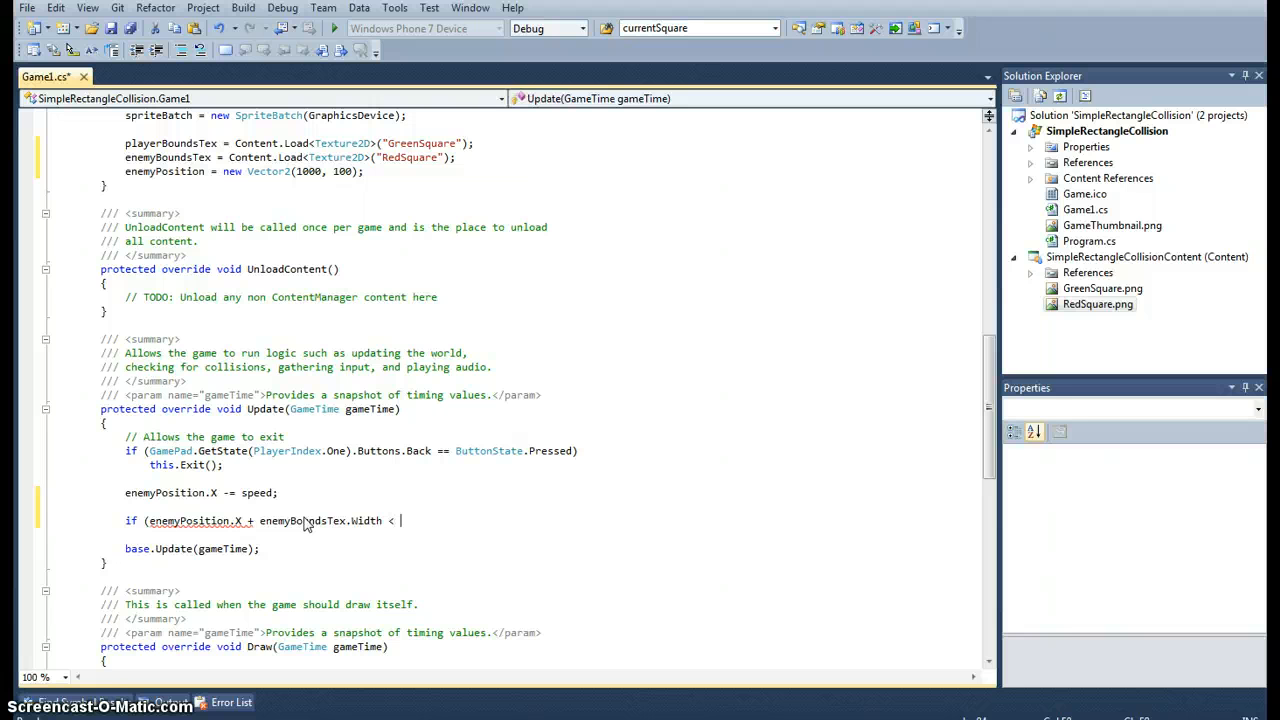
{"action": "type", "text": "0)"}
{"action": "type", "text": "{"}
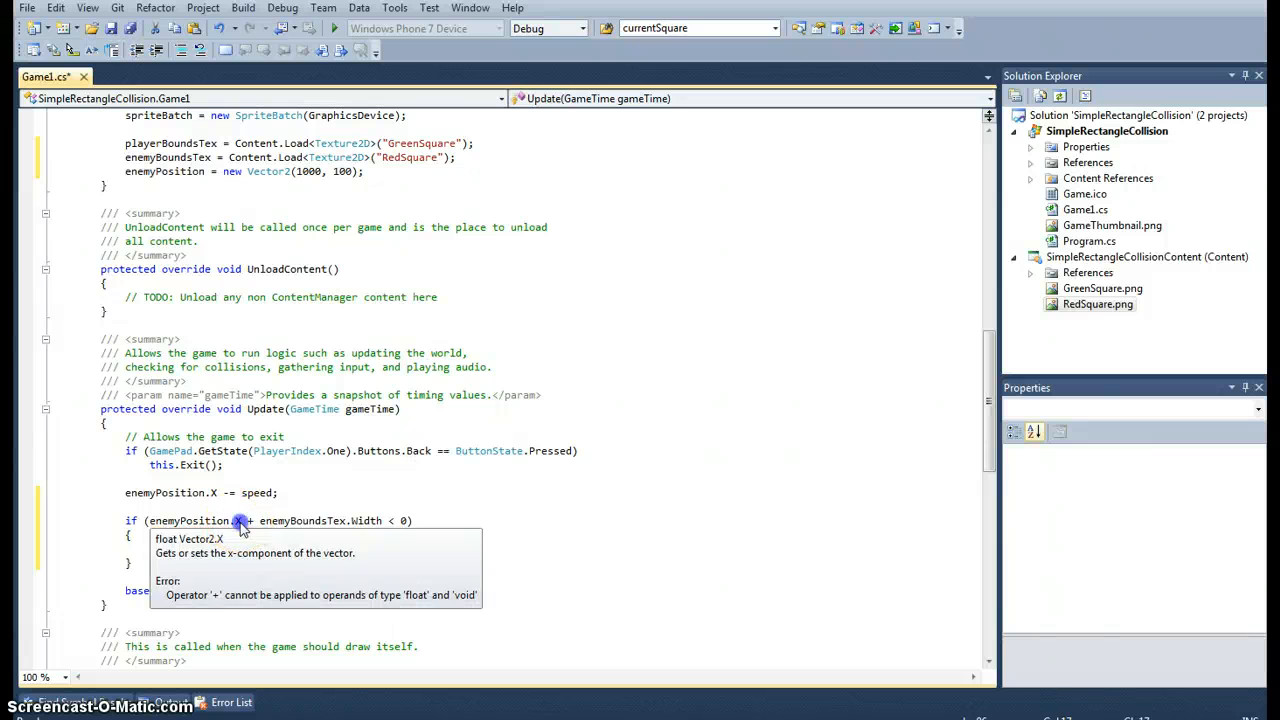
{"action": "left_click", "coordinate": [237, 520]}
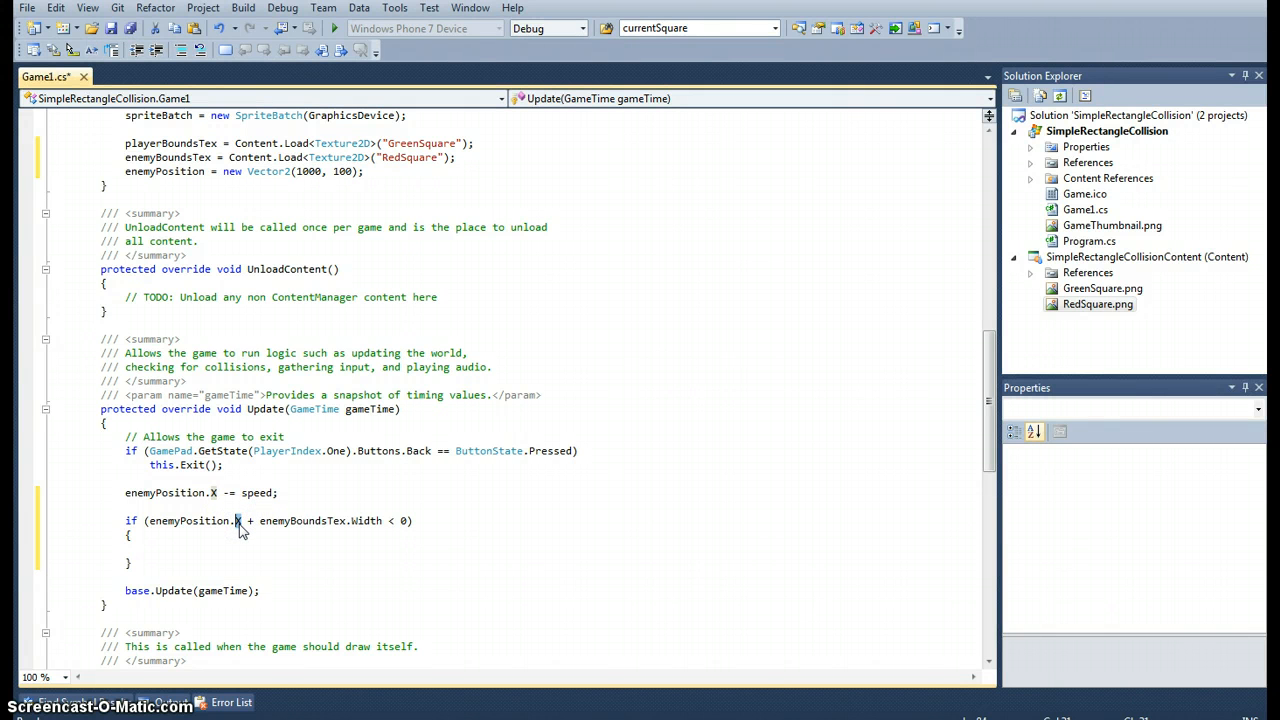
{"action": "mouse_move", "coordinate": [320, 520]}
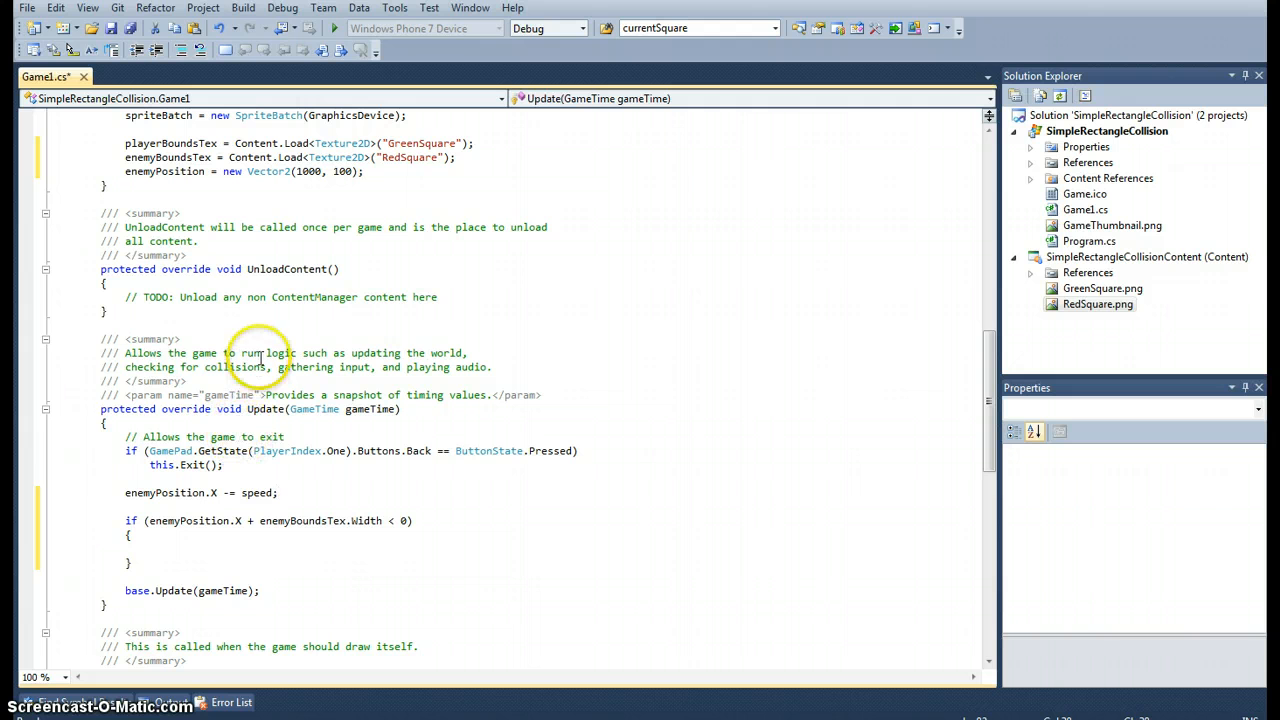
{"action": "mouse_move", "coordinate": [52, 347]}
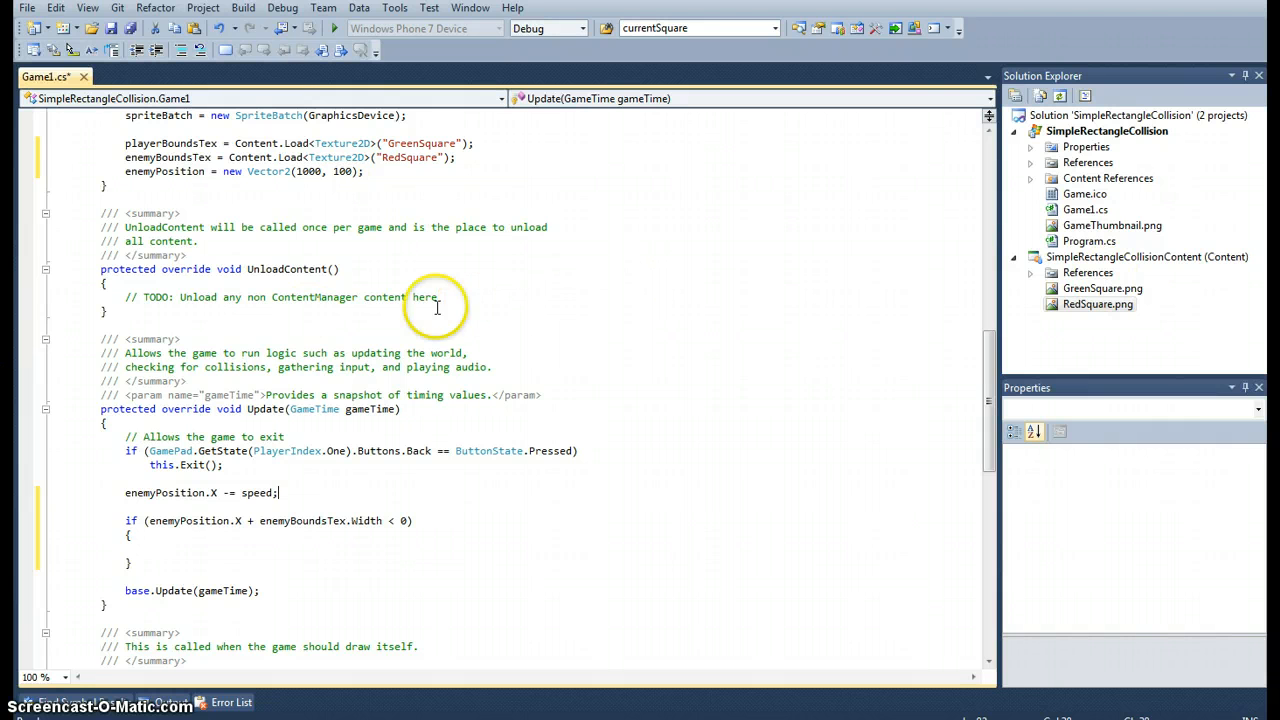
{"action": "mouse_move", "coordinate": [25, 327]}
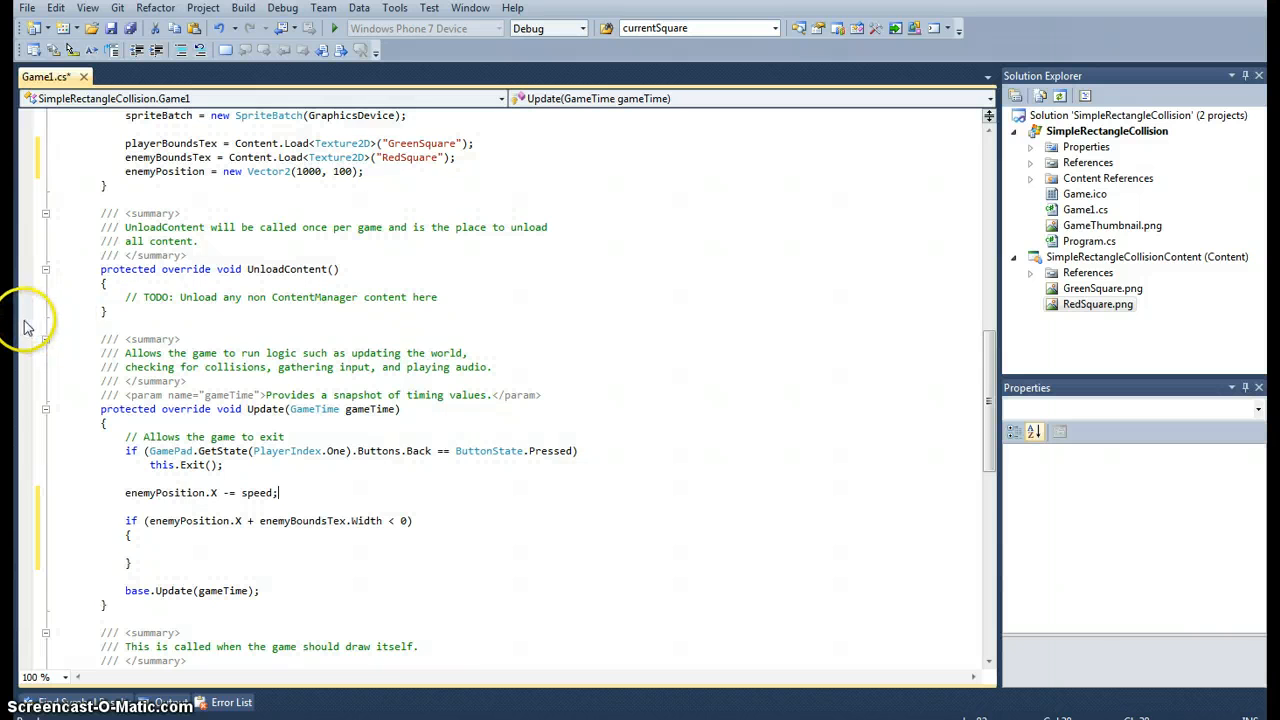
{"action": "mouse_move", "coordinate": [357, 484]}
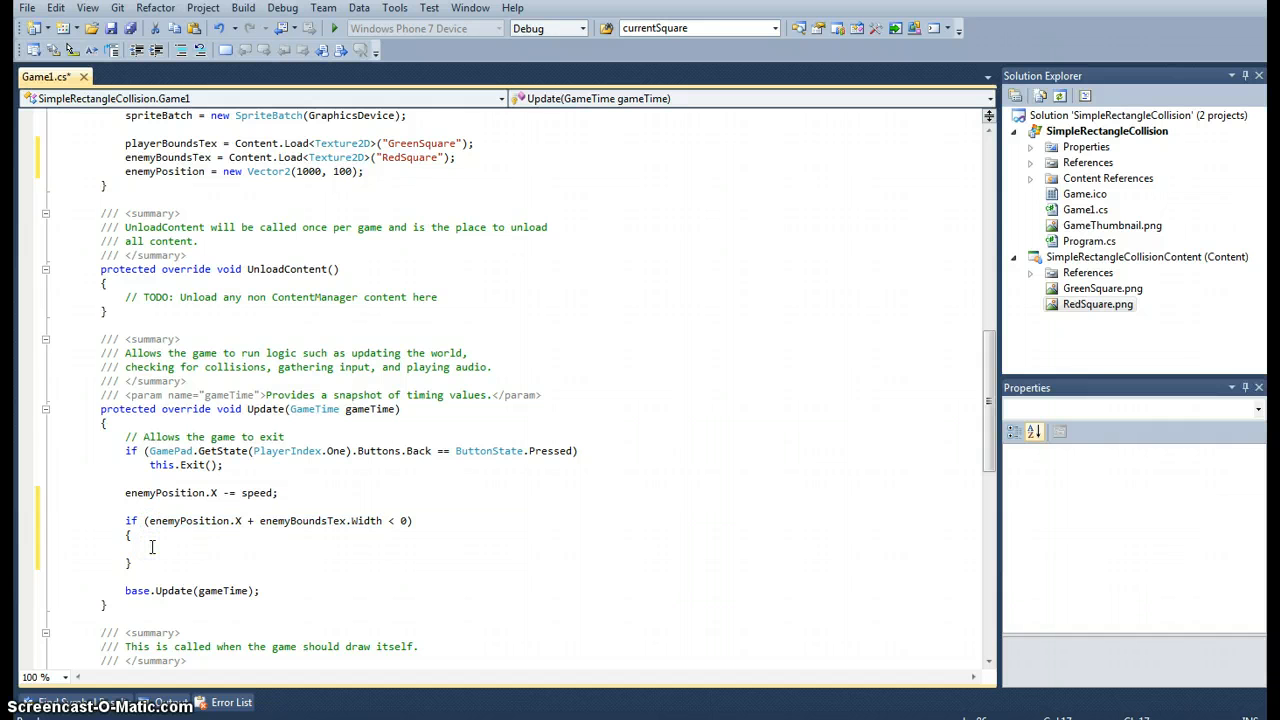
- Inside the edge-check if block, set enemyPosition.X = 1000
{"action": "type", "text": "ene"}
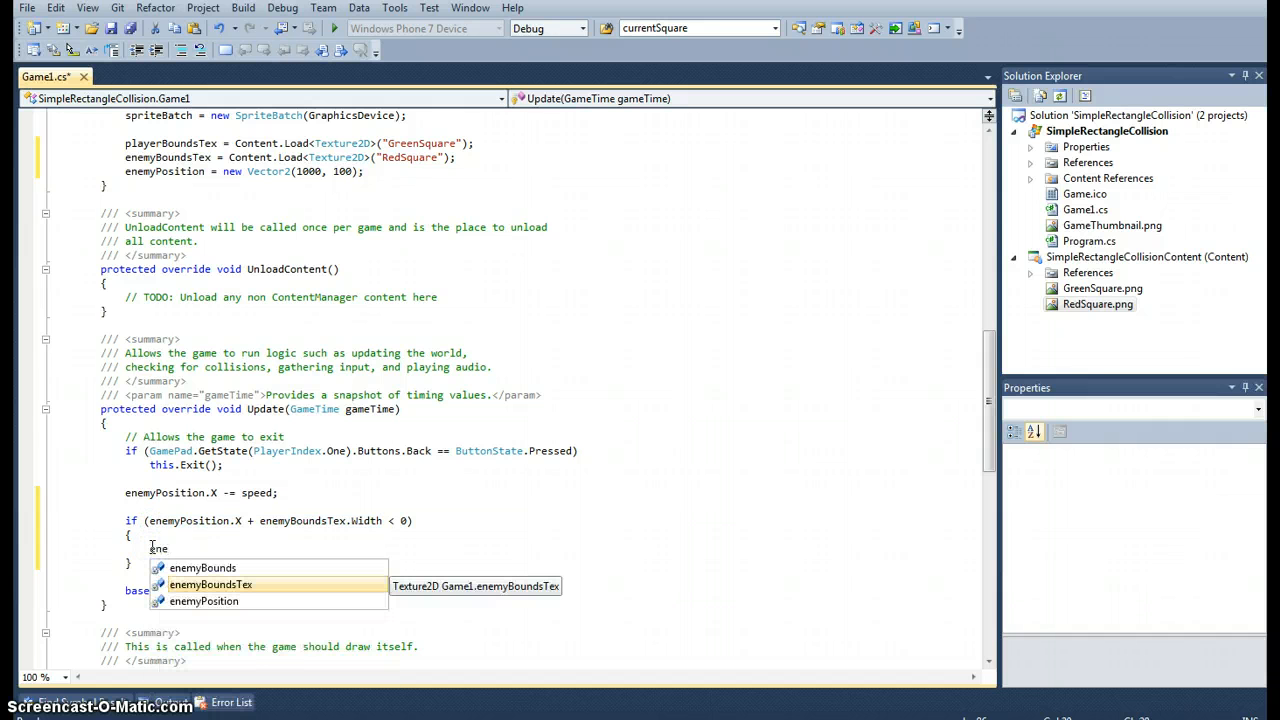
{"action": "type", "text": "enemyPosition."}
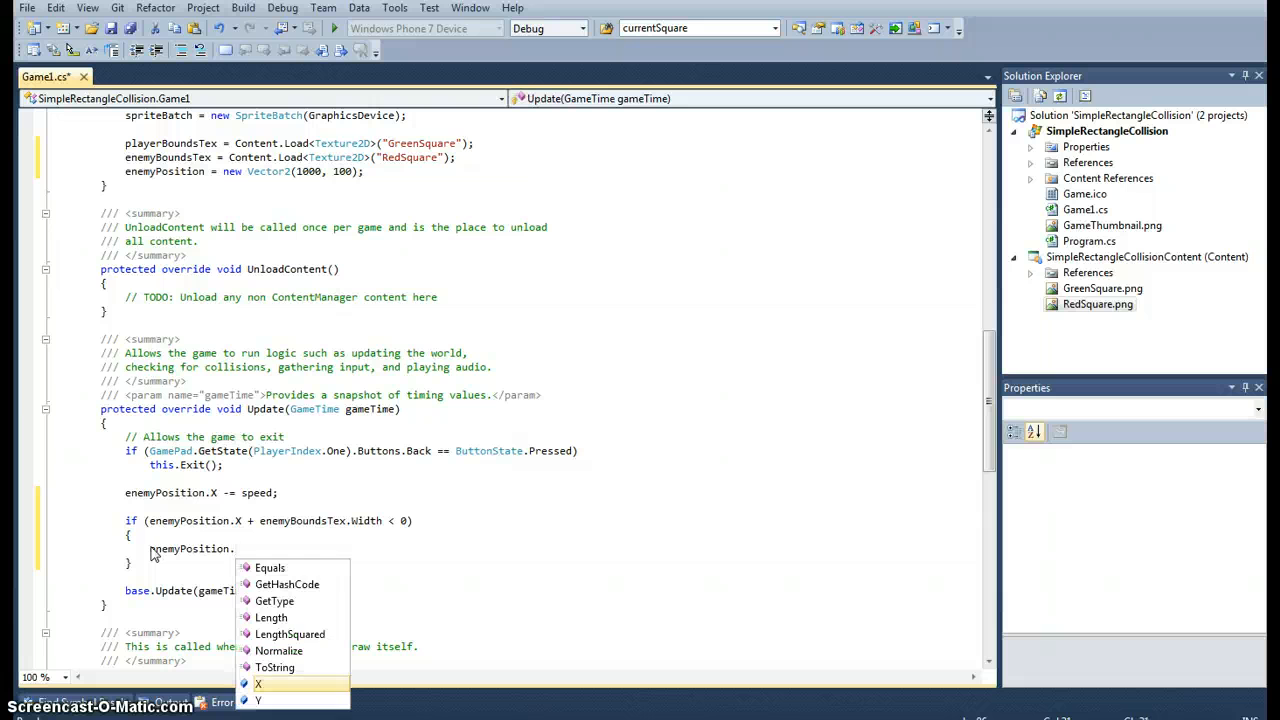
{"action": "type", "text": "X = 1000;"}
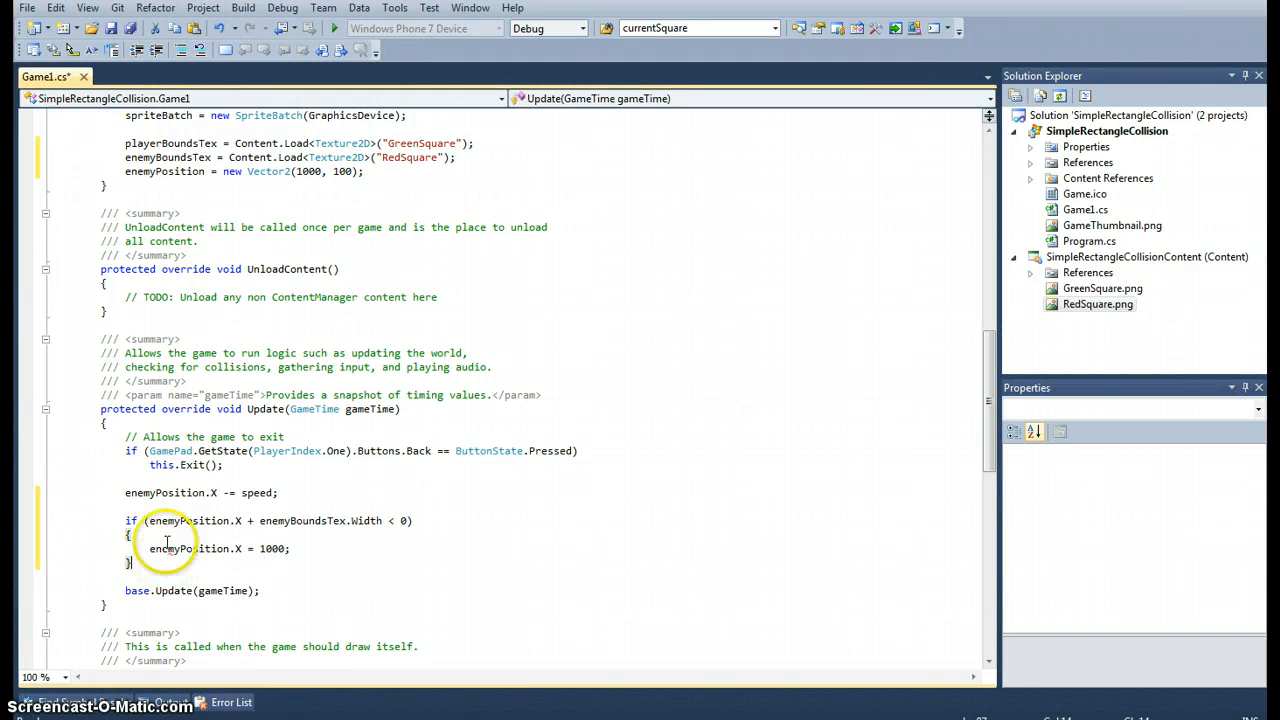
{"action": "scroll", "scroll_direction": "down", "scroll_amount": 3}
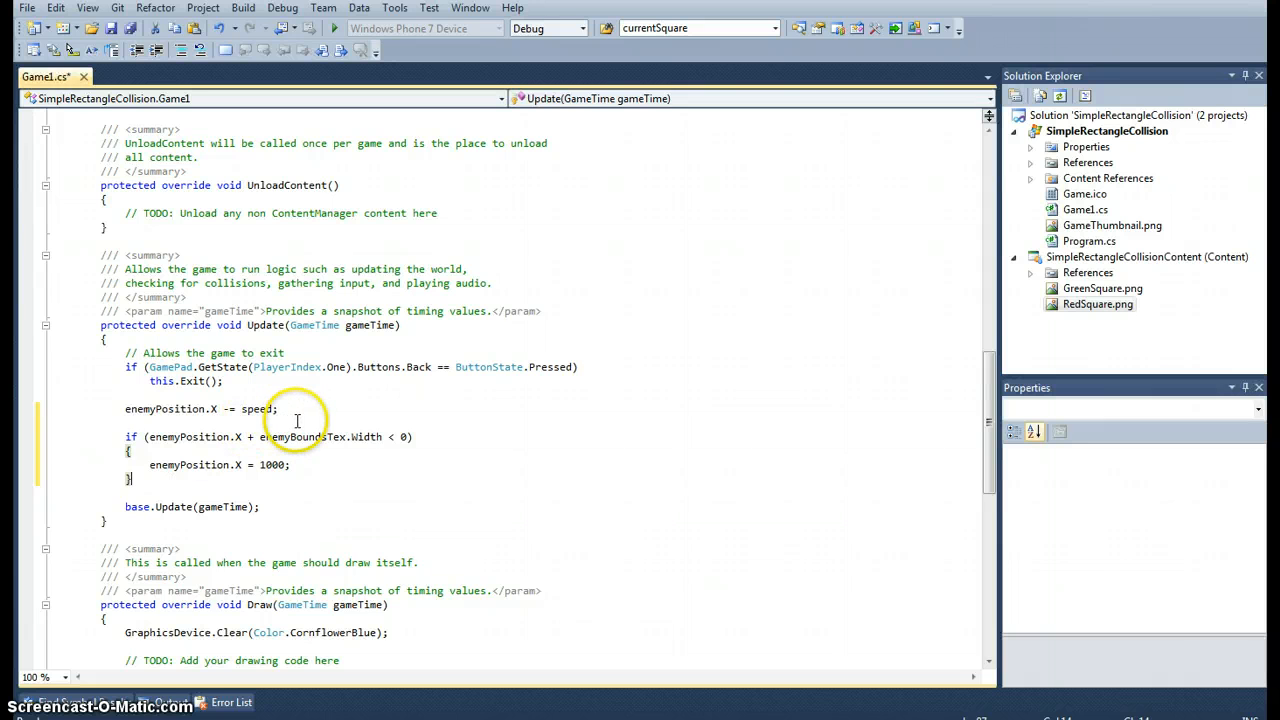
- Set playerBounds to new Rectangle(100, 100, 50, 100) in Update
{"action": "key", "text": "enter"}
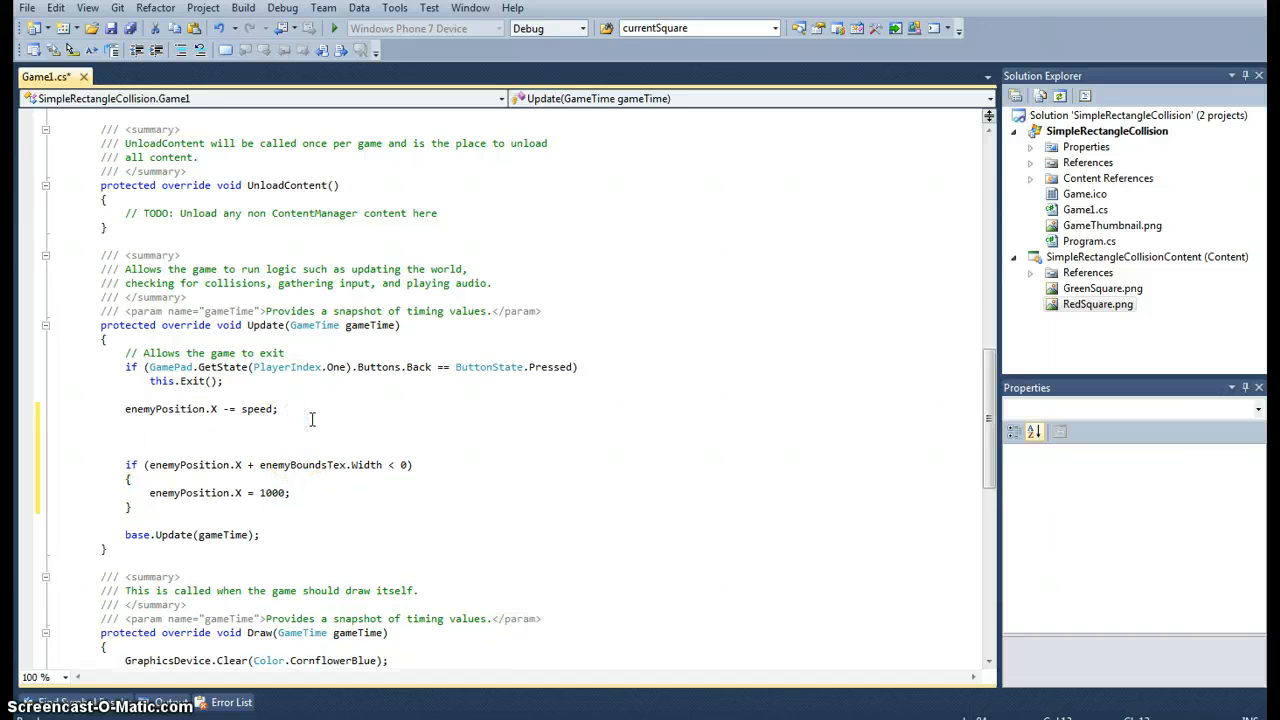
{"action": "type", "text": "playerBounds ="}
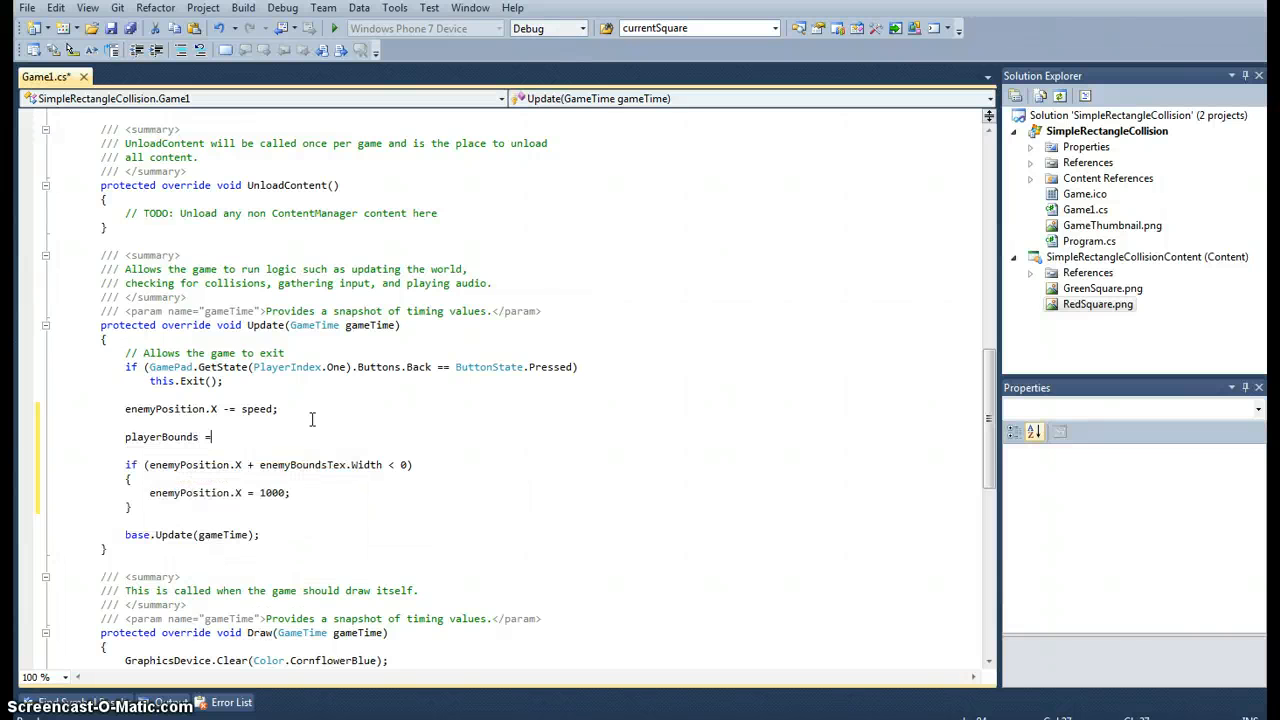
{"action": "type", "text": "new Rectangle"}
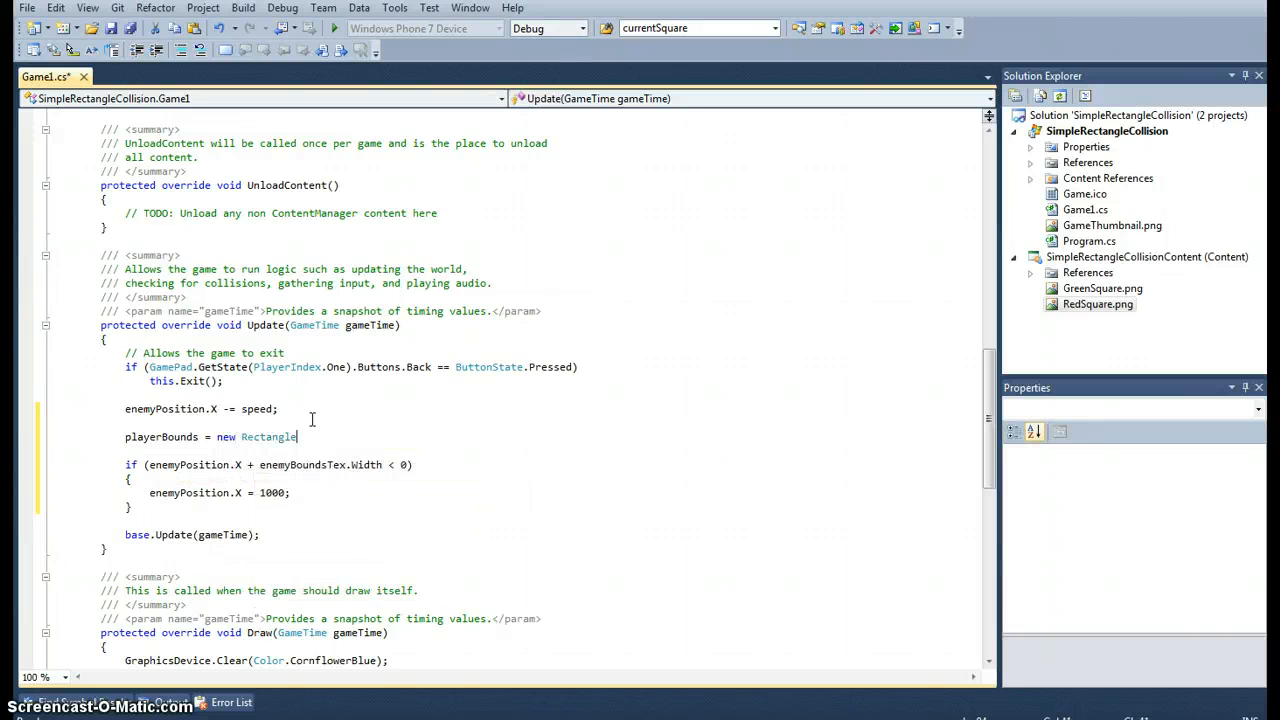
{"action": "type", "text": "("}
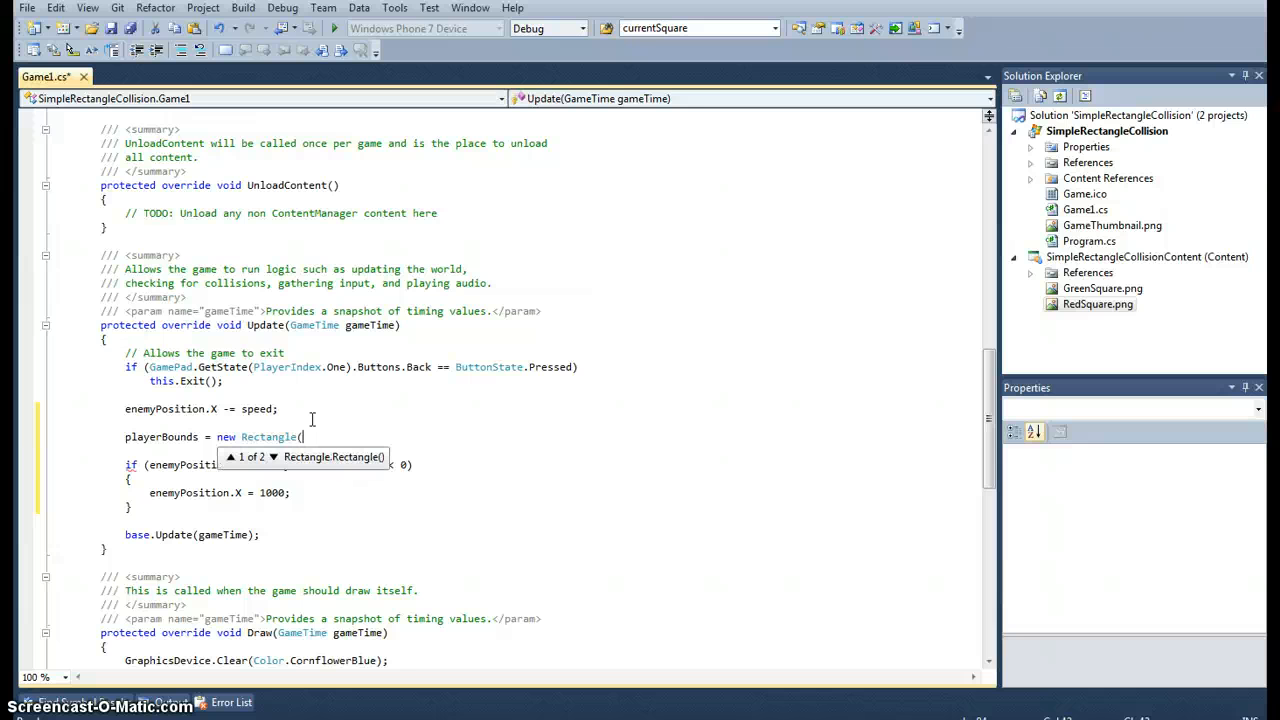
{"action": "type", "text": "100,1"}
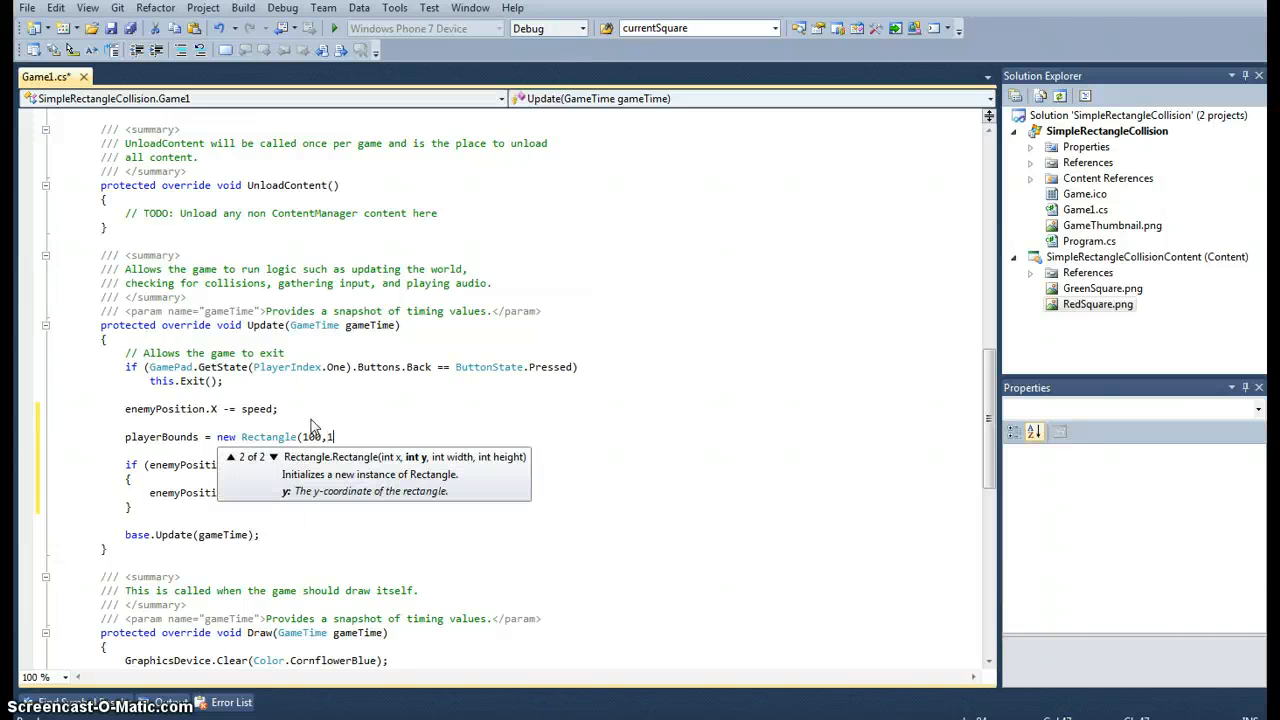
{"action": "type", "text": "00,"}
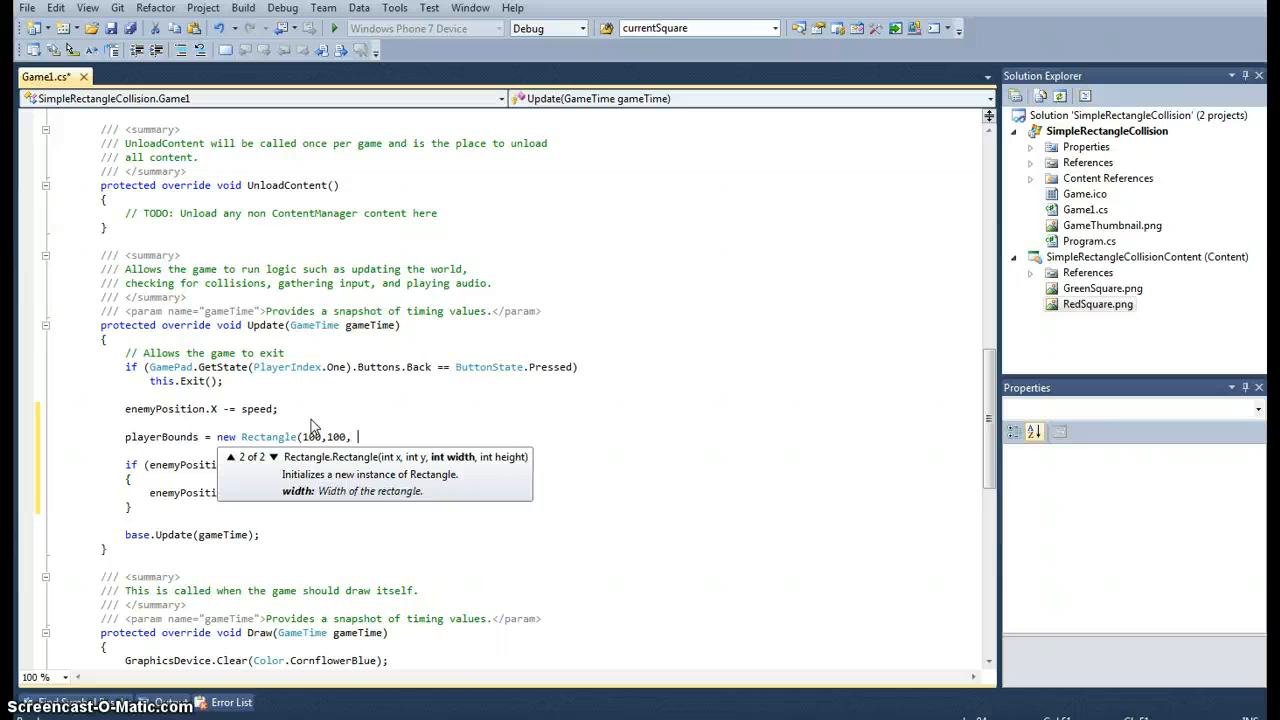
{"action": "type", "text": "50, 100);"}
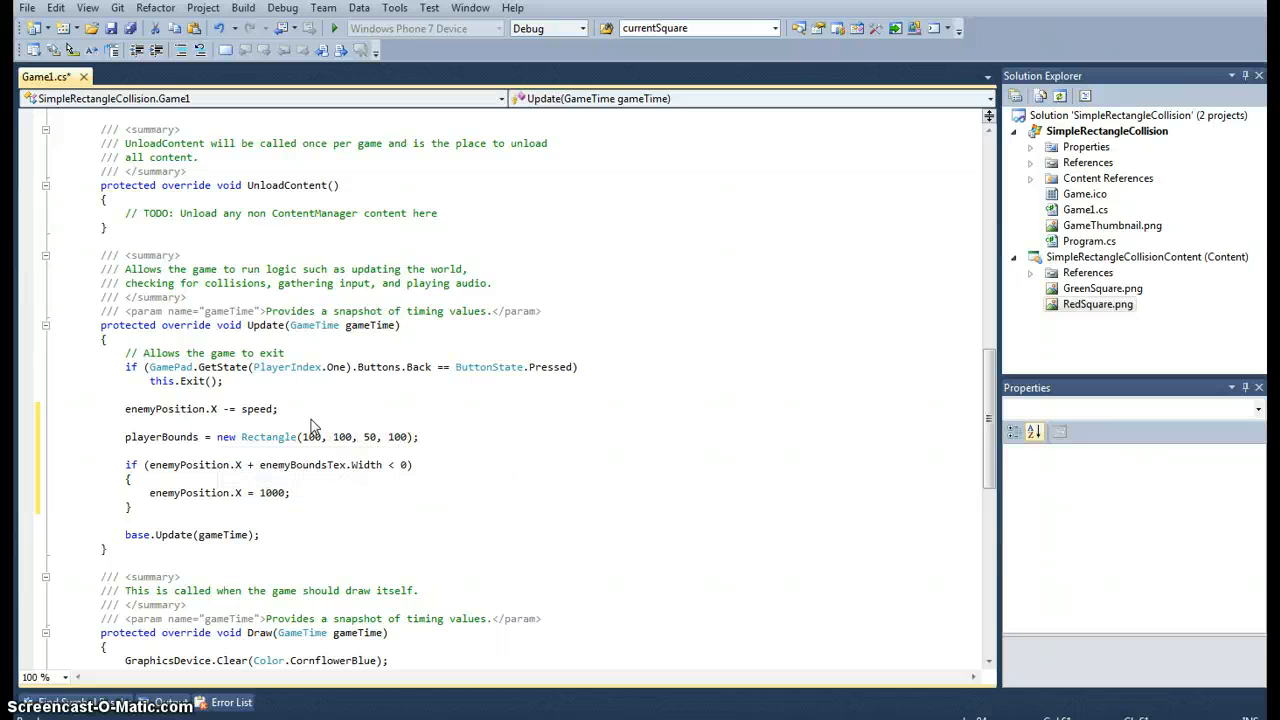
- Set enemyBounds to a 50×100 Rectangle at the int-cast enemyPosition X and Y
{"action": "type", "text": "enemyBounds = new"}
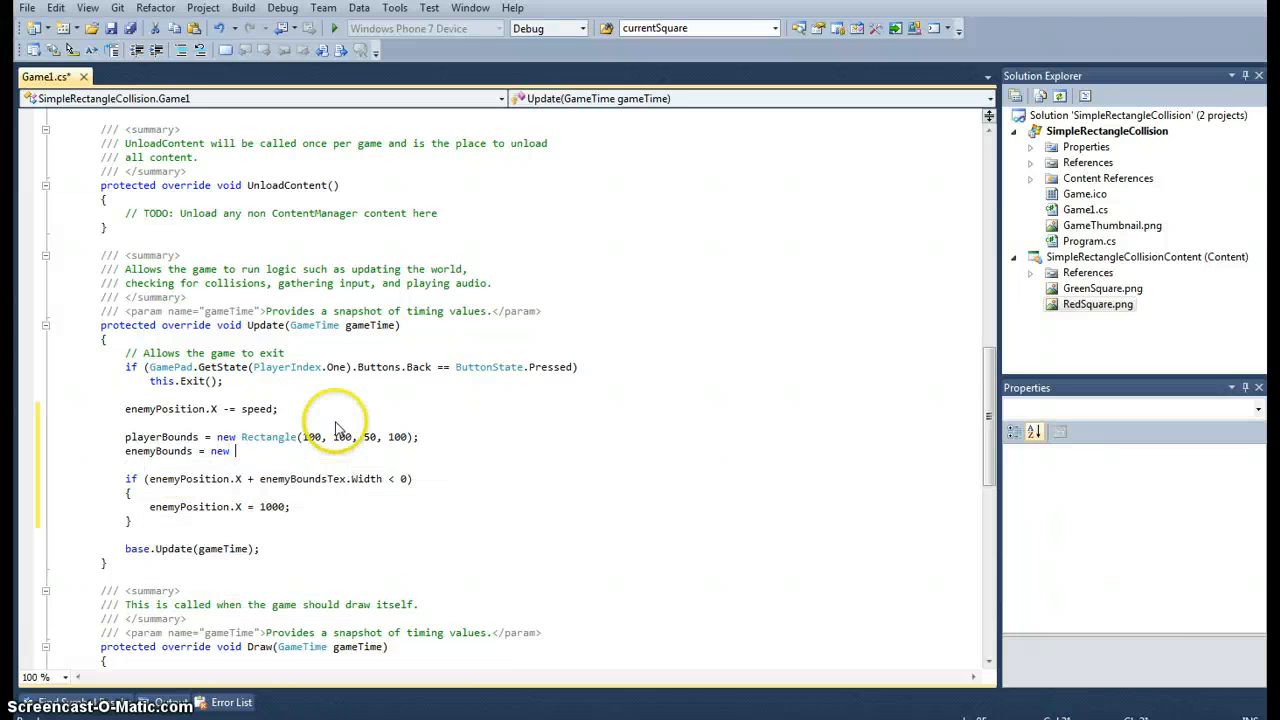
{"action": "type", "text": "Rectangle"}
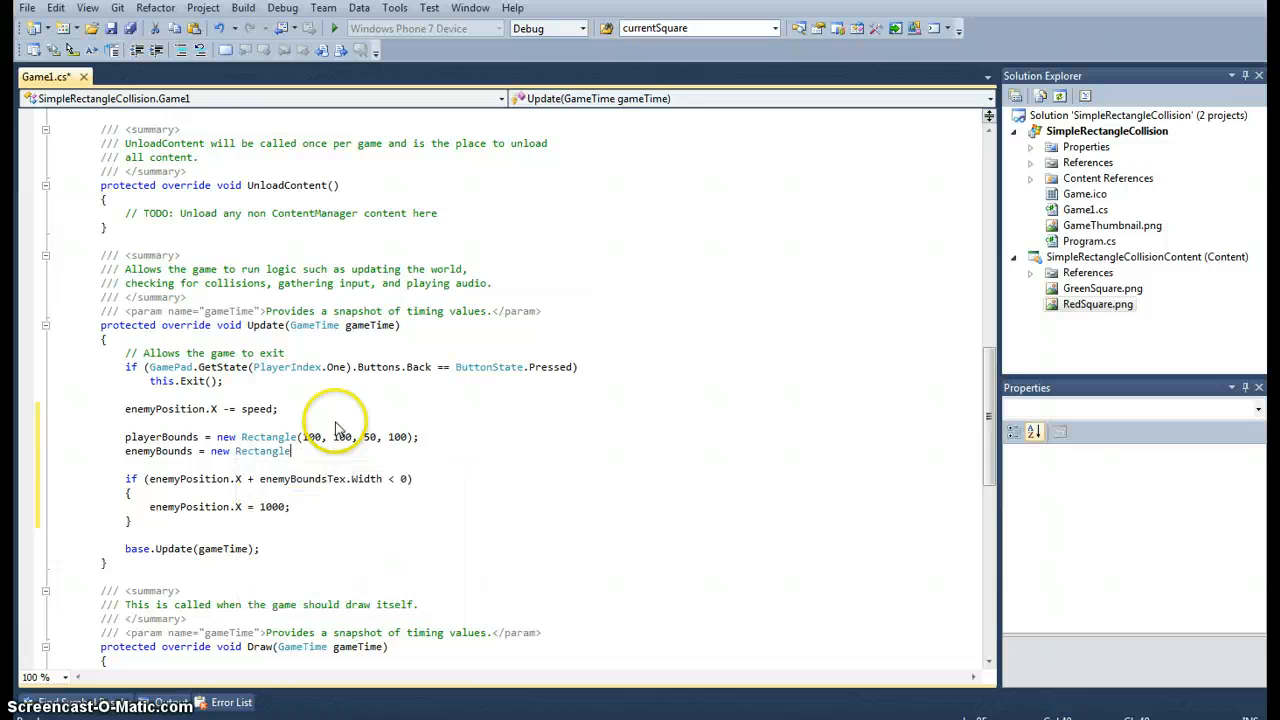
{"action": "type", "text": "("}
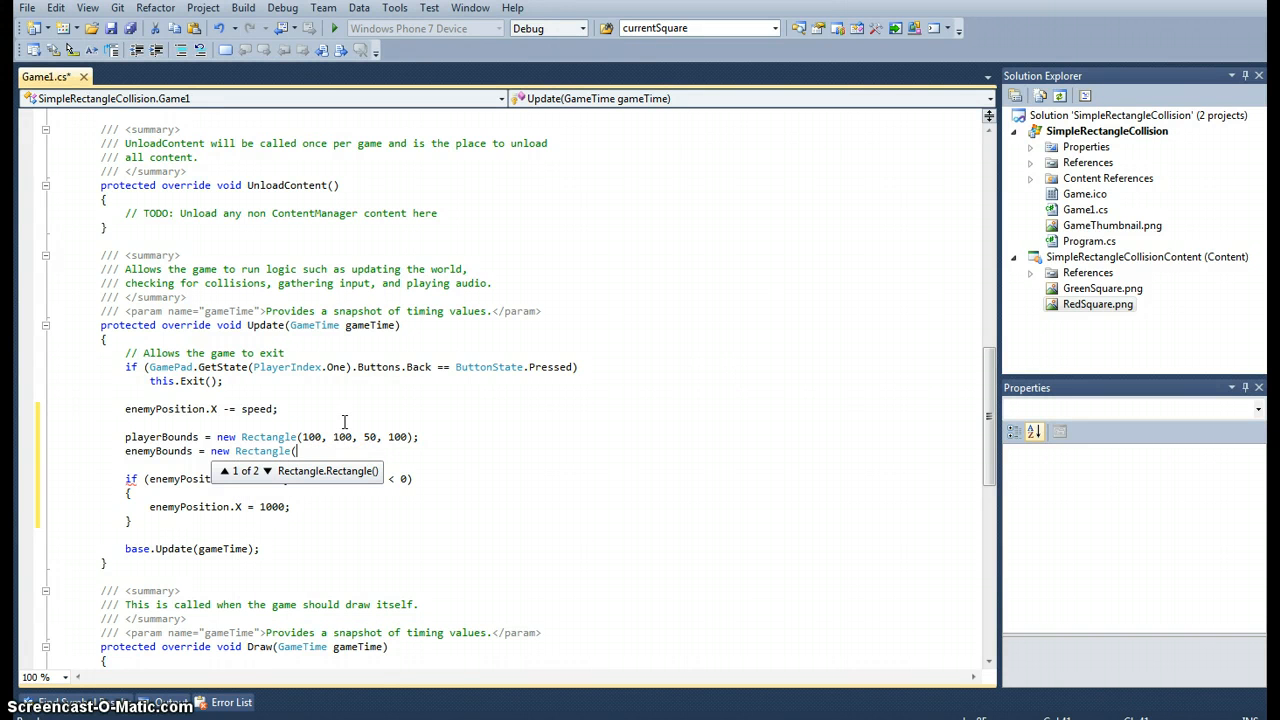
{"action": "type", "text": "enemyPosition.X,"}
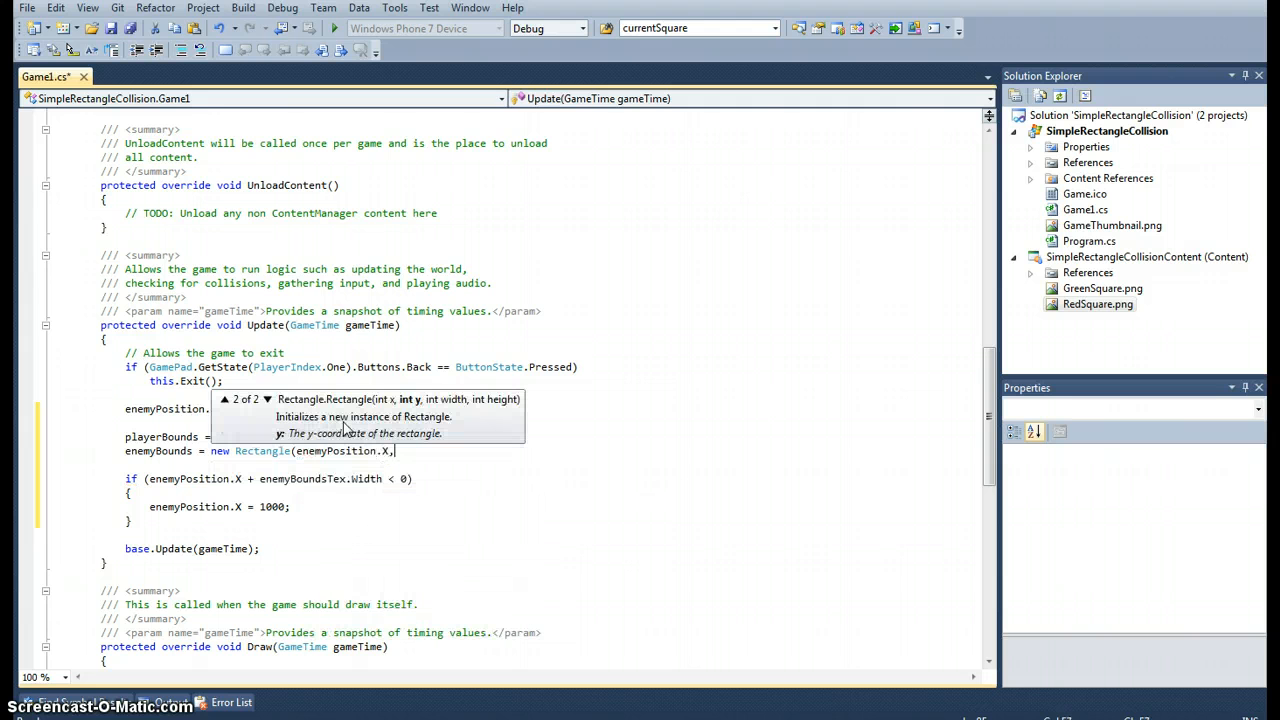
{"action": "type", "text": "enemyPosition.Y"}
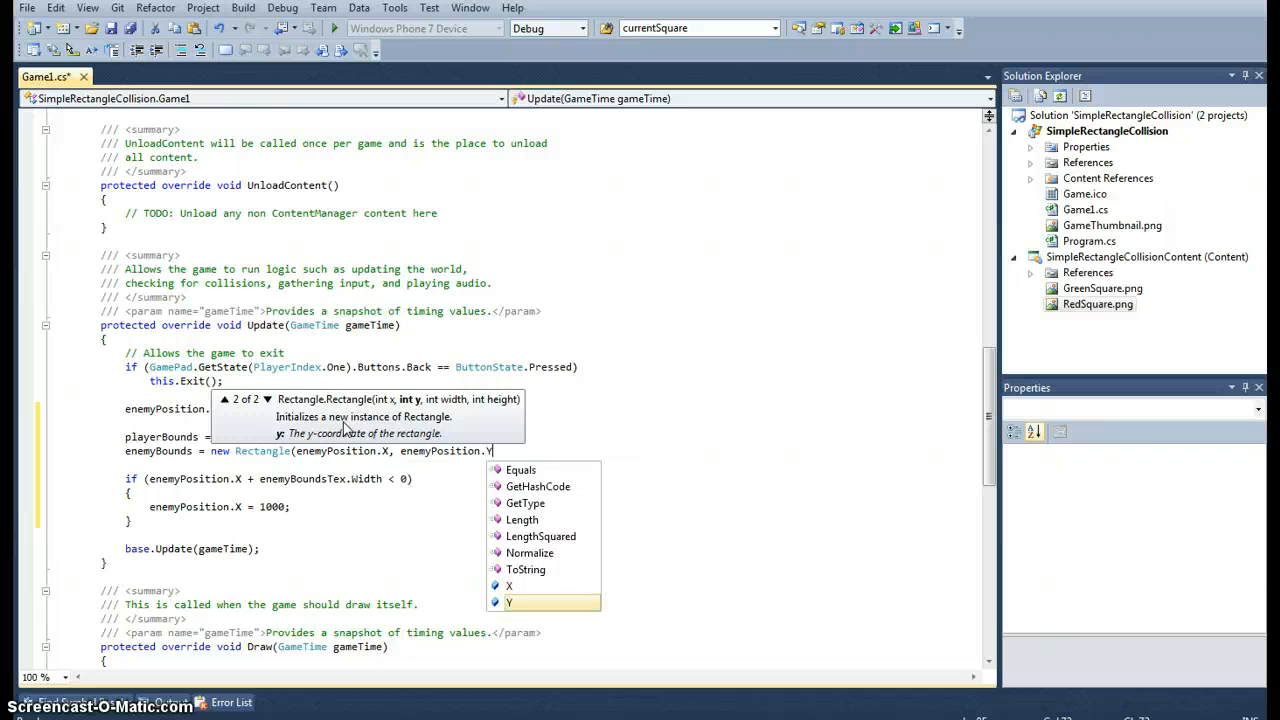
{"action": "type", "text": ", 5"}
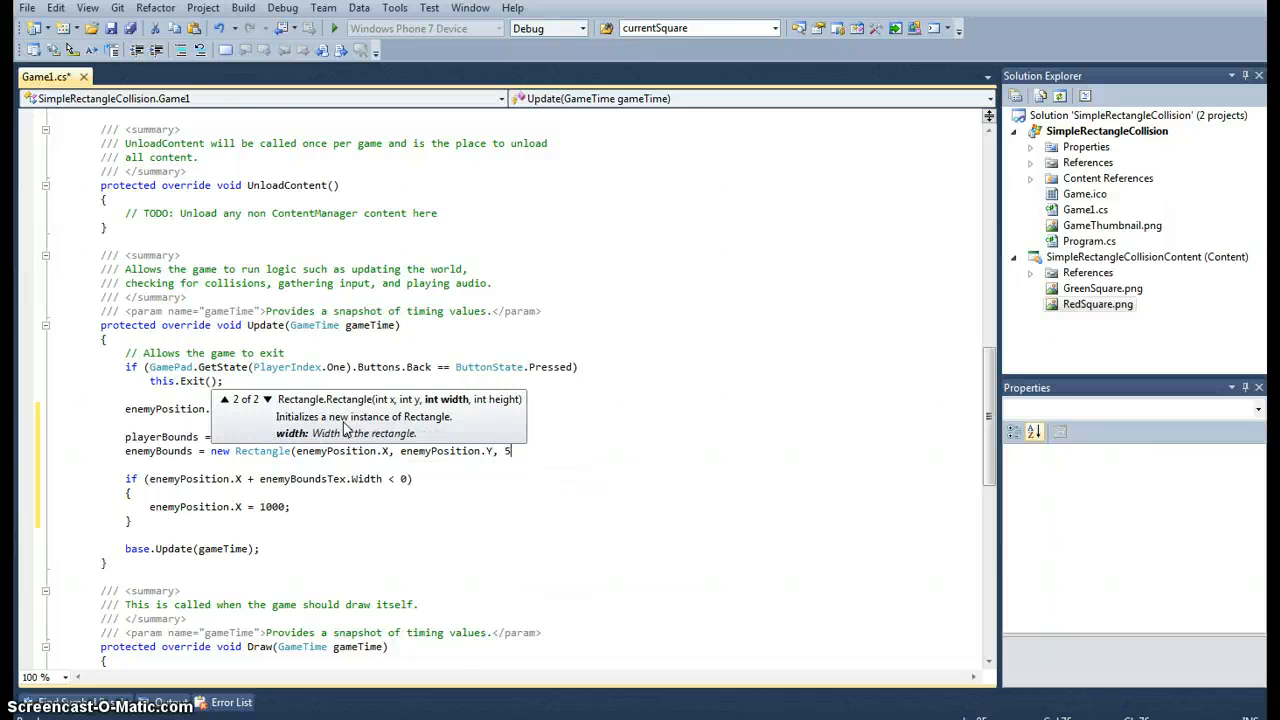
{"action": "type", "text": "0, 100);"}
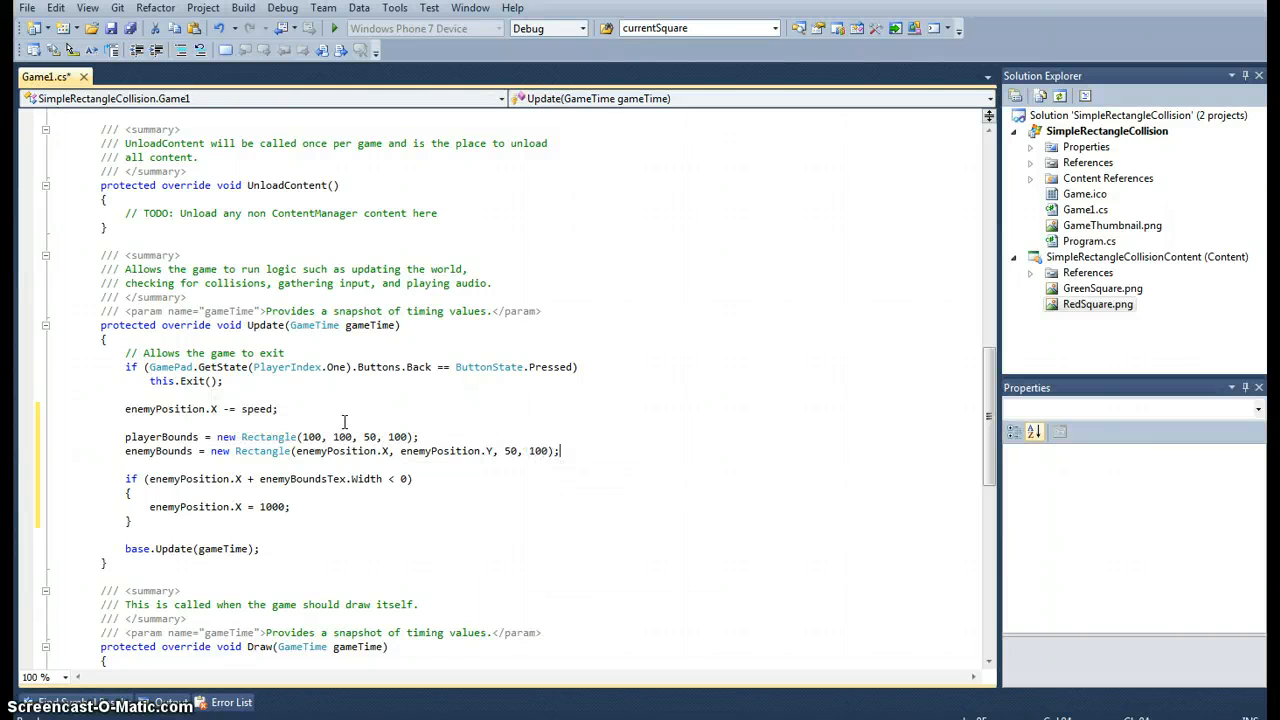
{"action": "mouse_move", "coordinate": [350, 451]}
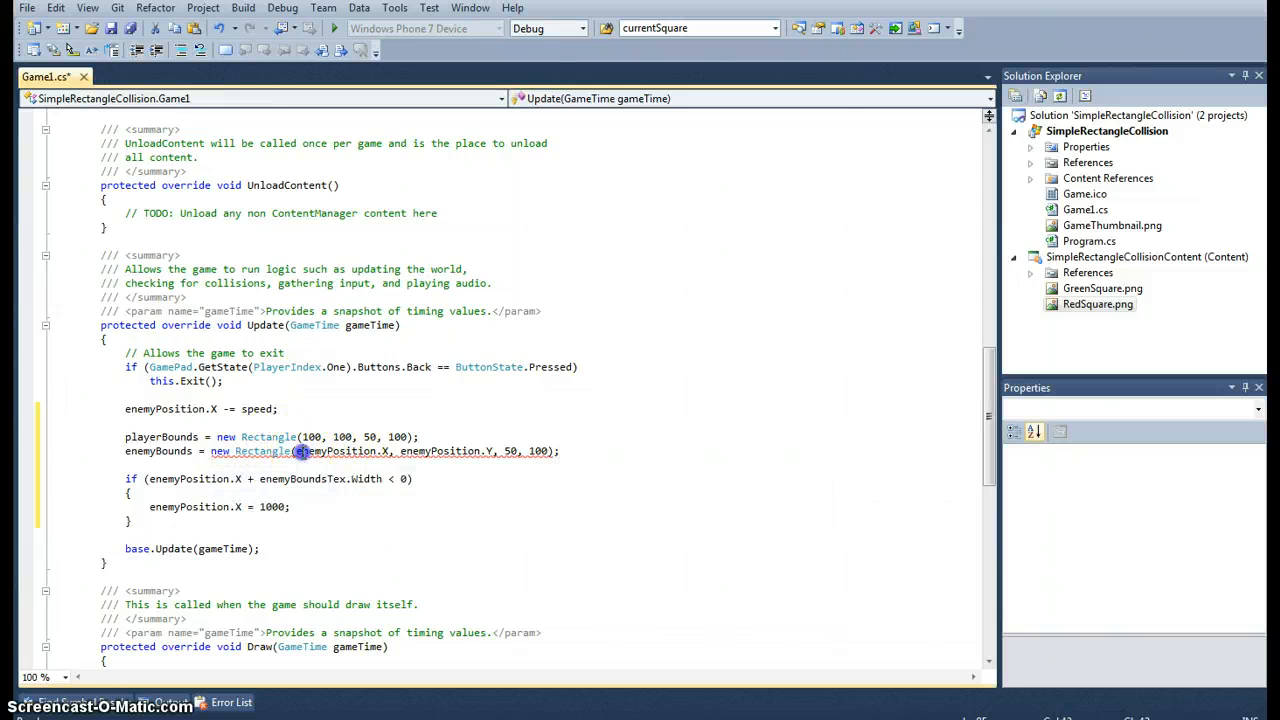
{"action": "double_click", "coordinate": [360, 451]}
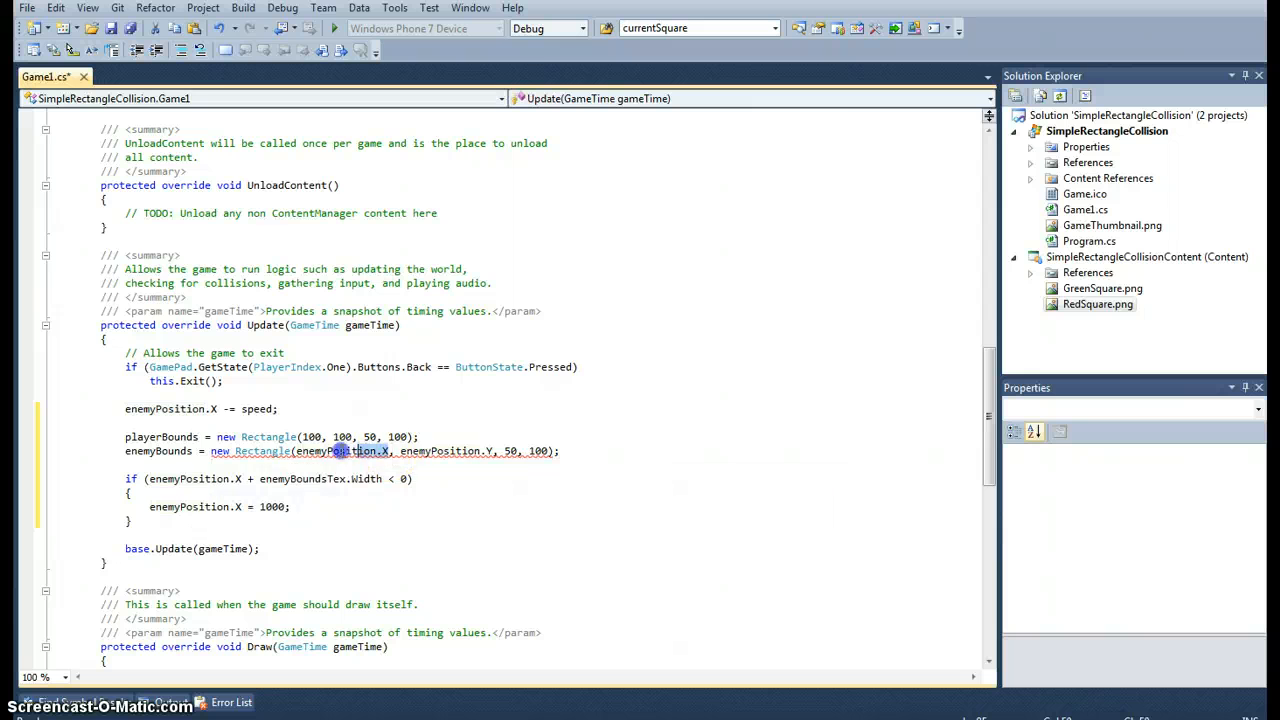
{"action": "left_click", "coordinate": [480, 450]}
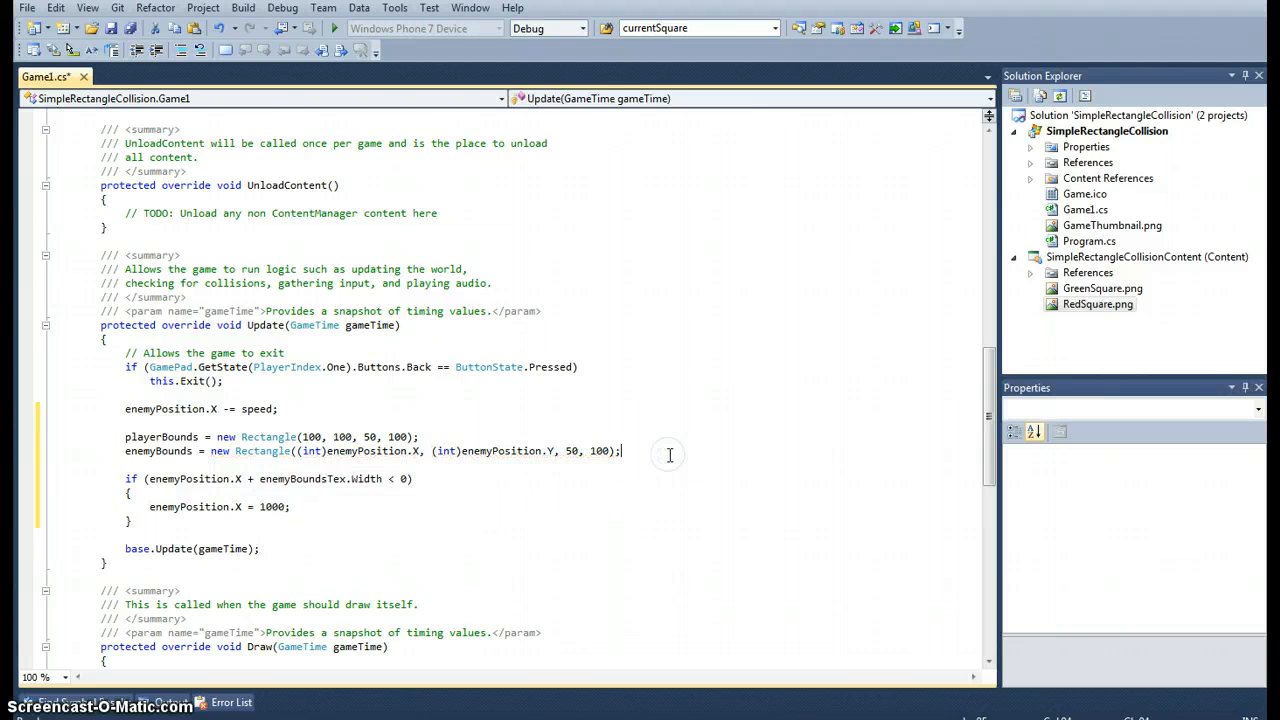
{"action": "mouse_move", "coordinate": [162, 450]}
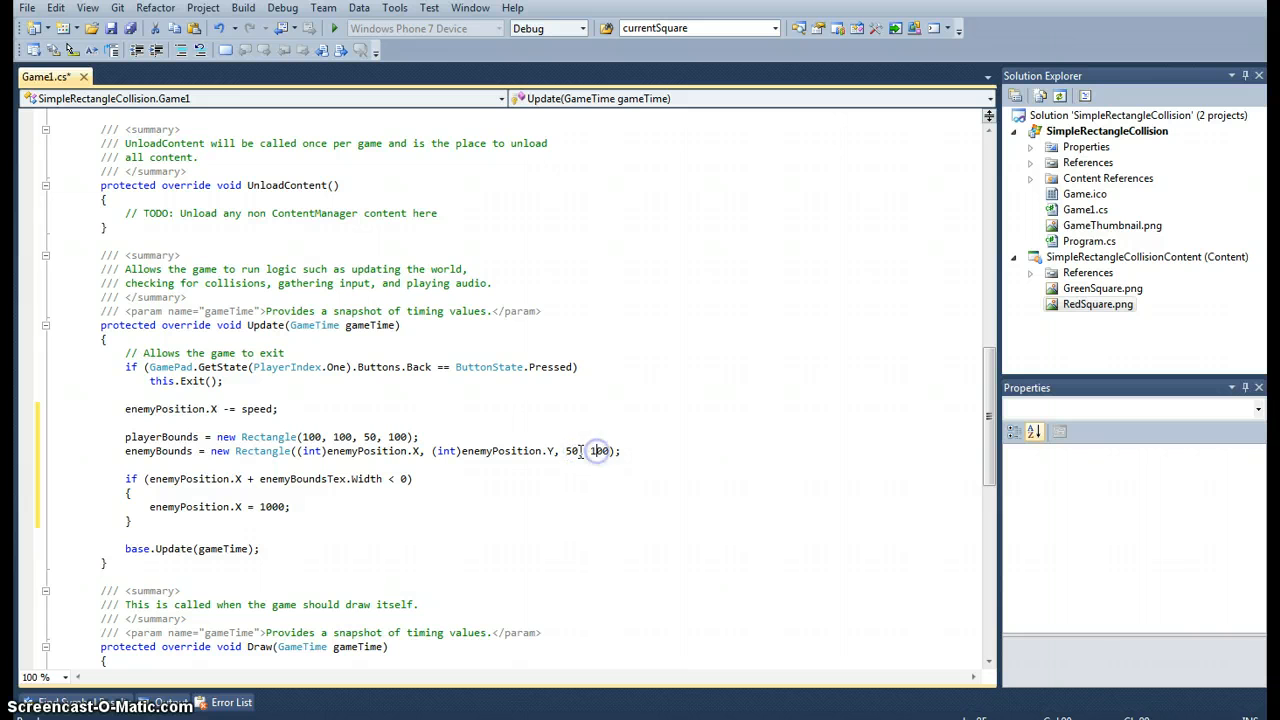
{"action": "mouse_move", "coordinate": [224, 548]}
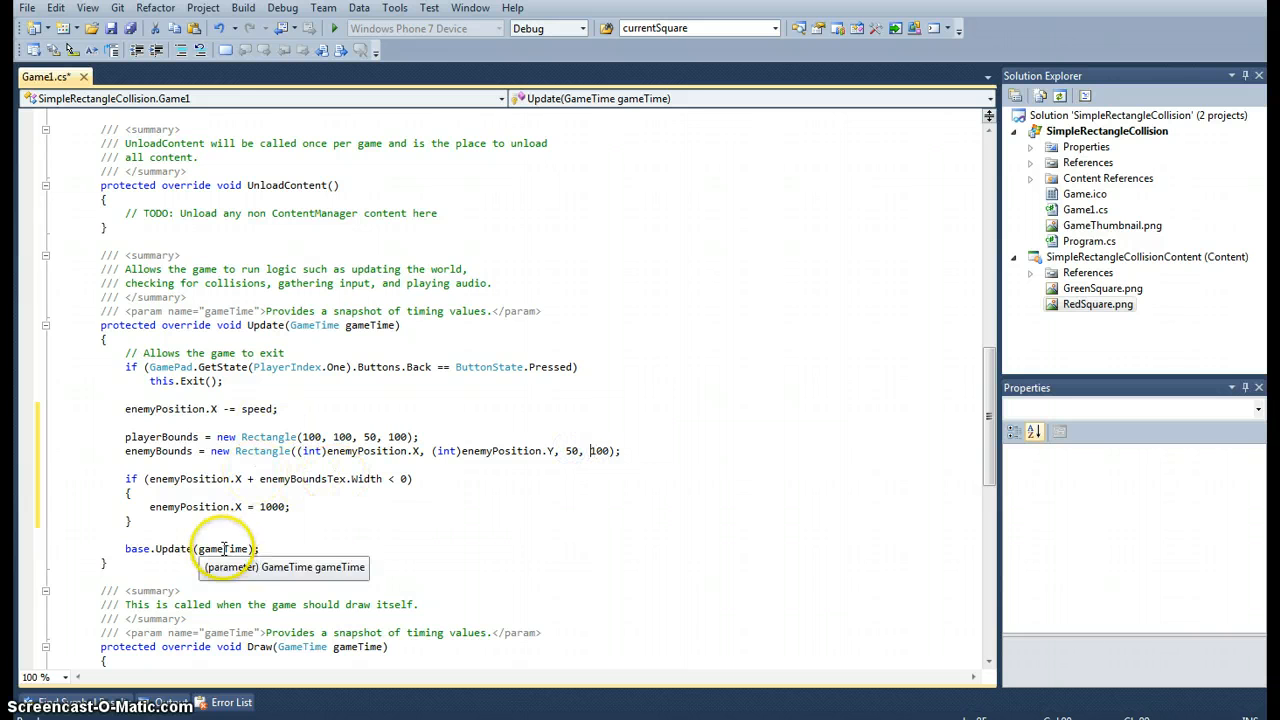
{"action": "mouse_move", "coordinate": [214, 519]}
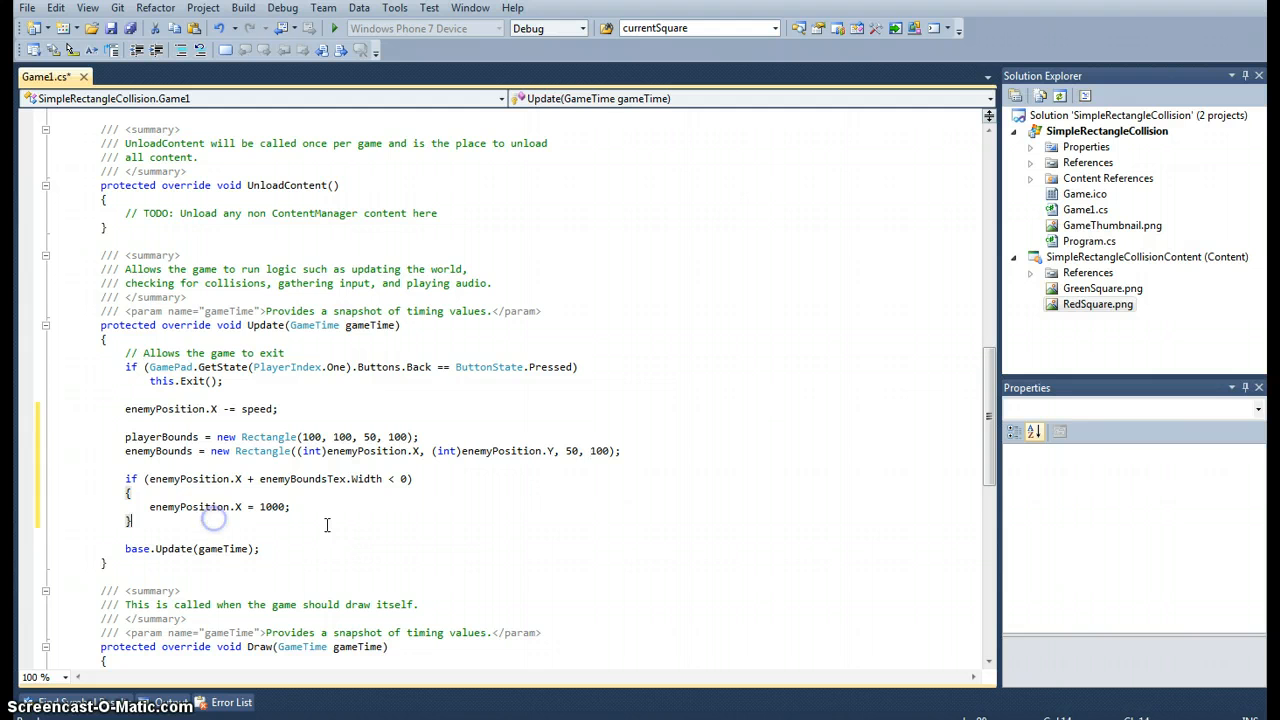
- Add an if block testing playerBounds.Intersects(enemyBounds)
{"action": "key", "text": "enter"}
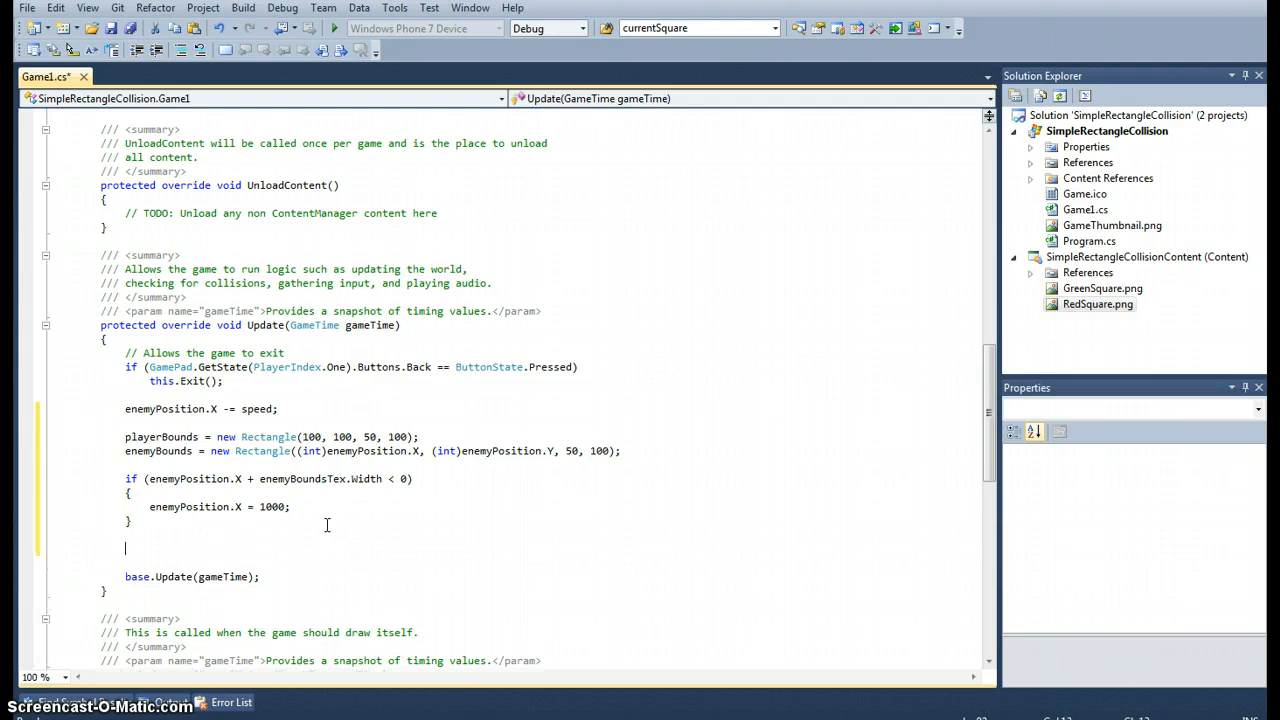
{"action": "type", "text": "if"}
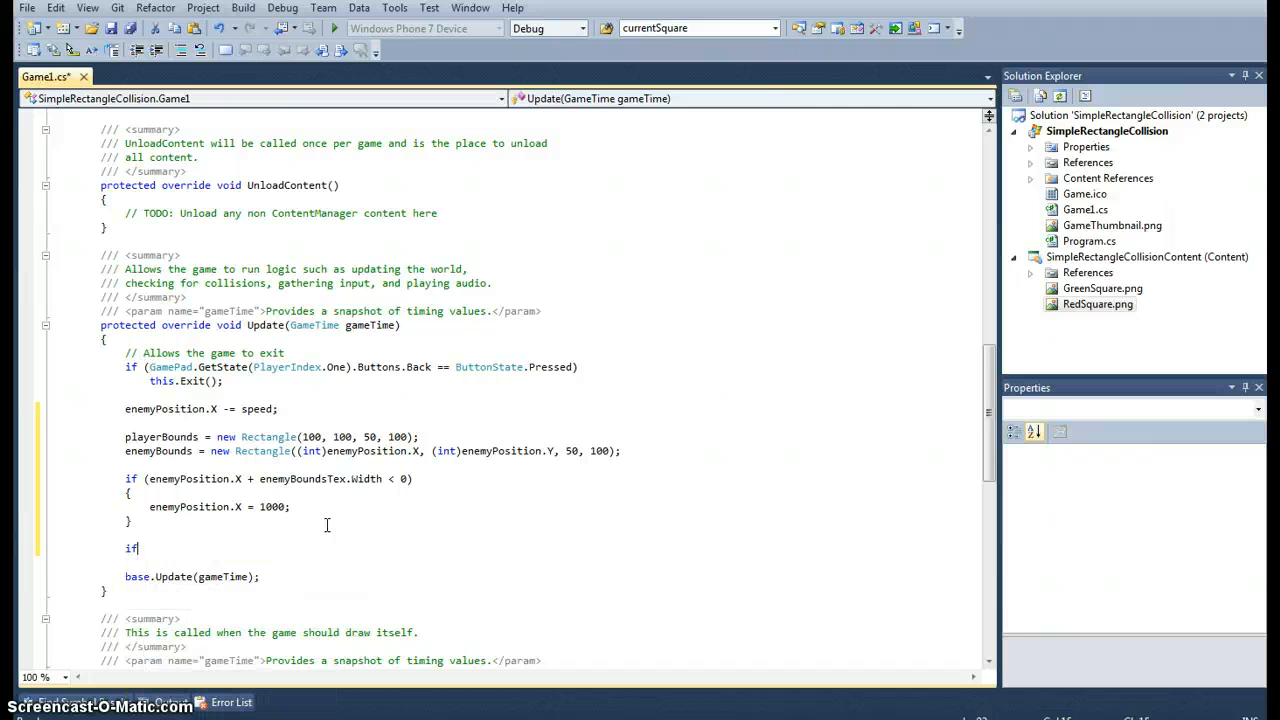
{"action": "type", "text": "("}
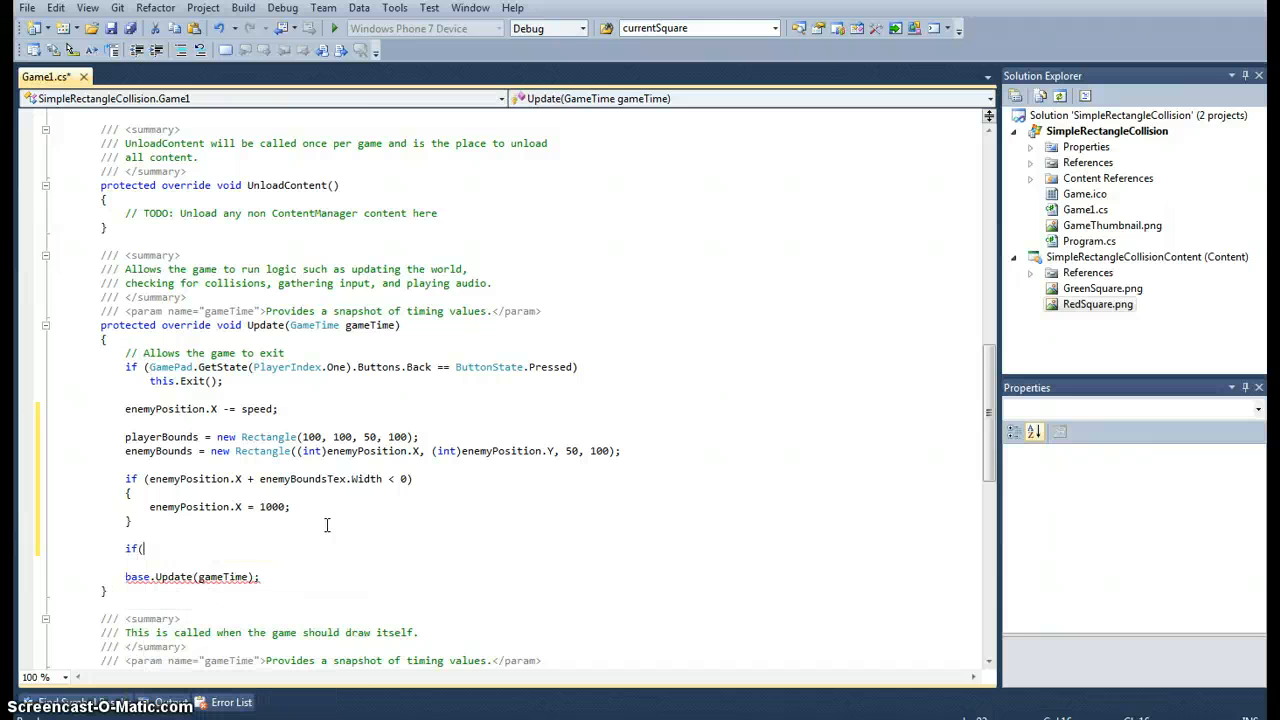
{"action": "type", "text": "playerBounds."}
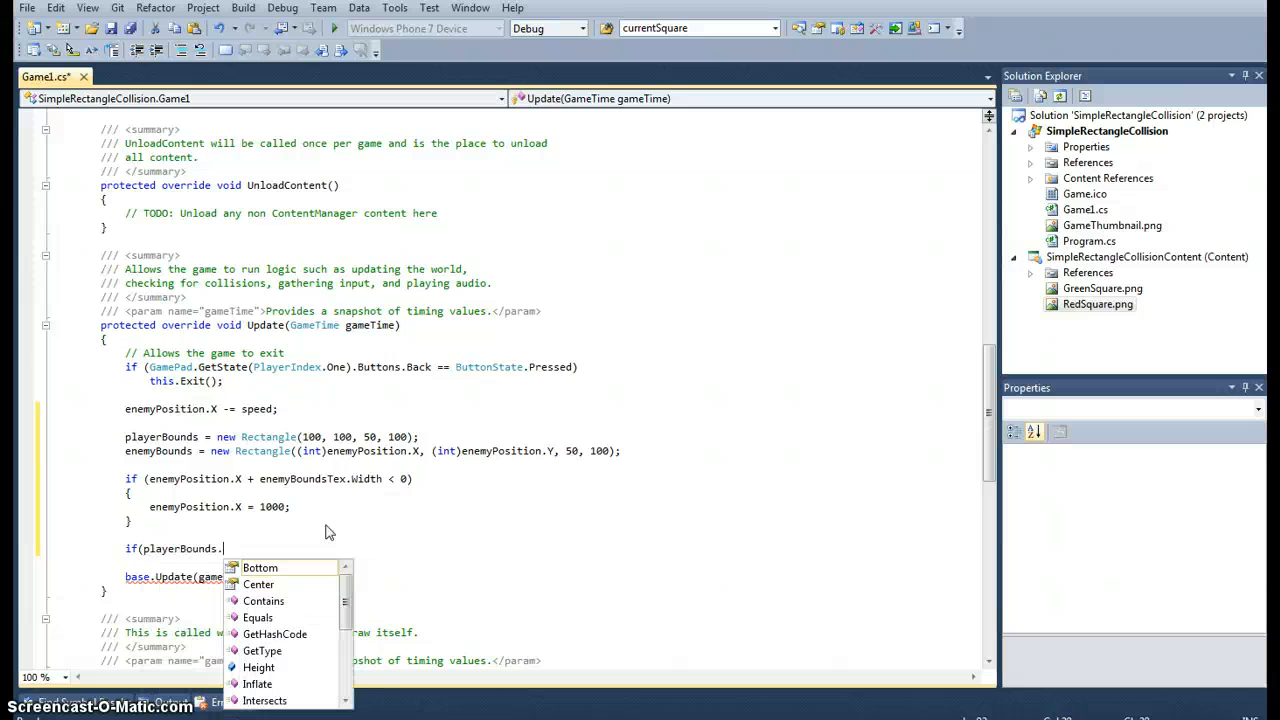
{"action": "type", "text": "intersects("}
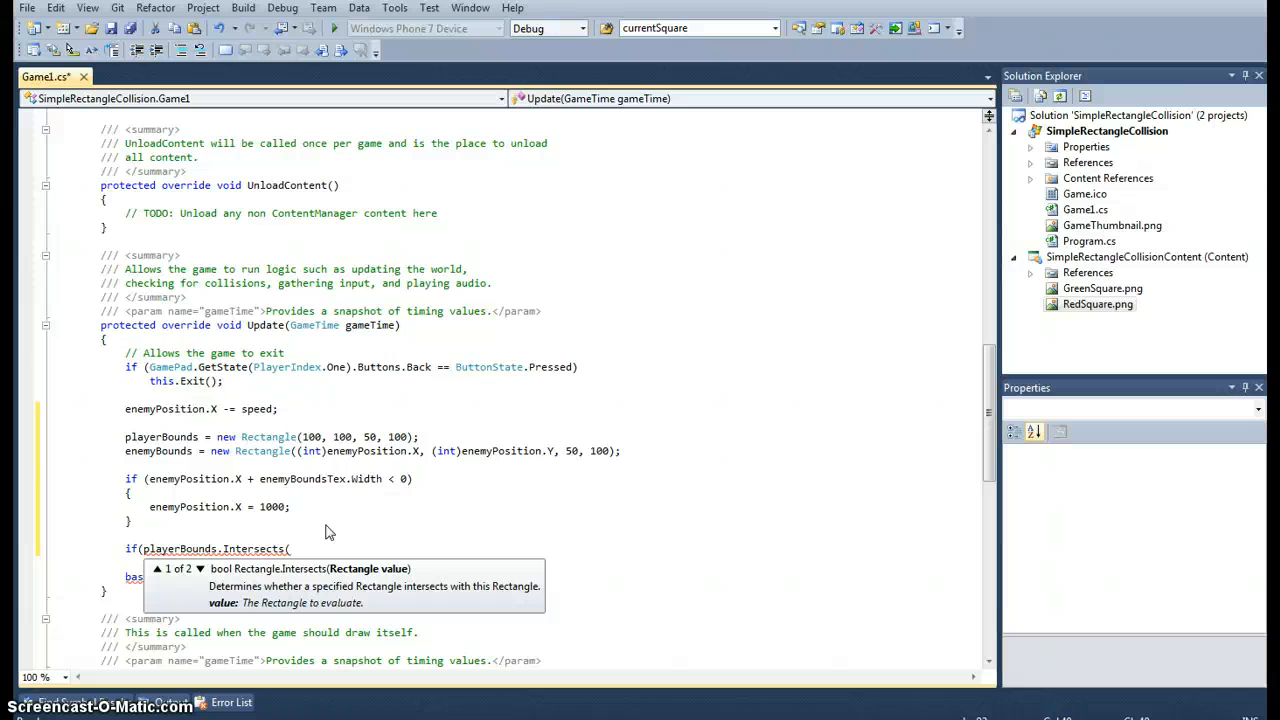
{"action": "type", "text": "enemyBounds))"}
{"action": "type", "text": "{"}
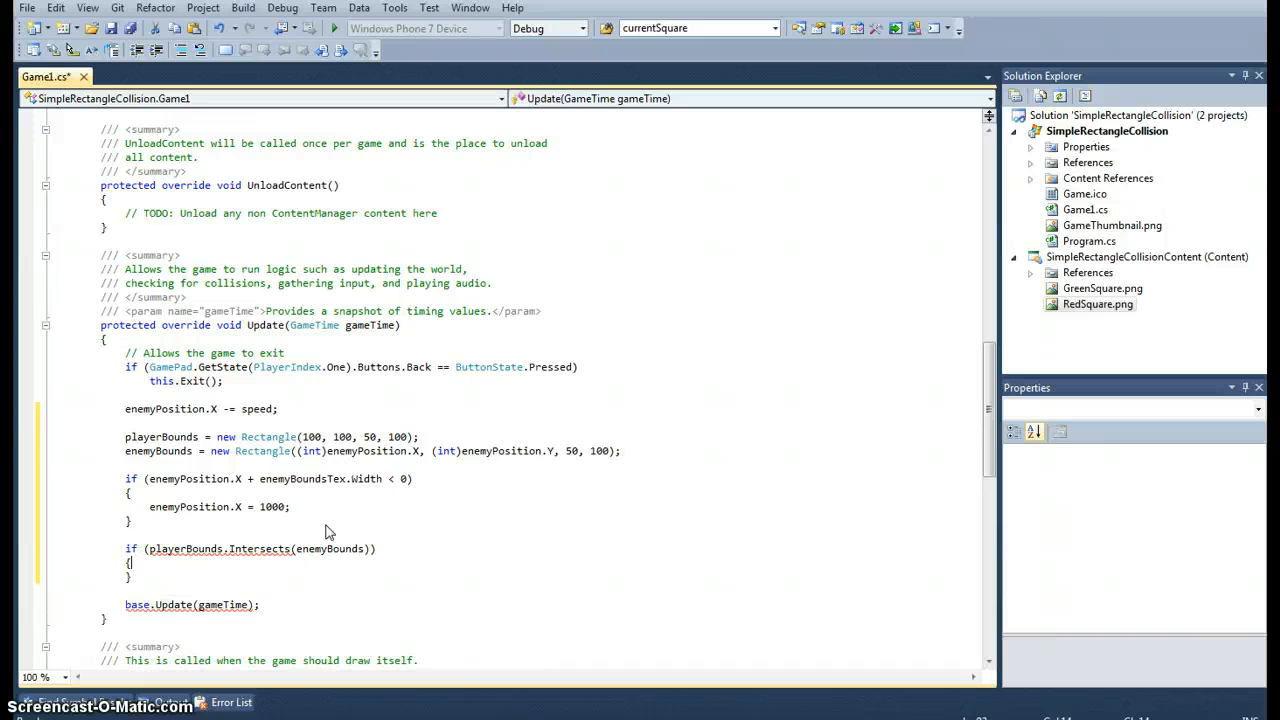
- Inside it, set backgroundColor to Color.PaleVioletRed and speed to .3f
{"action": "type", "text": "bac"}
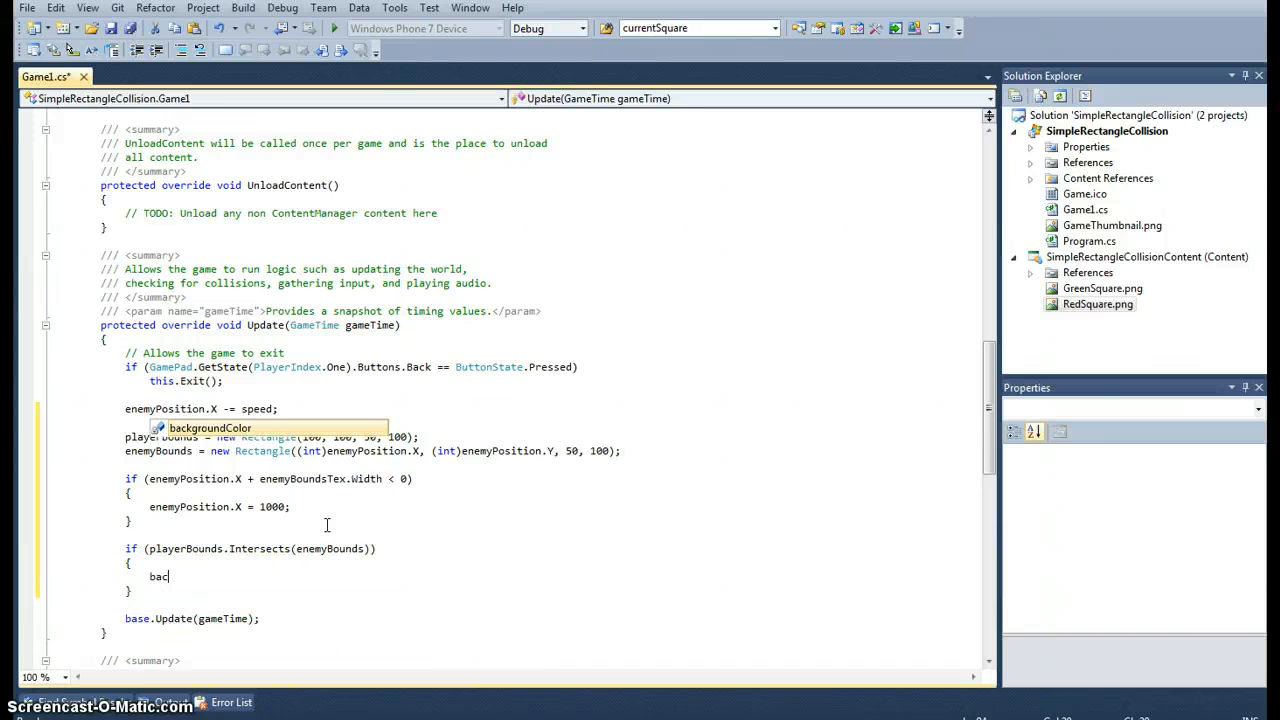
{"action": "type", "text": "backgroundColor = Color."}
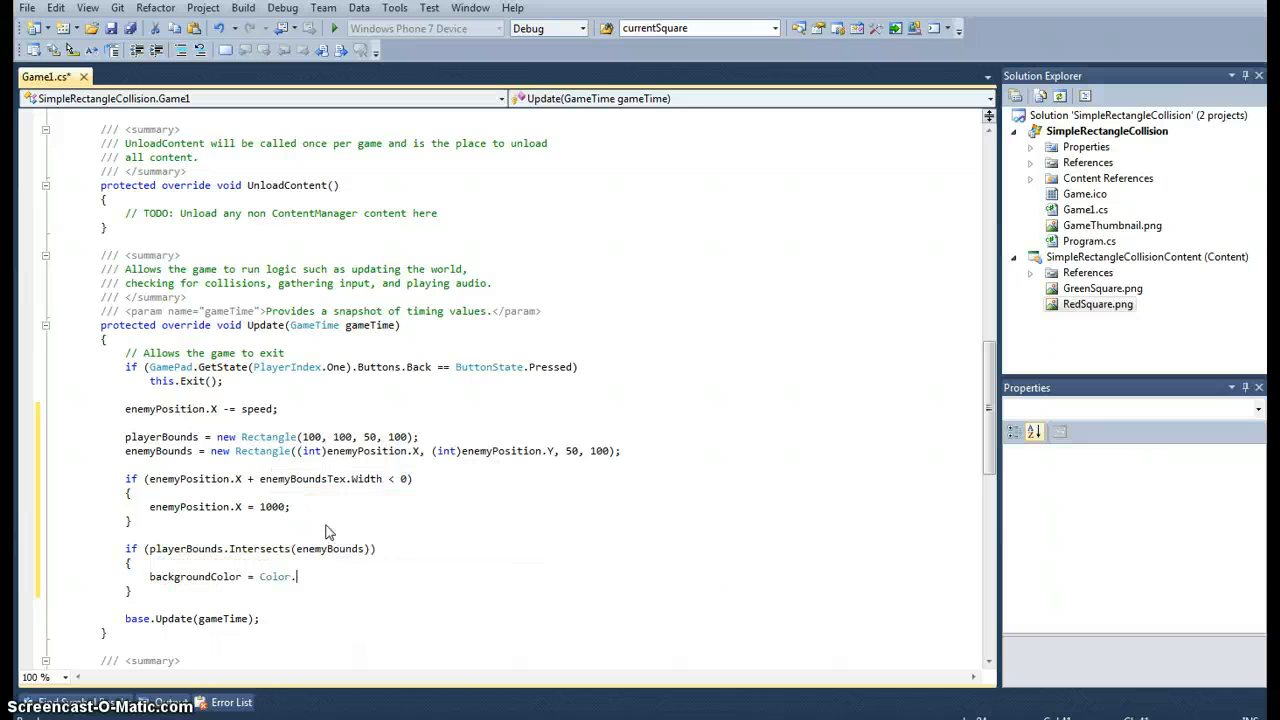
{"action": "type", "text": "r"}
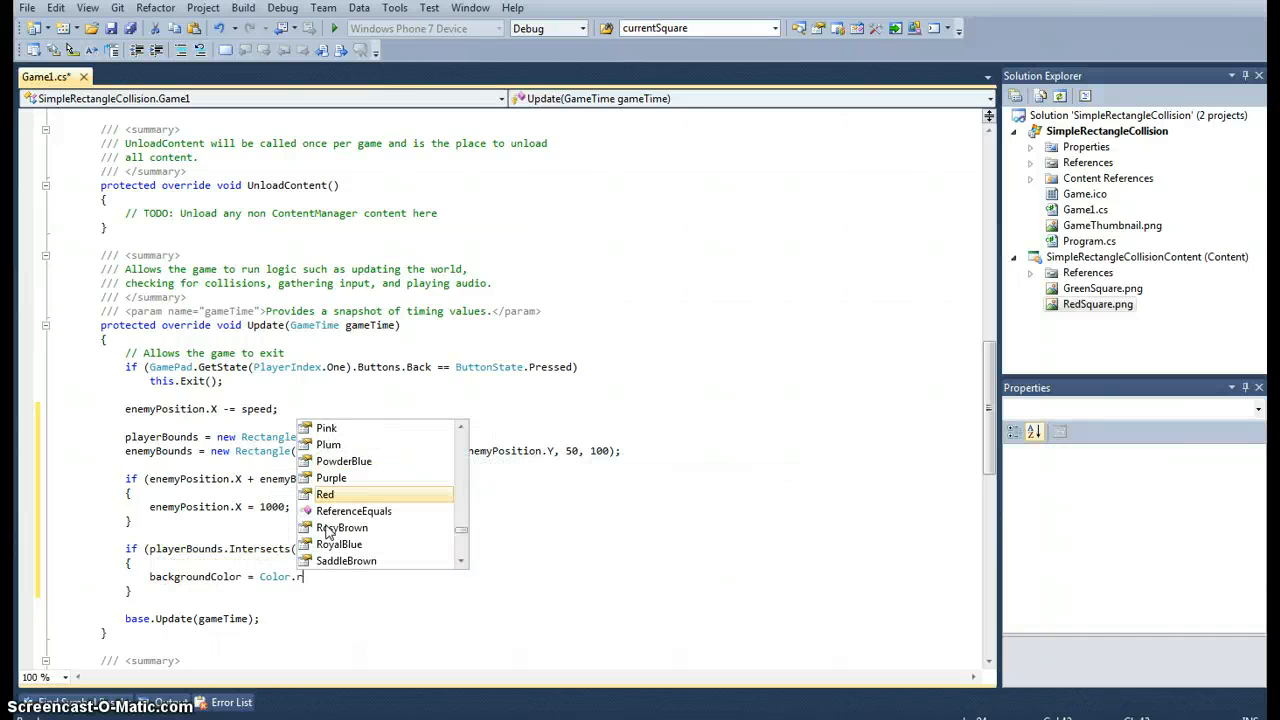
{"action": "type", "text": "e"}
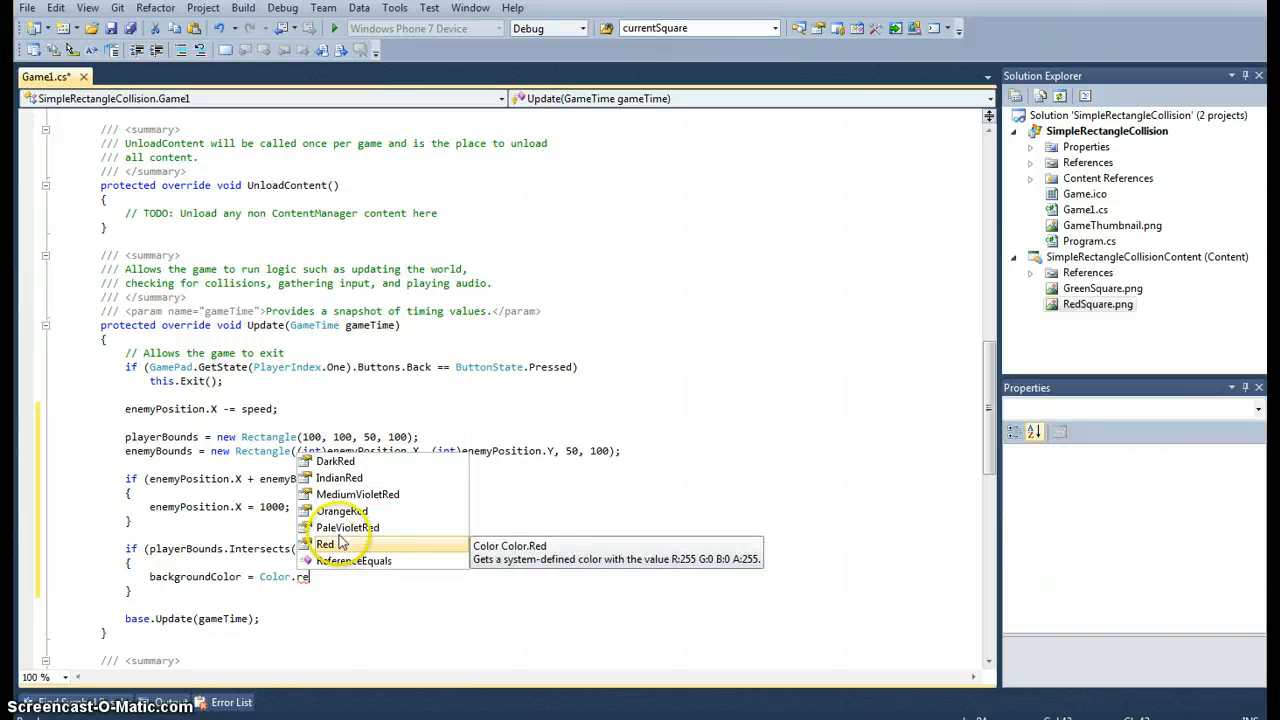
{"action": "double_click", "coordinate": [347, 527]}
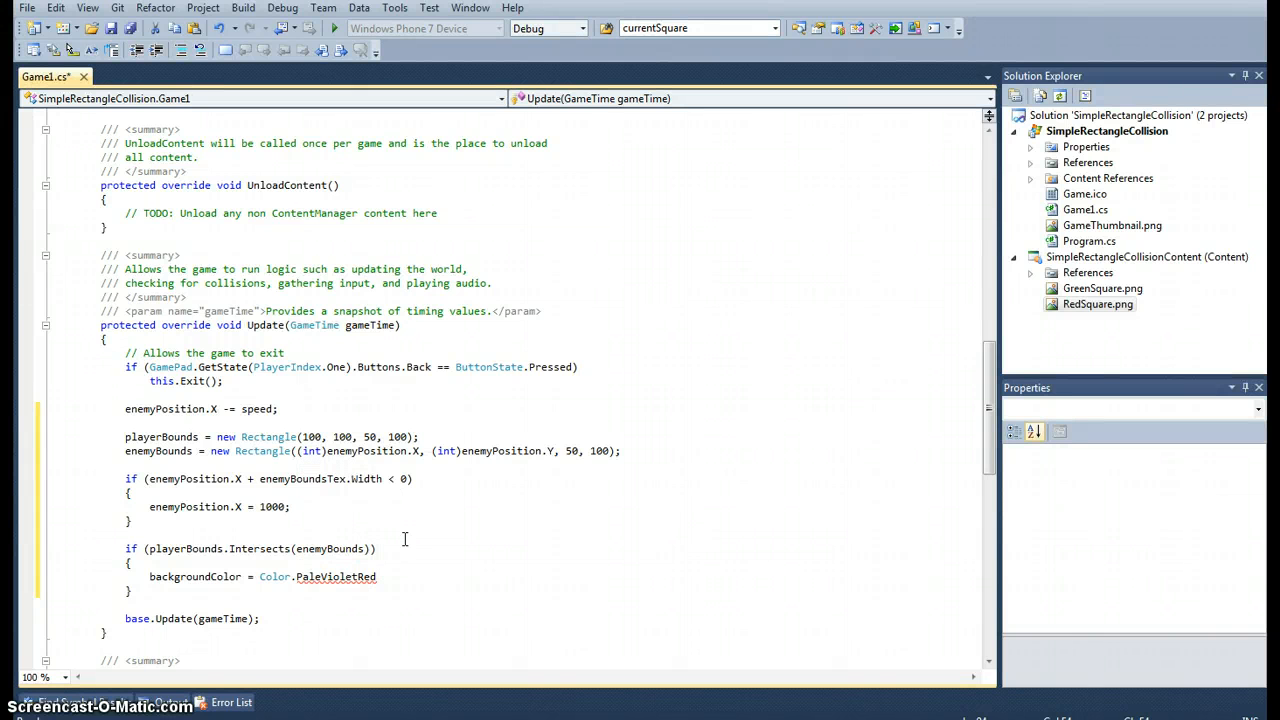
{"action": "type", "text": ";"}
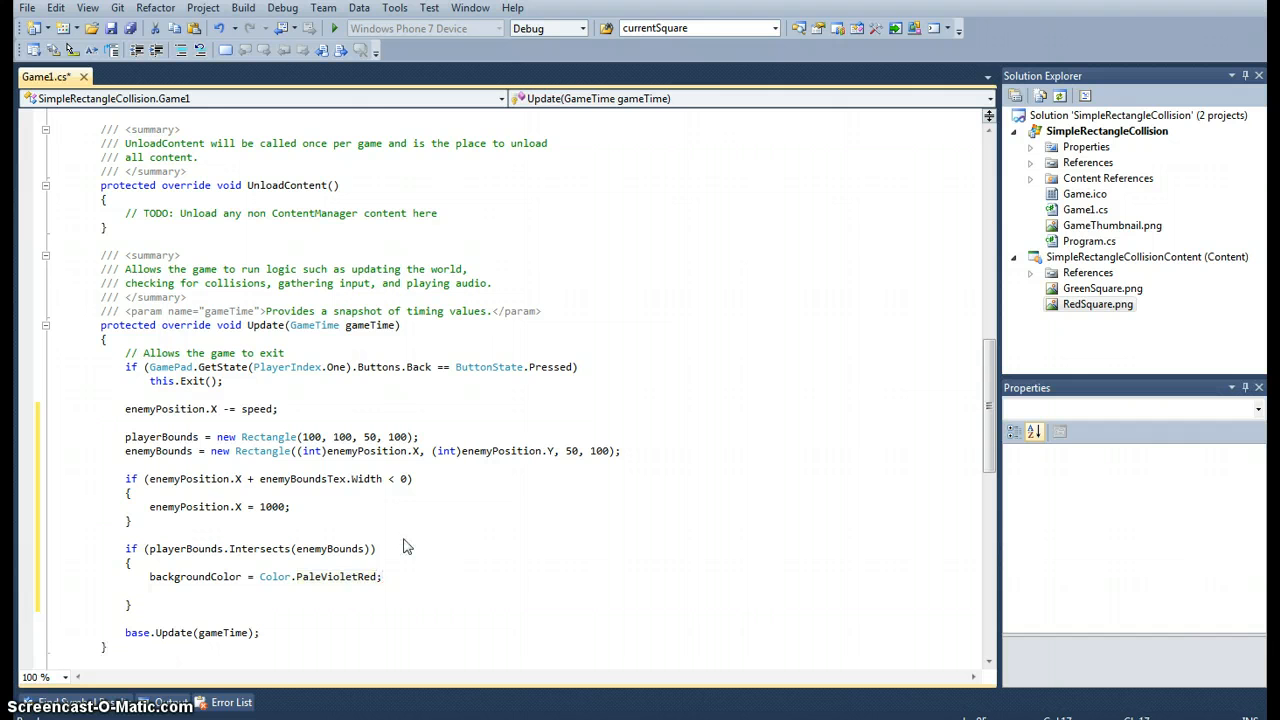
{"action": "type", "text": "speed"}
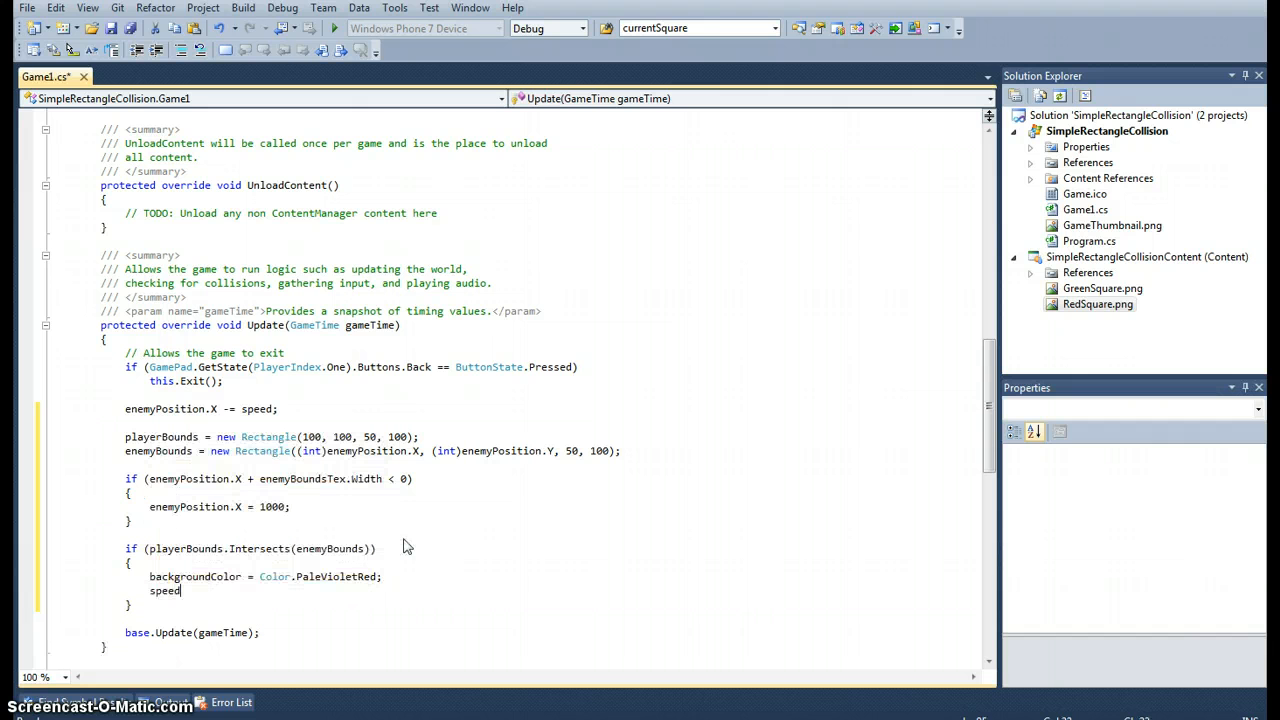
{"action": "type", "text": "= .3f;"}
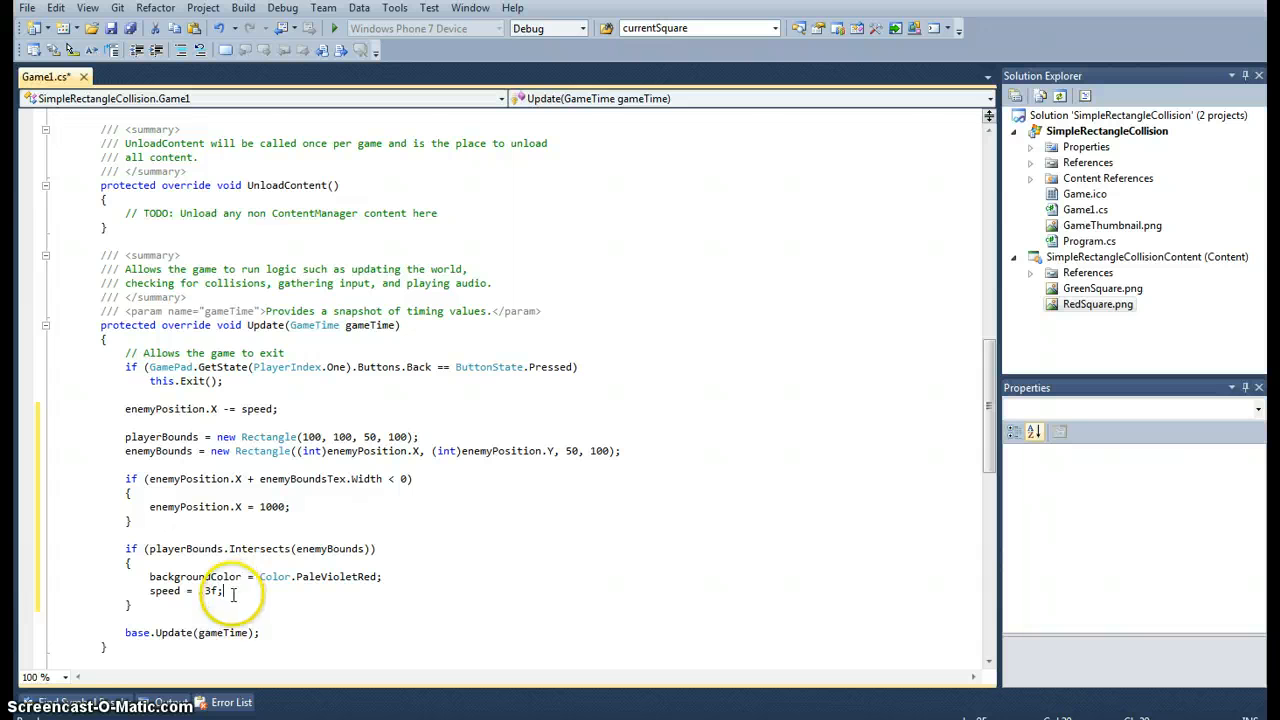
- Add else { backgroundColor = Color.Aquamarine; speed = 10f; } after the Intersects check
{"action": "type", "text": "else"}
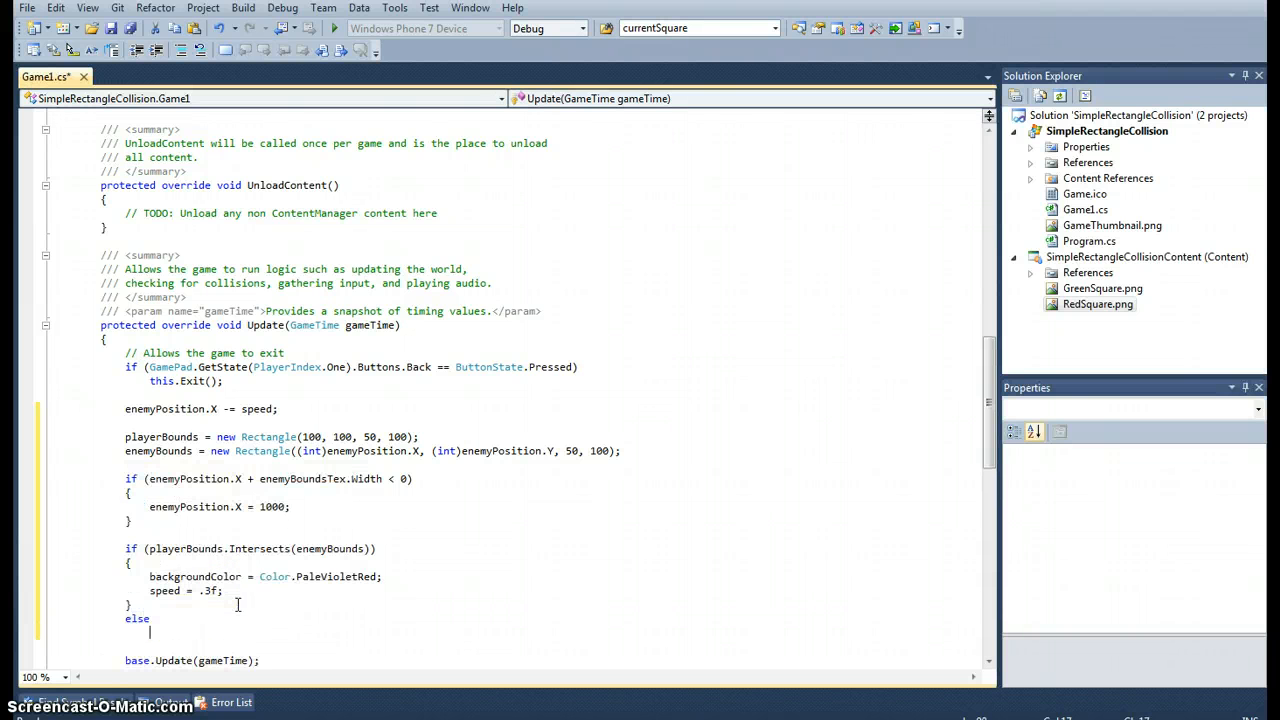
{"action": "type", "text": "{"}
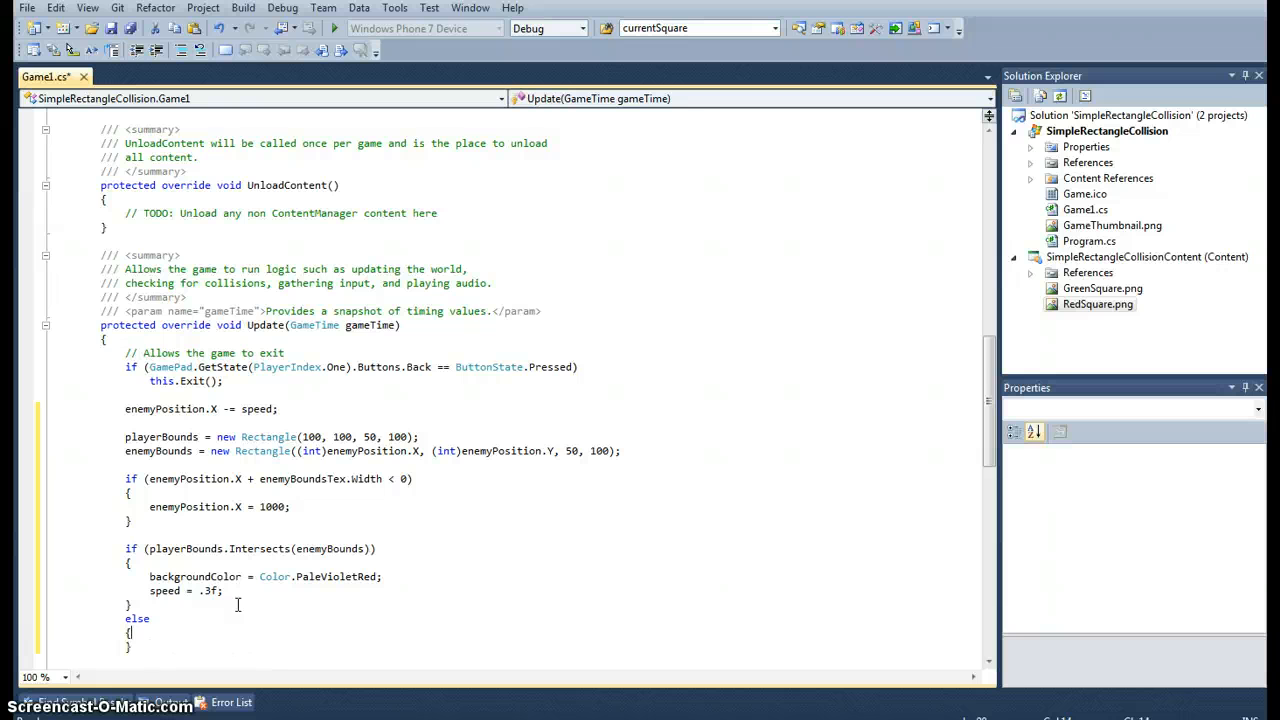
{"action": "type", "text": "backgroundColor = Color."}
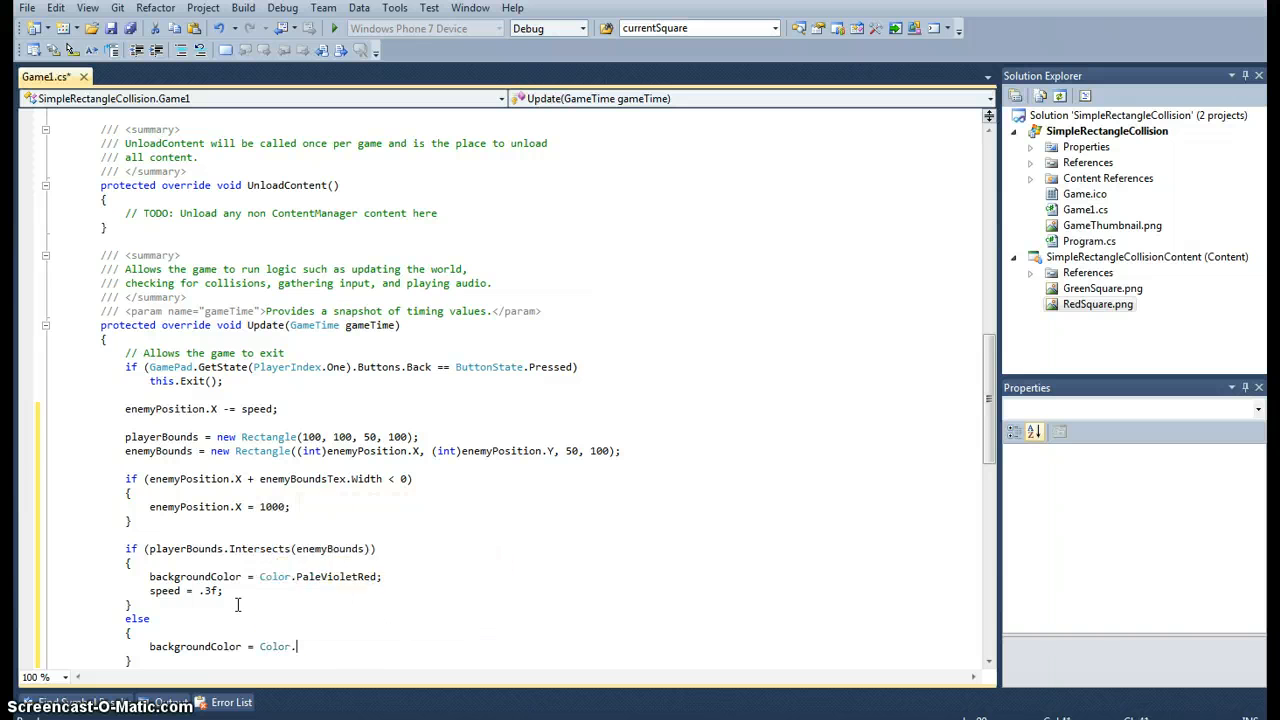
{"action": "type", "text": "awa"}
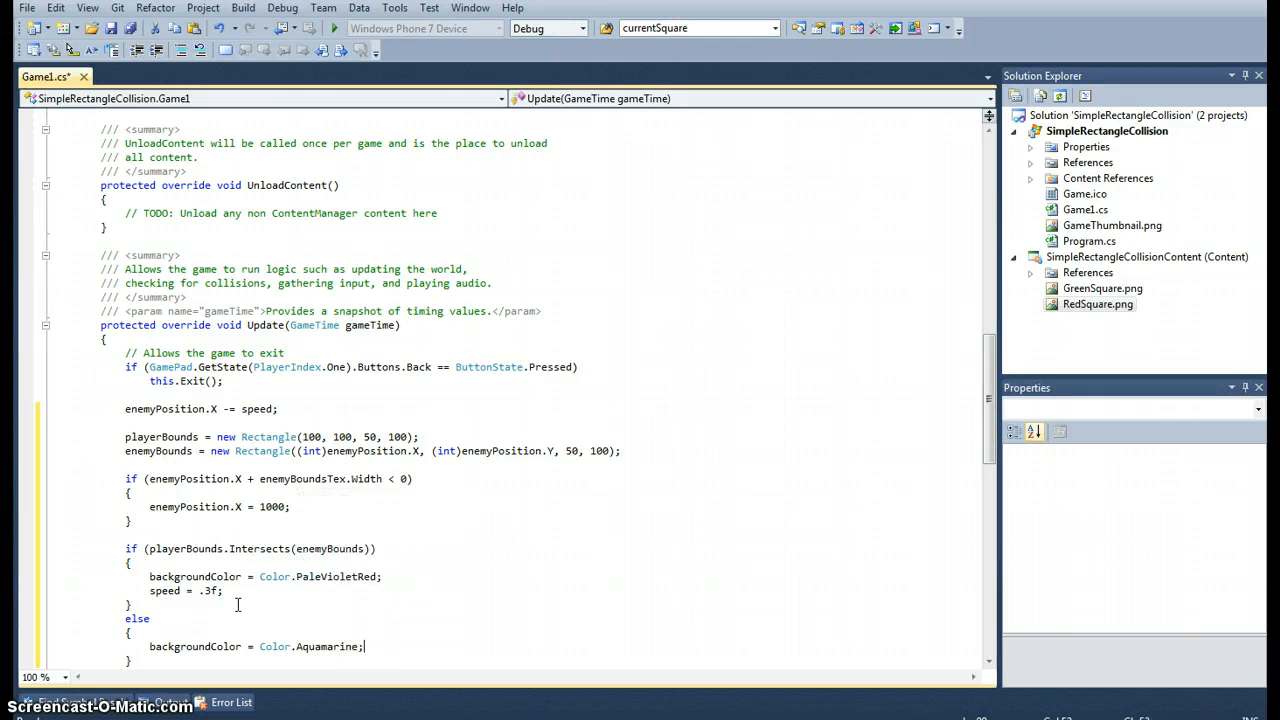
{"action": "type", "text": "speed"}
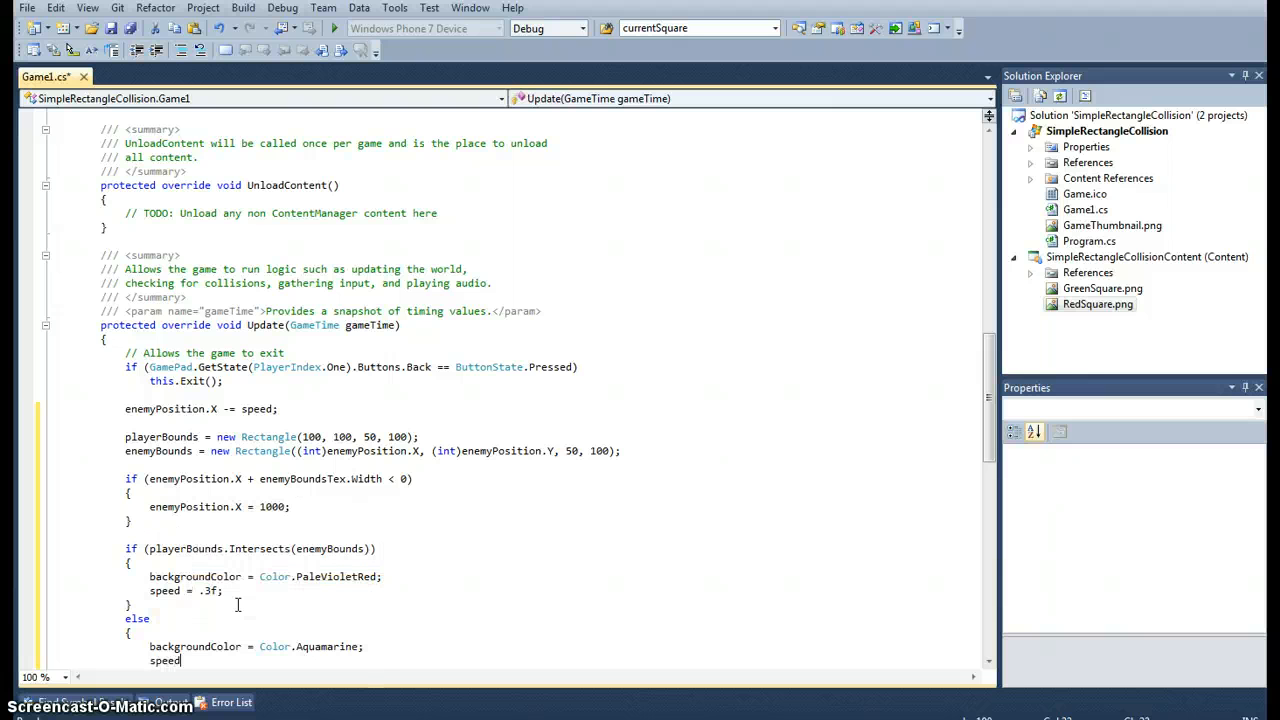
{"action": "type", "text": "="}
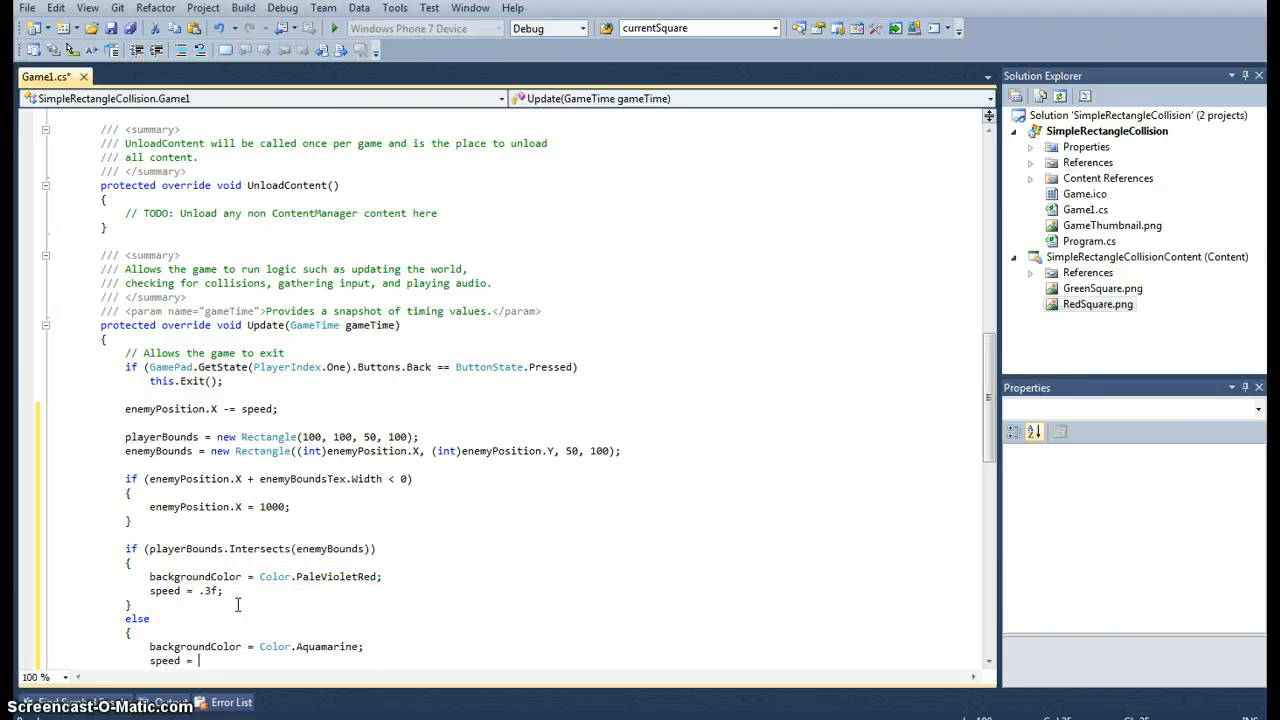
{"action": "type", "text": "10f;"}
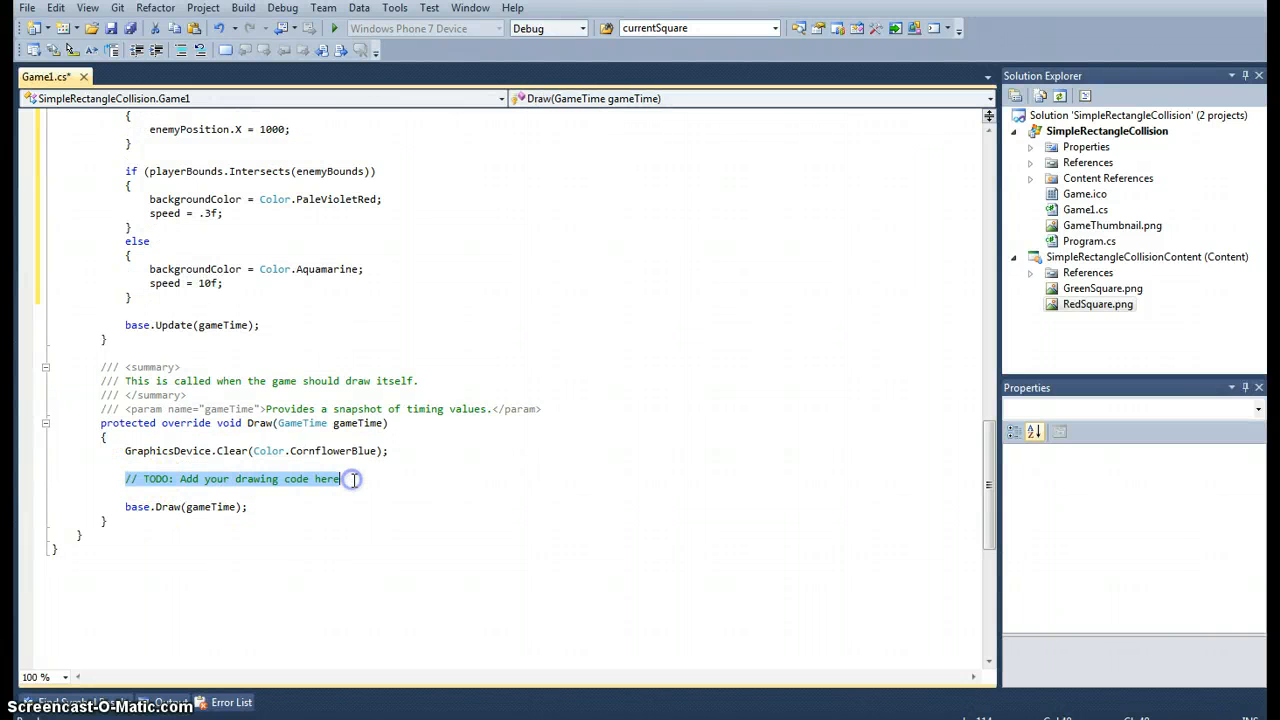
- In Draw, draw playerBoundsTex and enemyBoundsTex with spriteBatch between Begin() and End()
{"action": "type", "text": "spriteBatch.be"}
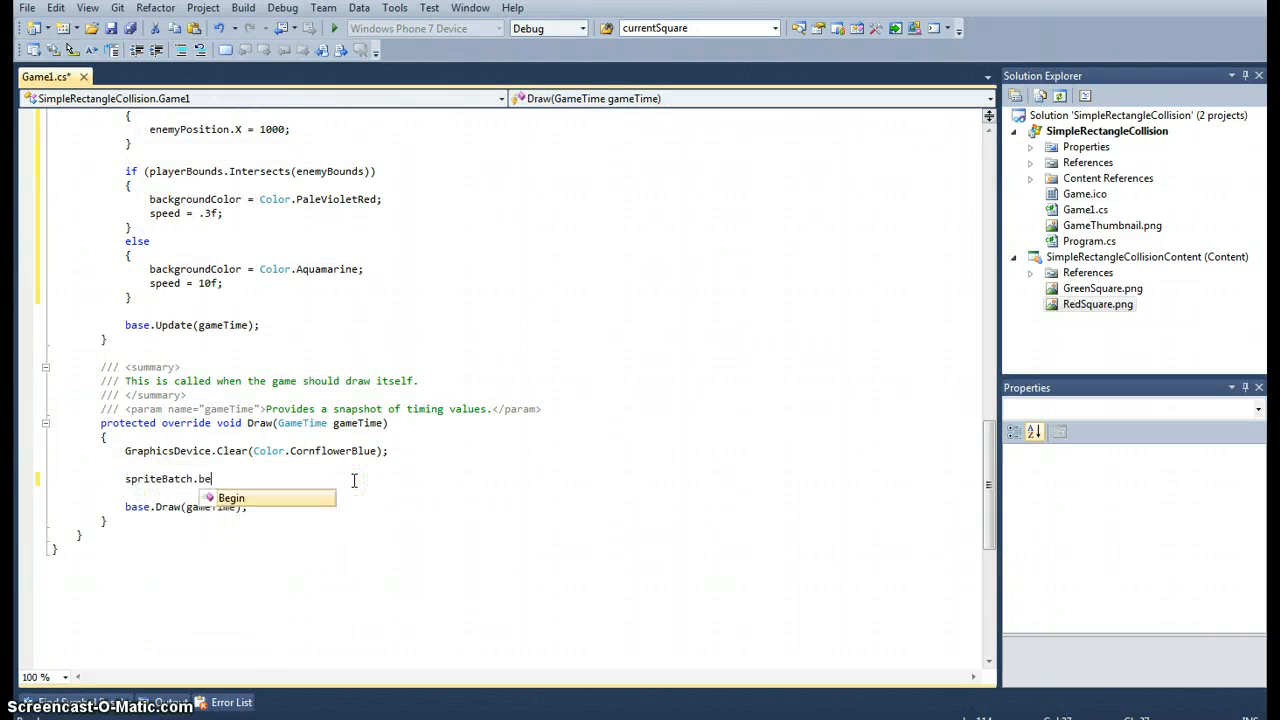
{"action": "type", "text": "gin();"}
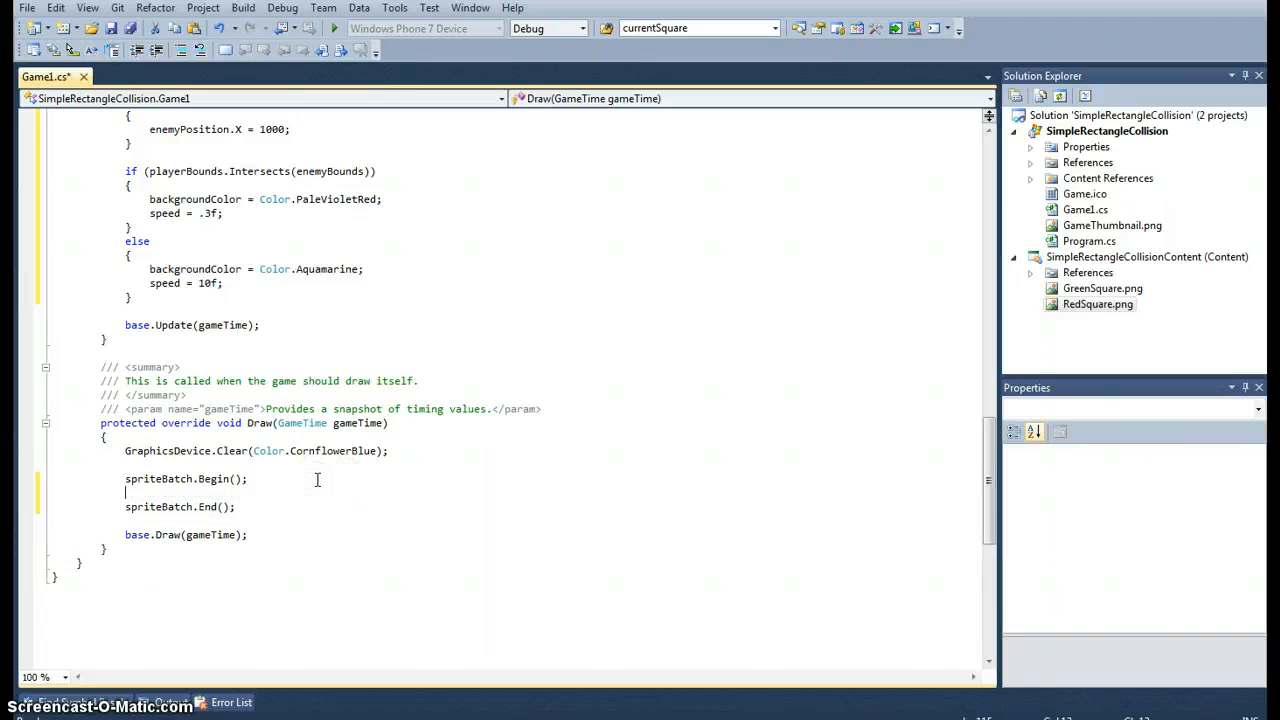
{"action": "type", "text": "spriteBatch.Draw"}
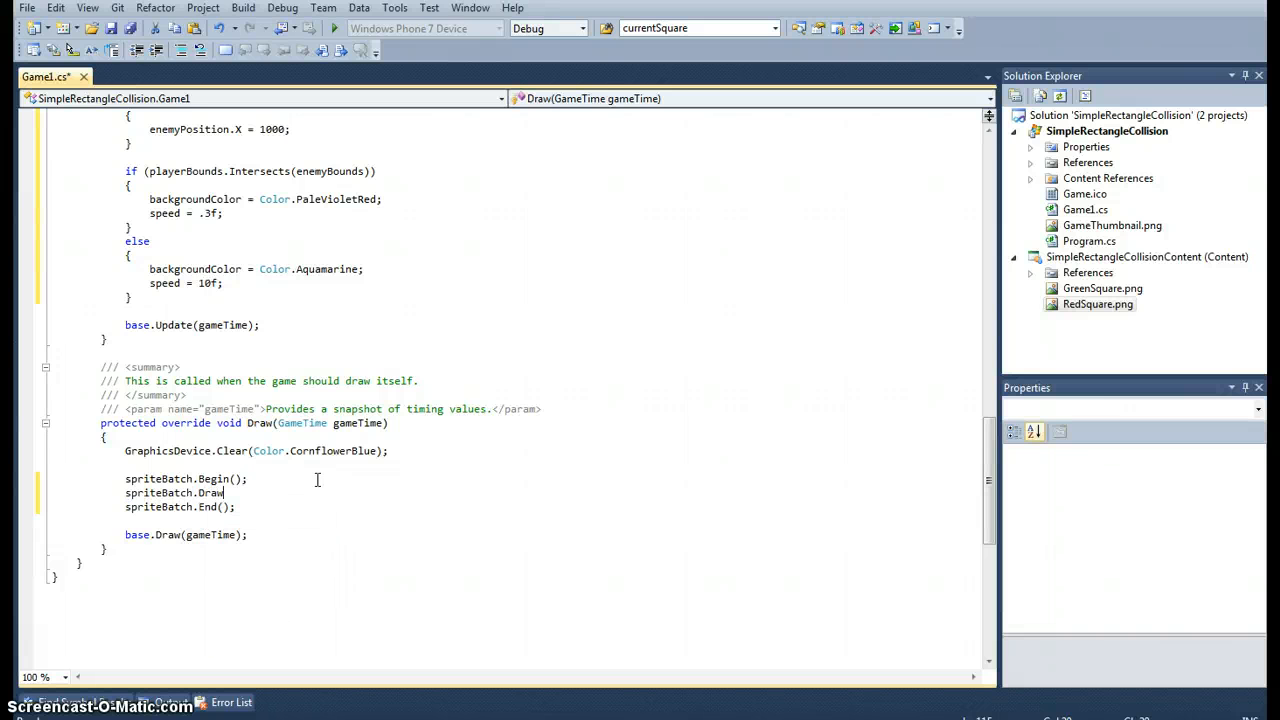
{"action": "type", "text": "("}
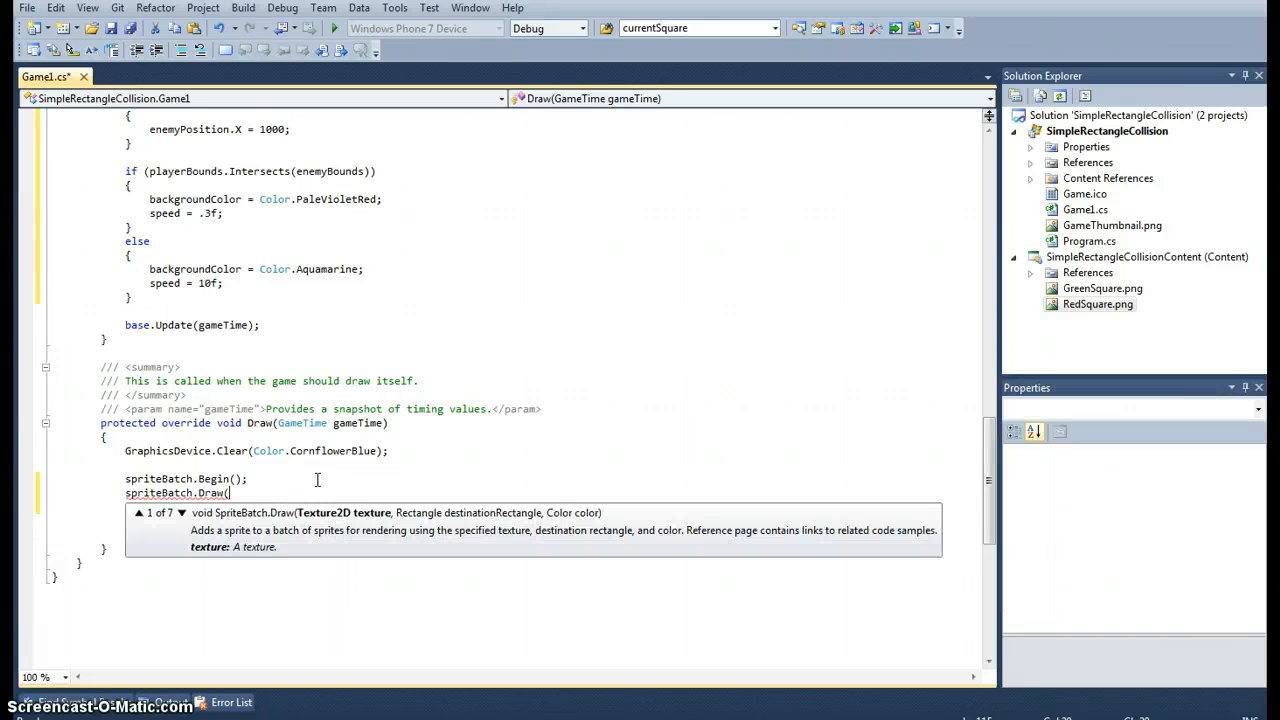
{"action": "type", "text": "playerBoundsTex"}
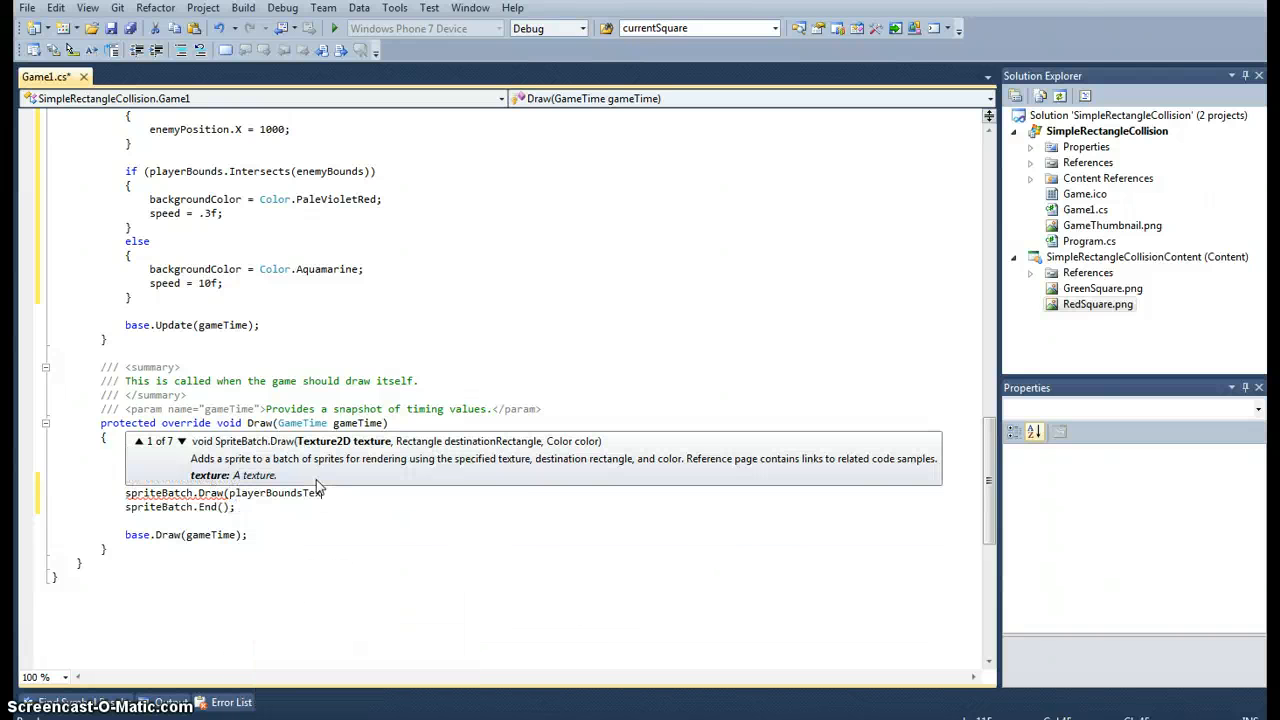
{"action": "type", "text": "player"}
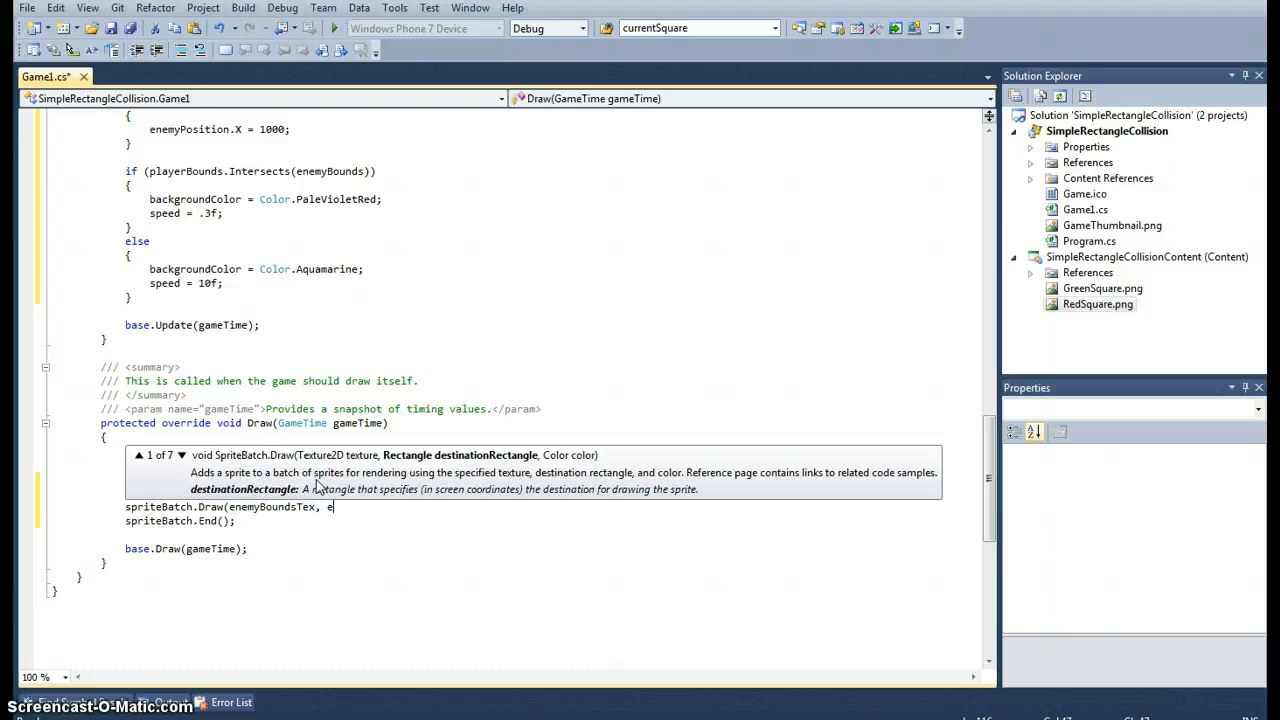
{"action": "type", "text": "nemyBounds, Color.White);"}
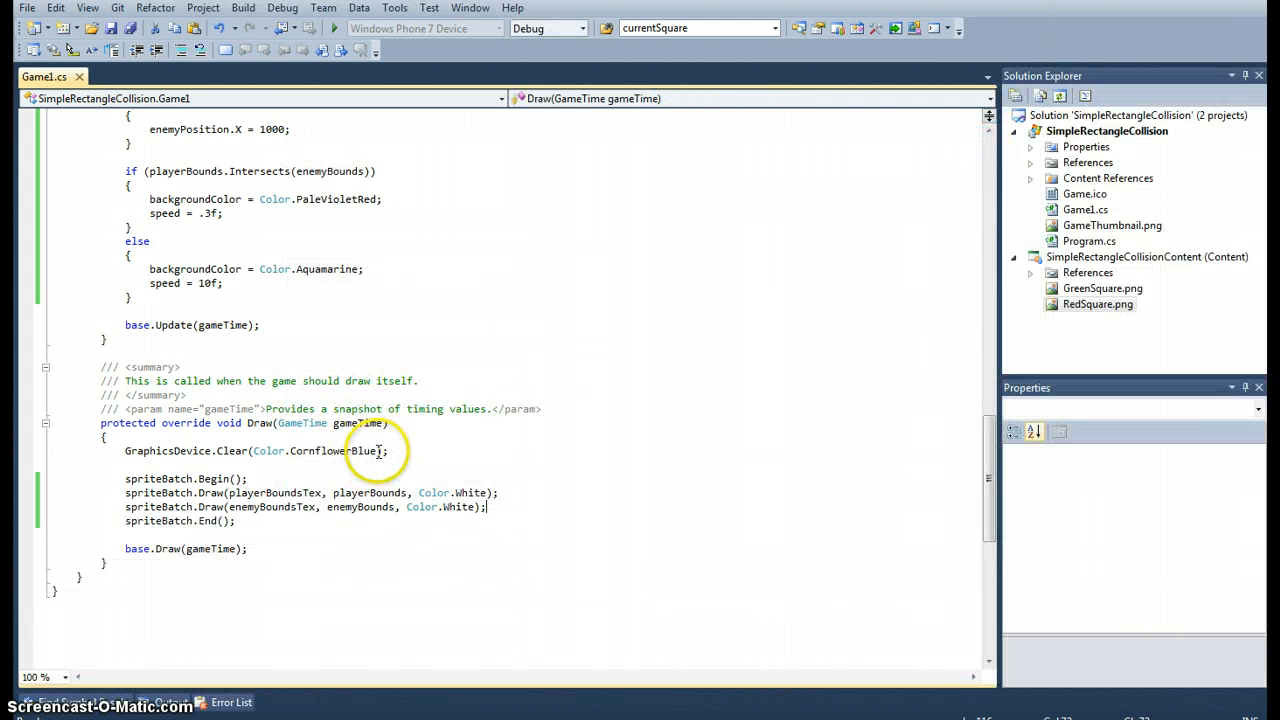
- Change GraphicsDevice.Clear's Color.CornflowerBlue to backgroundColor
{"action": "double_click", "coordinate": [315, 450]}
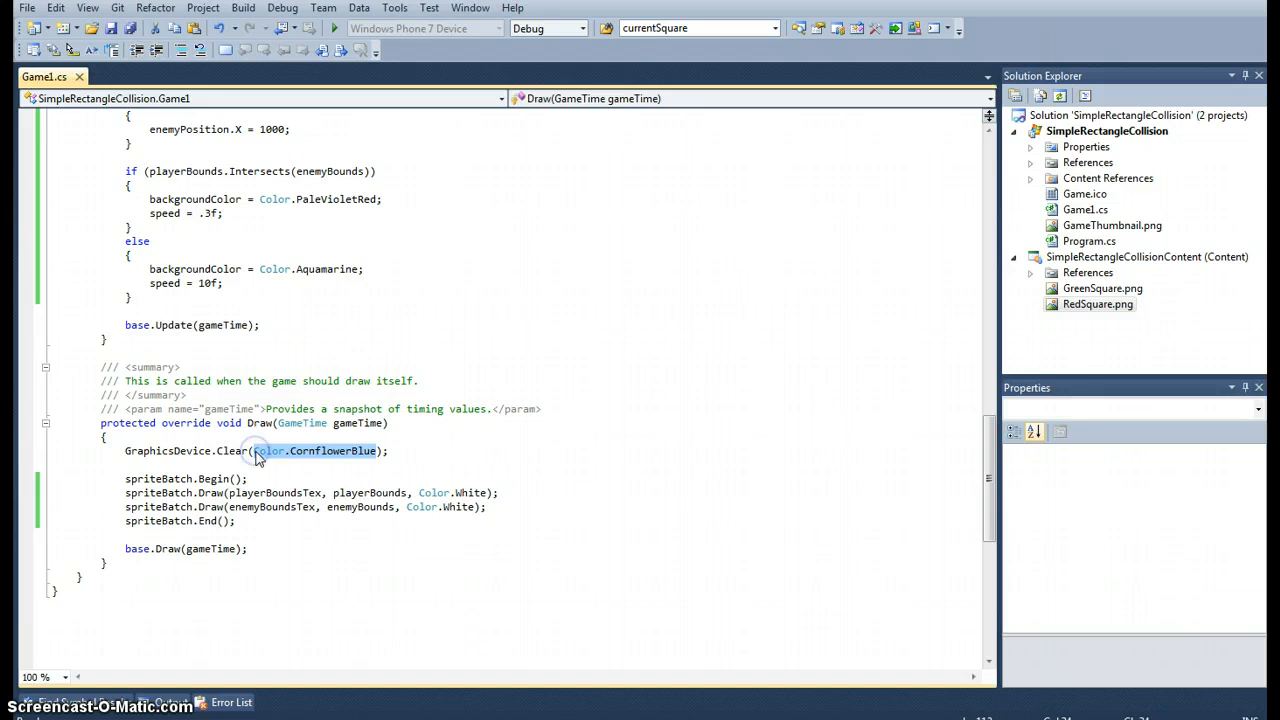
{"action": "type", "text": "backgrou"}
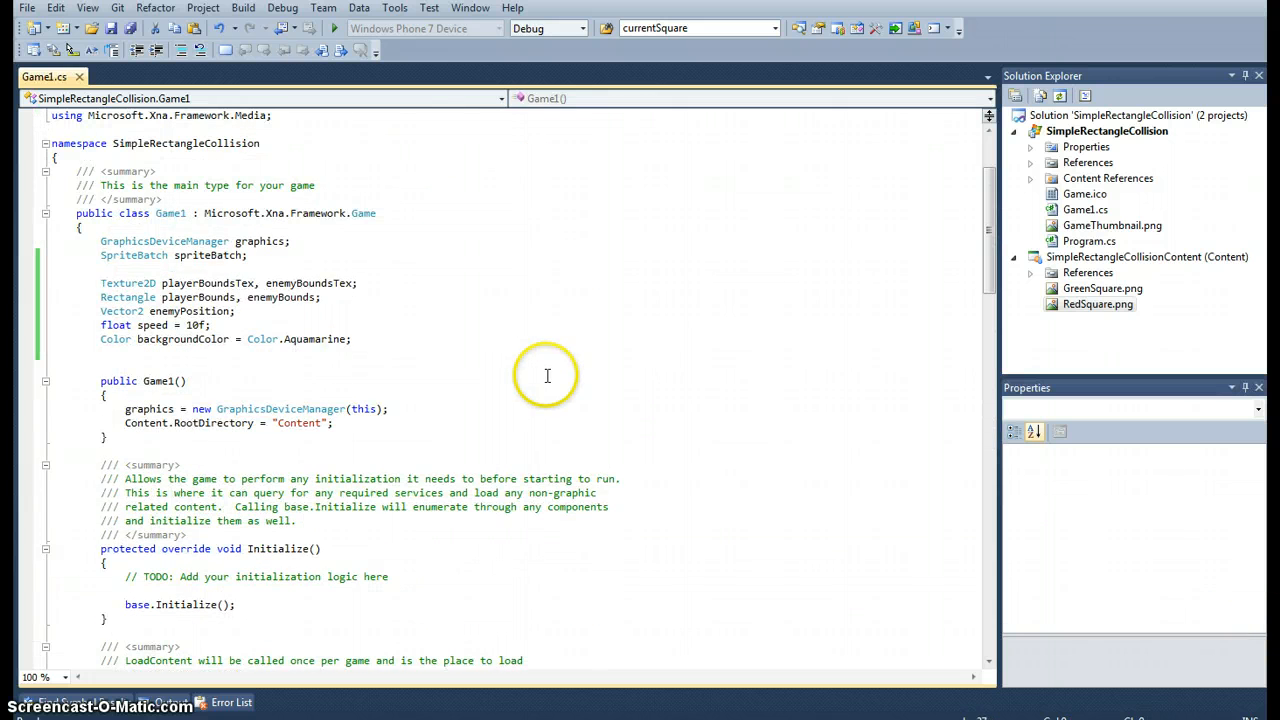
- Declare the field float transparency = .3f;
{"action": "type", "text": "float"}
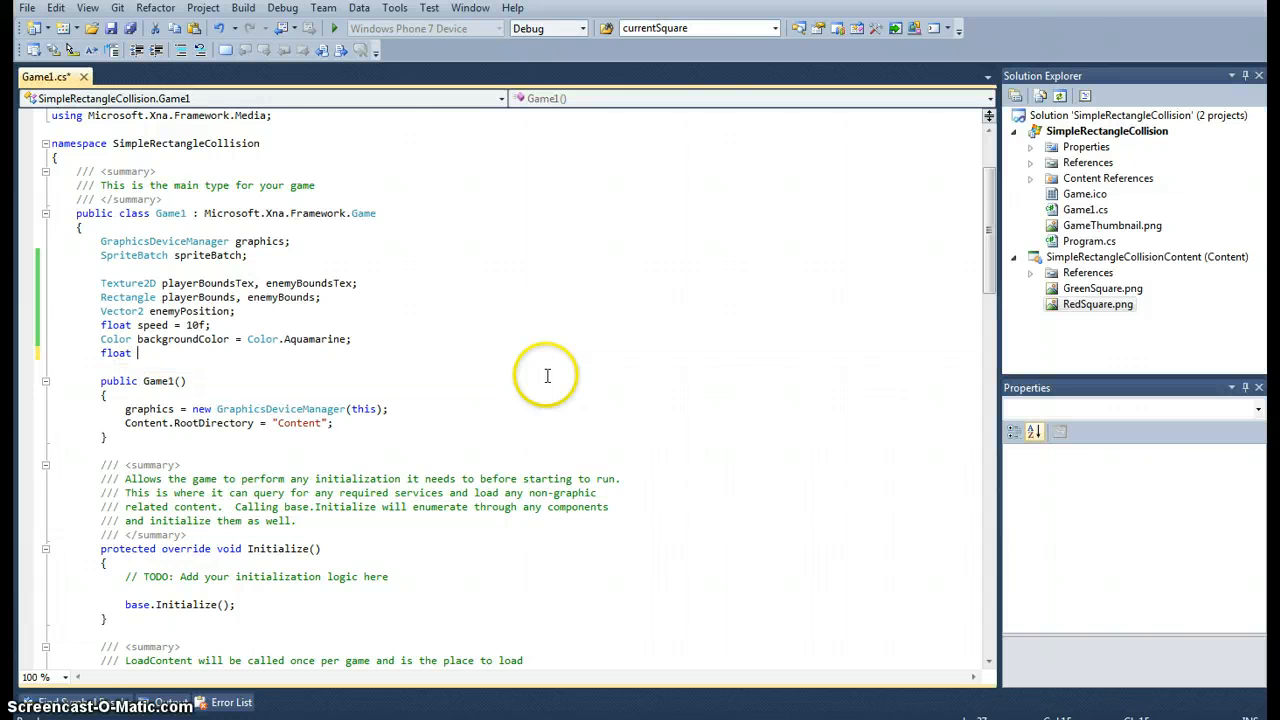
{"action": "type", "text": "transparency"}
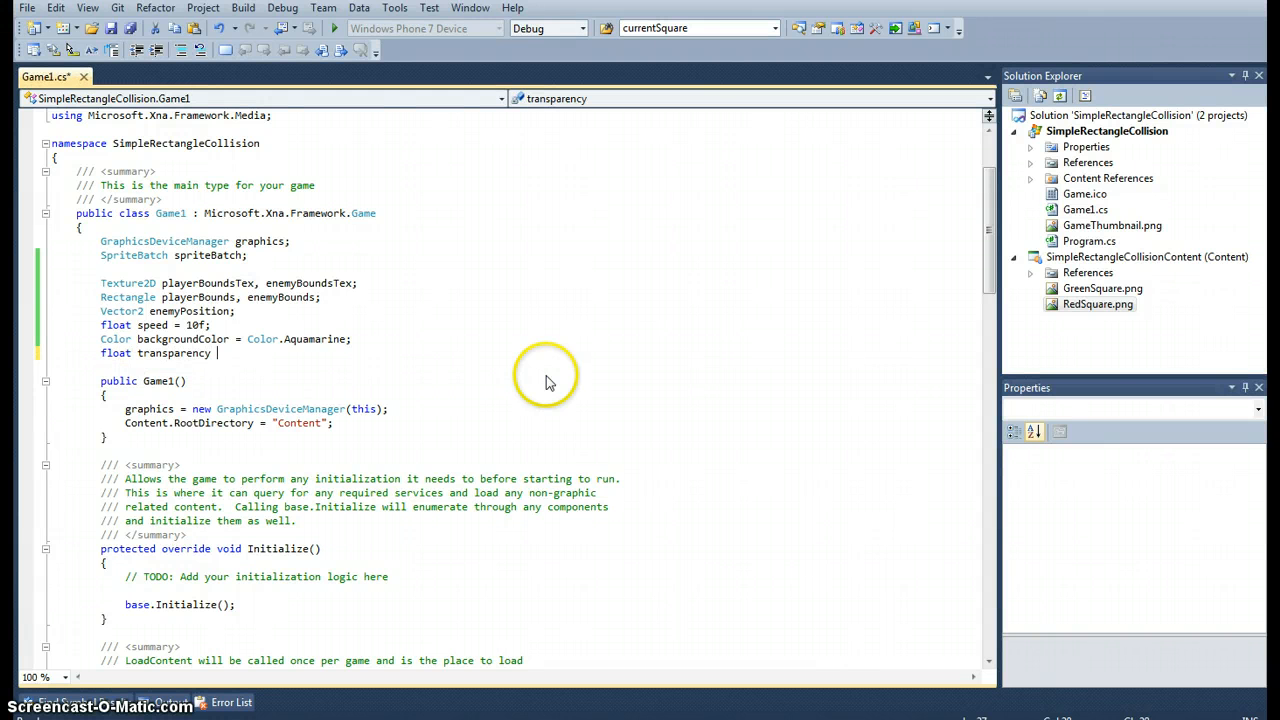
{"action": "type", "text": "= .3"}
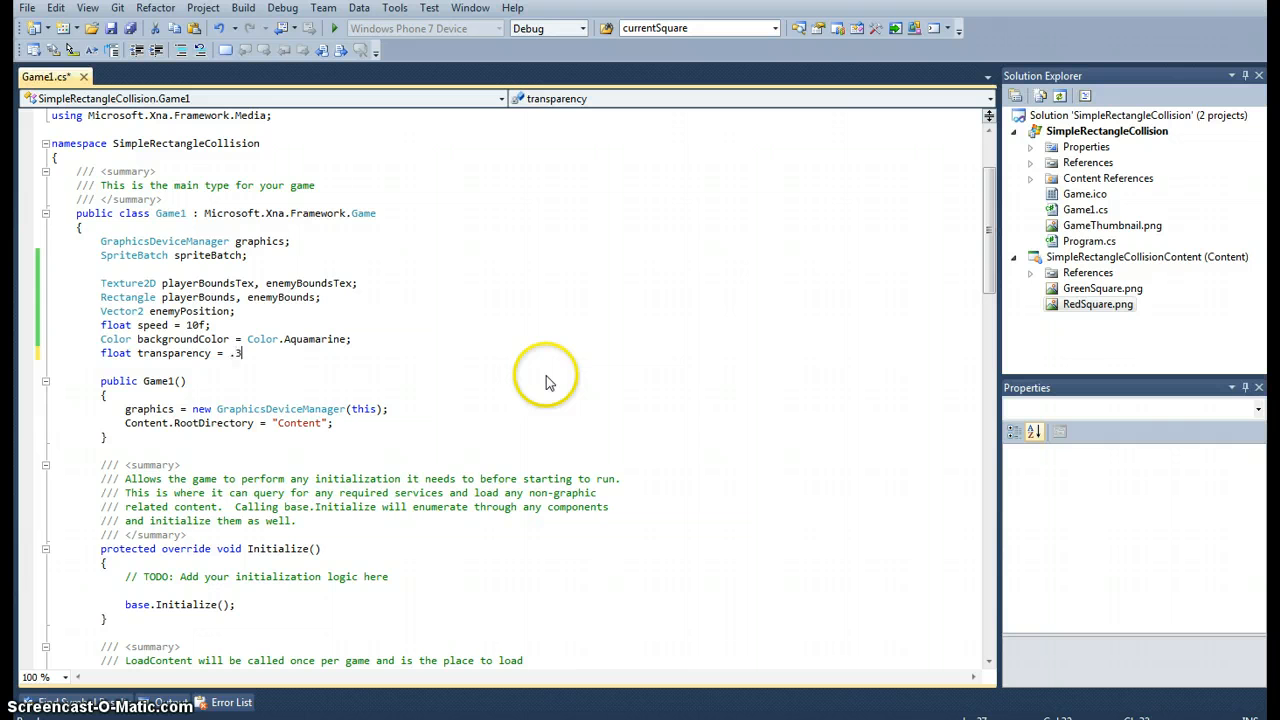
{"action": "type", "text": "f;"}
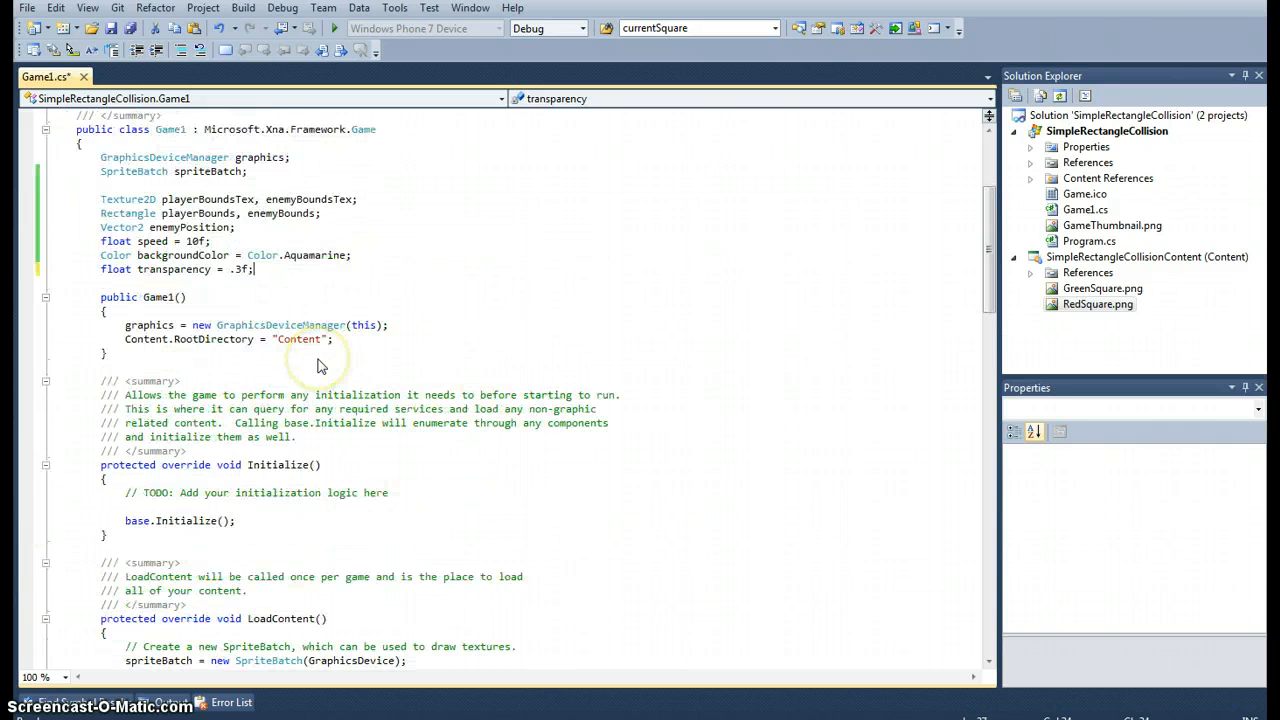
- Multiply Color.White by transparency in both spriteBatch.Draw calls
{"action": "scroll", "scroll_direction": "down", "scroll_amount": 3}
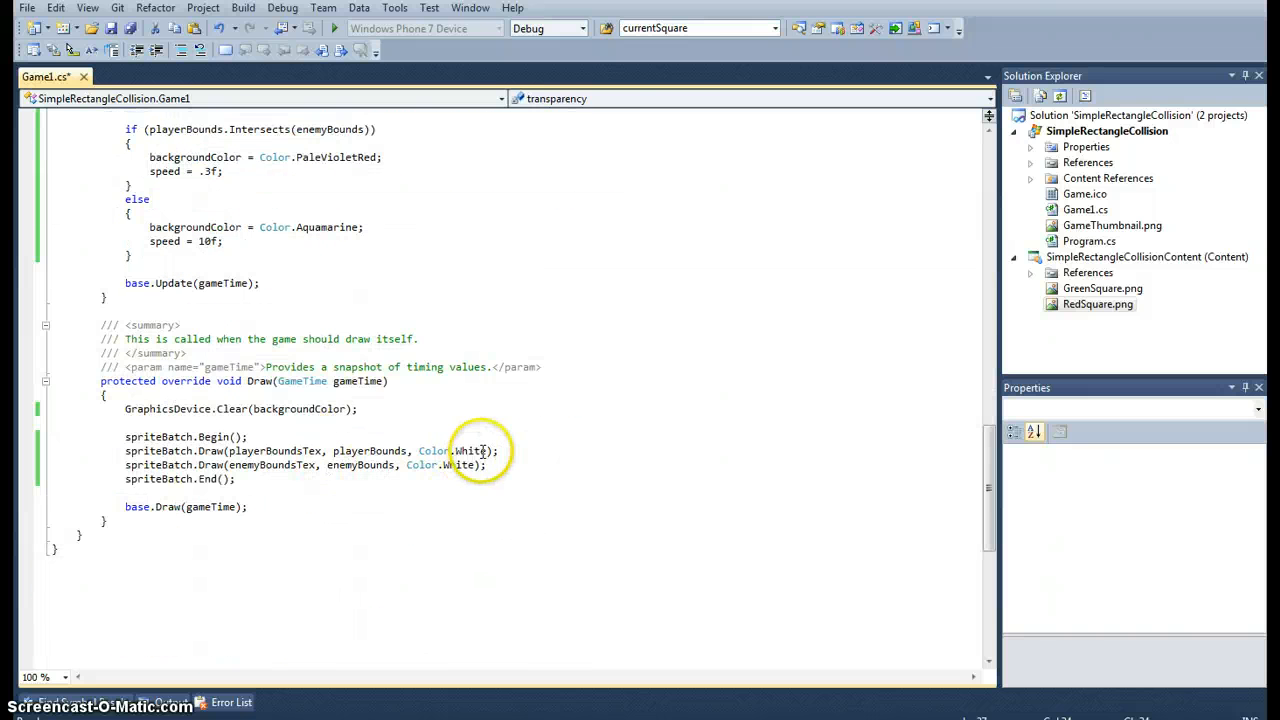
{"action": "type", "text": "*"}
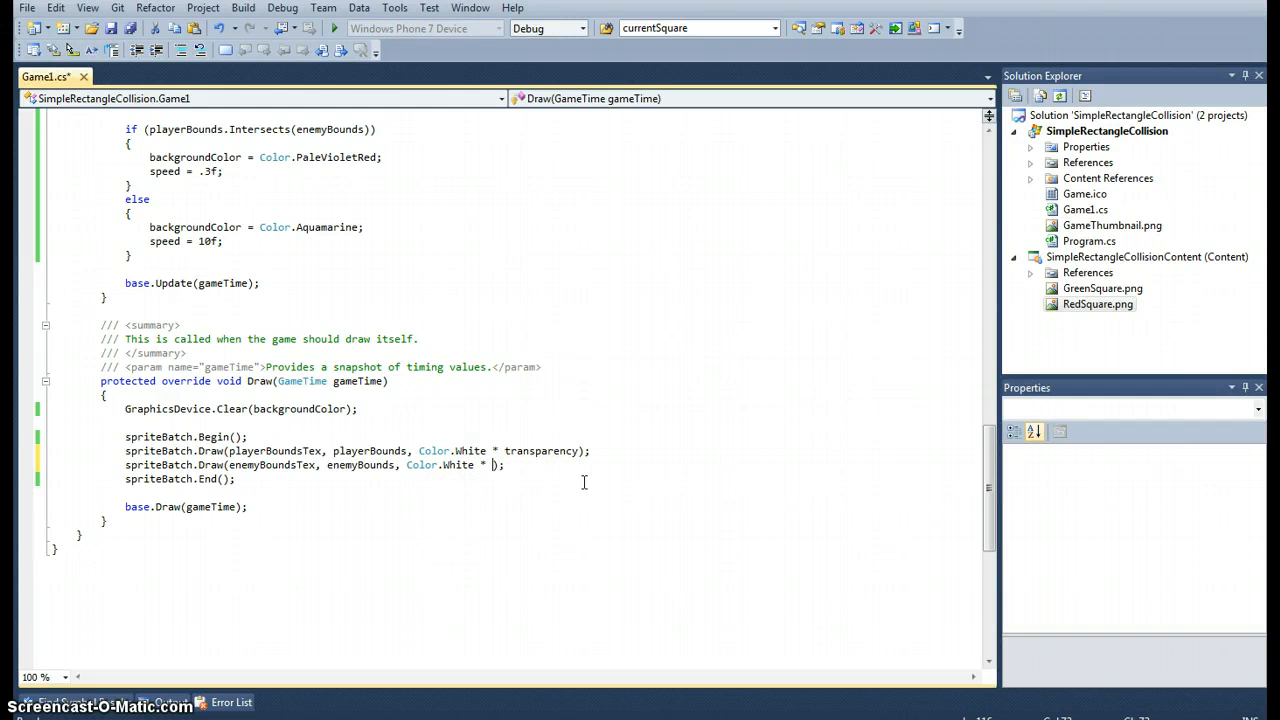
{"action": "type", "text": "transparency"}
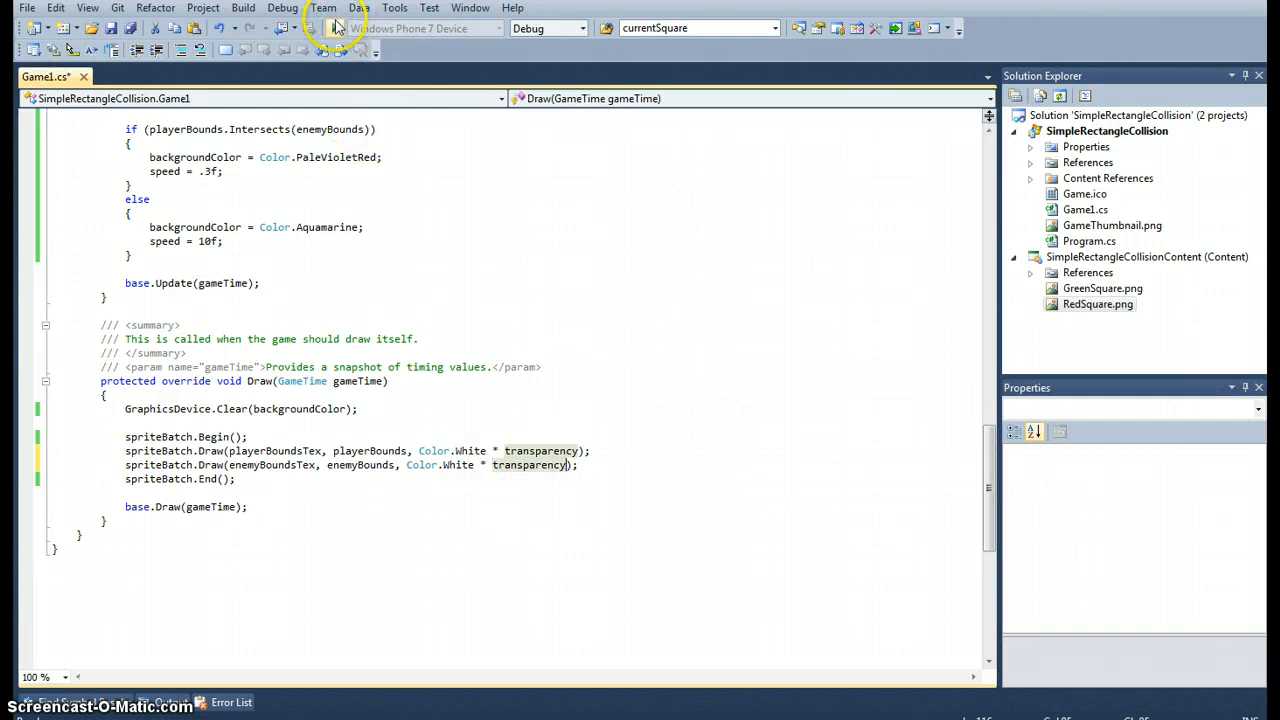